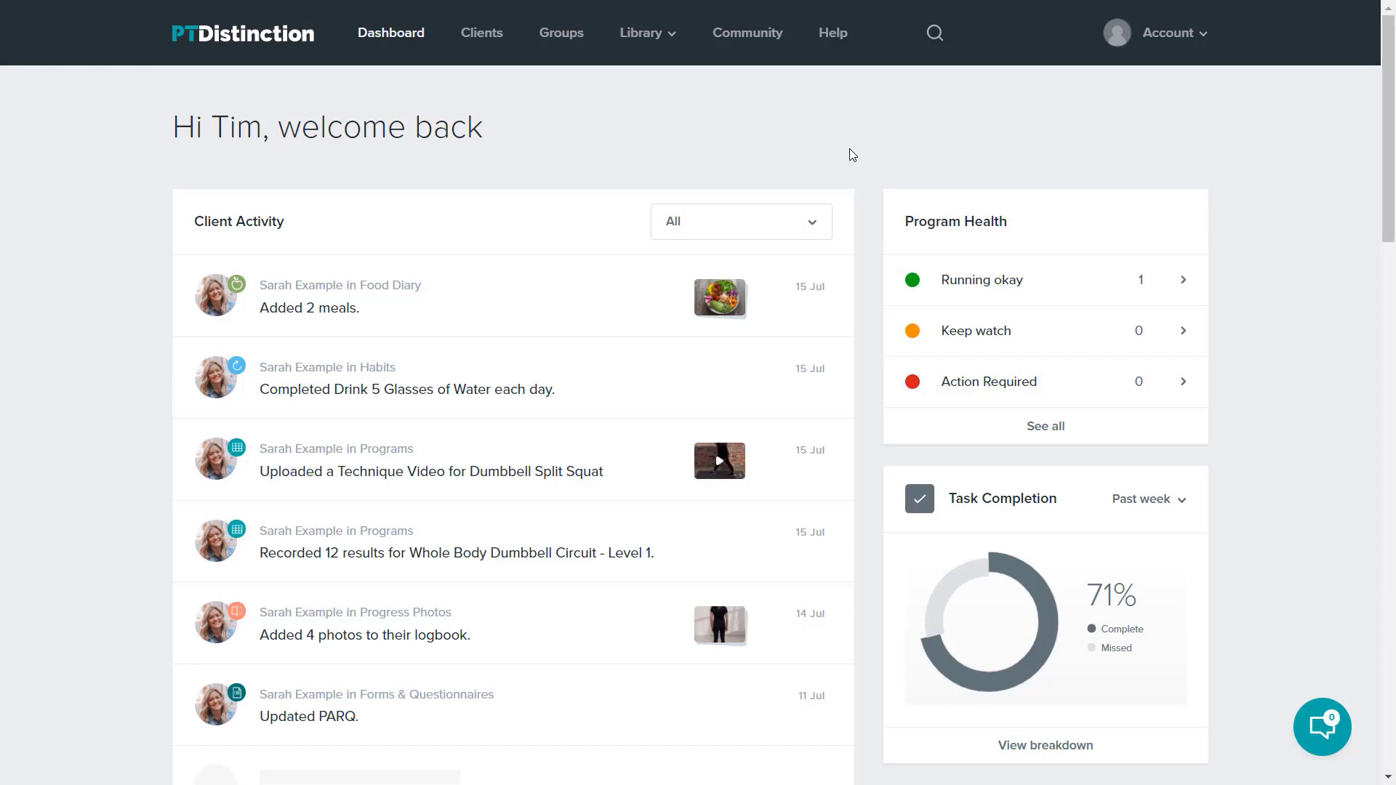
mouse_move(853, 153)
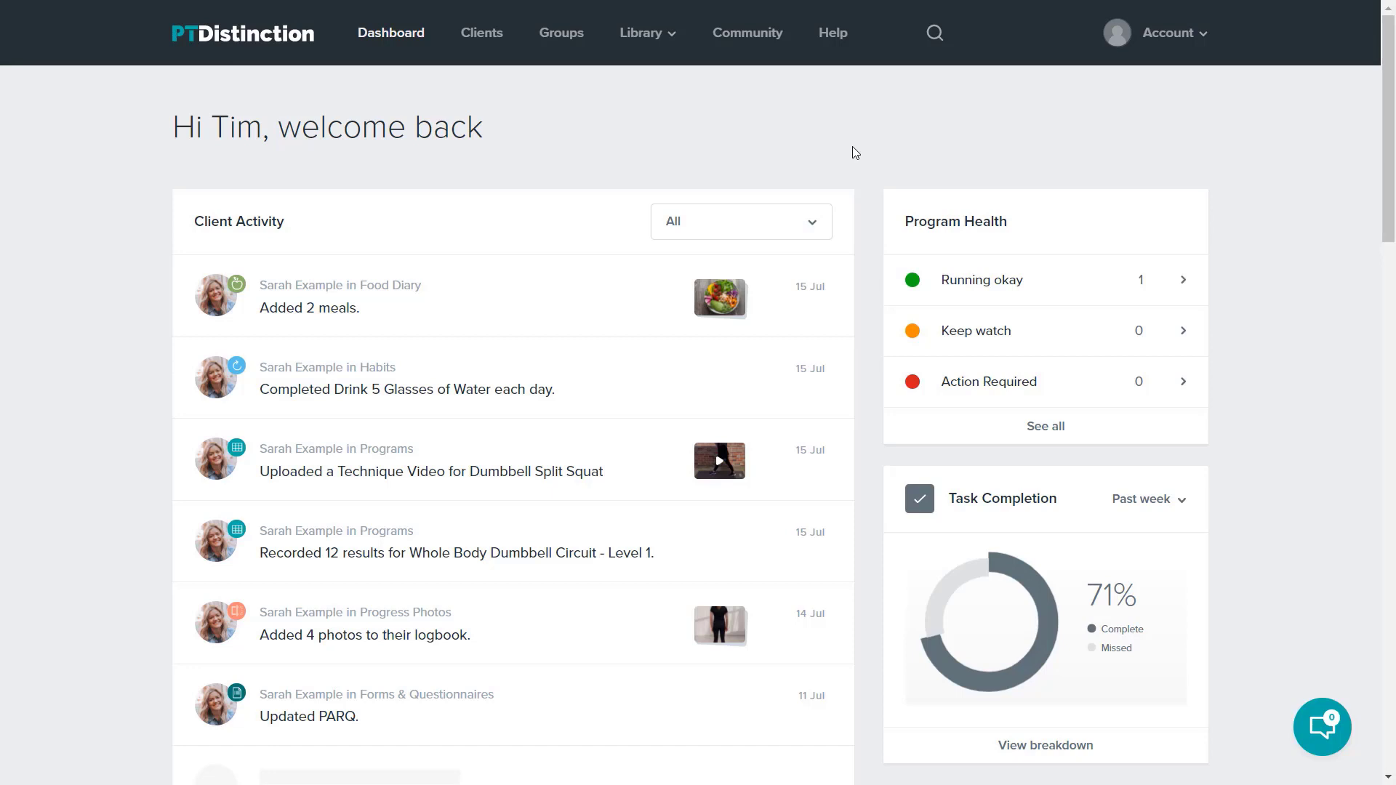
mouse_move(852, 132)
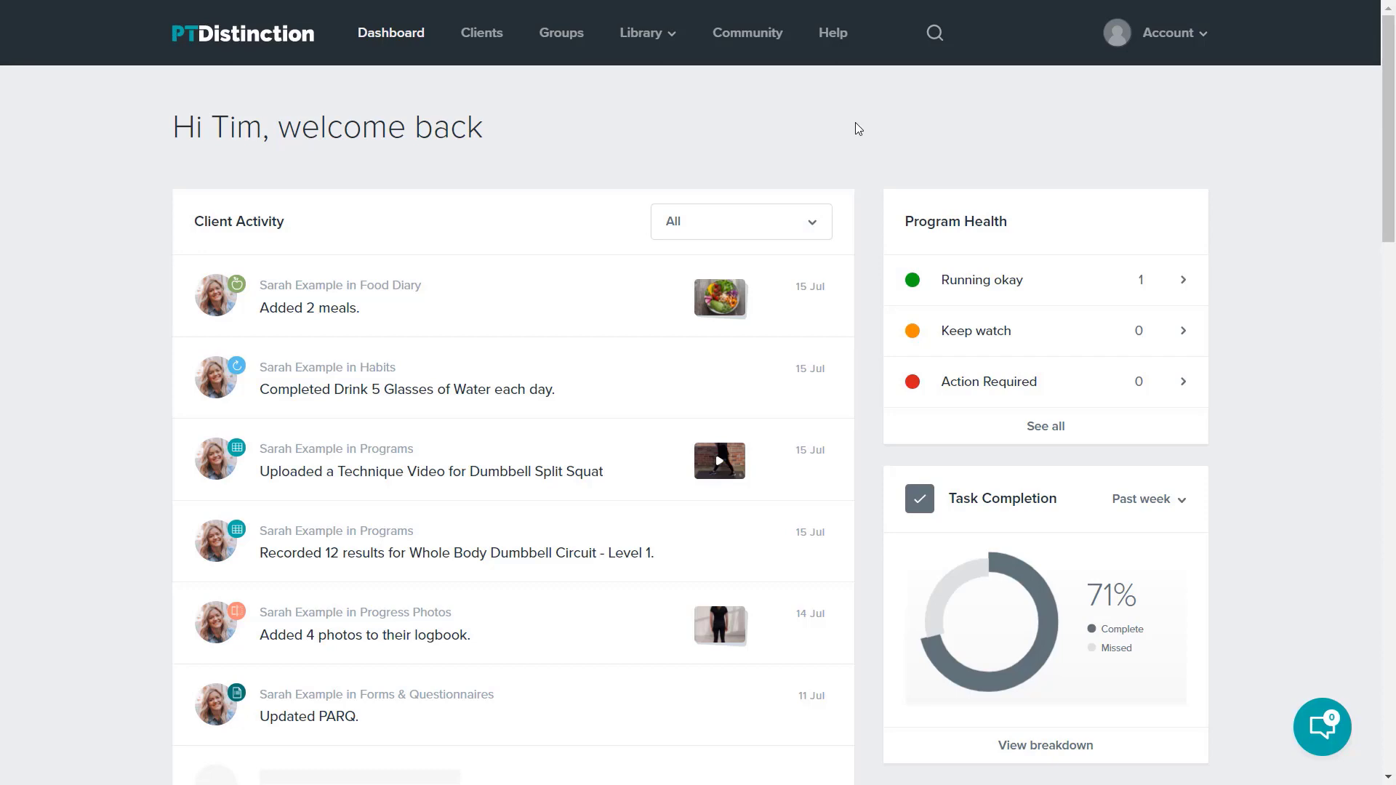
Search for 'sarah' and open Sarah Example's client dashboard from the results.
click(933, 33)
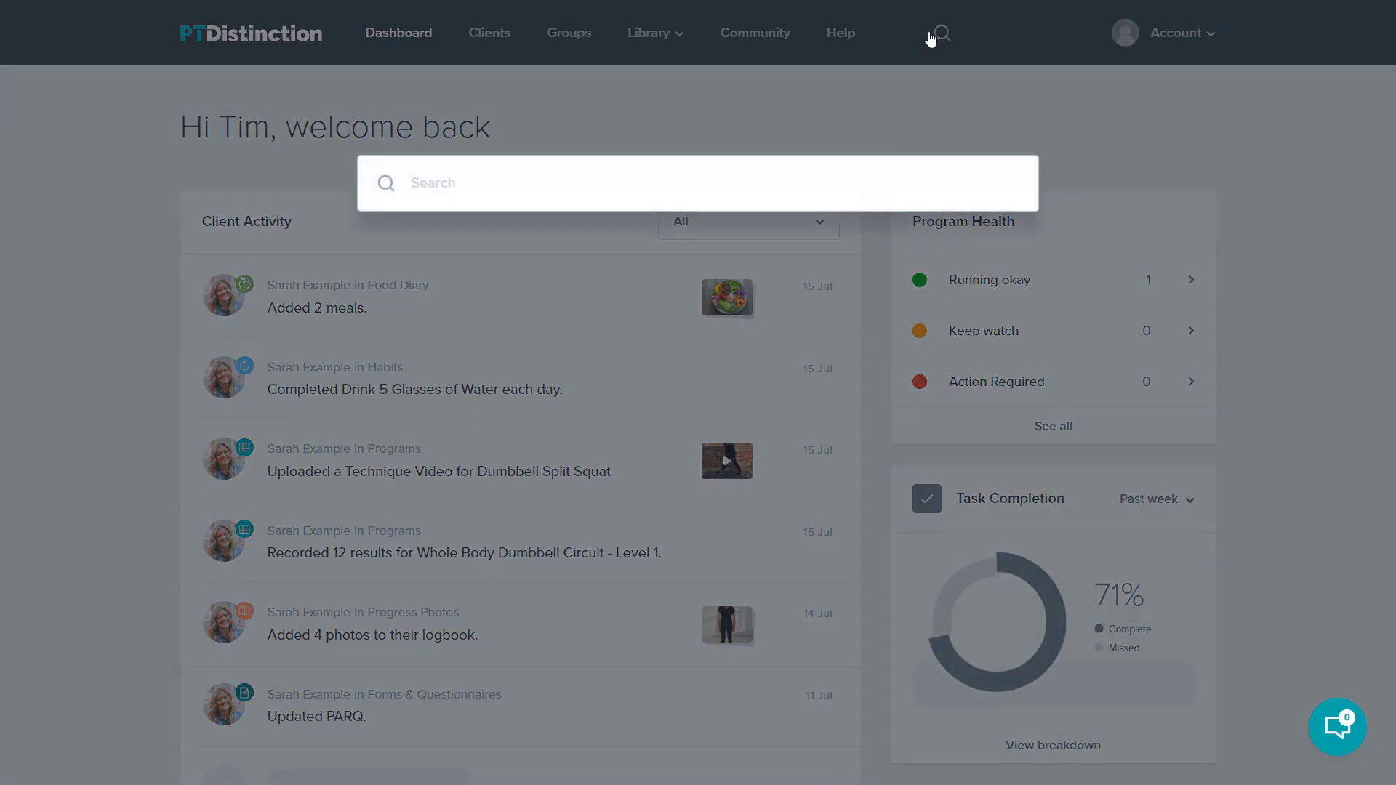
text(s)
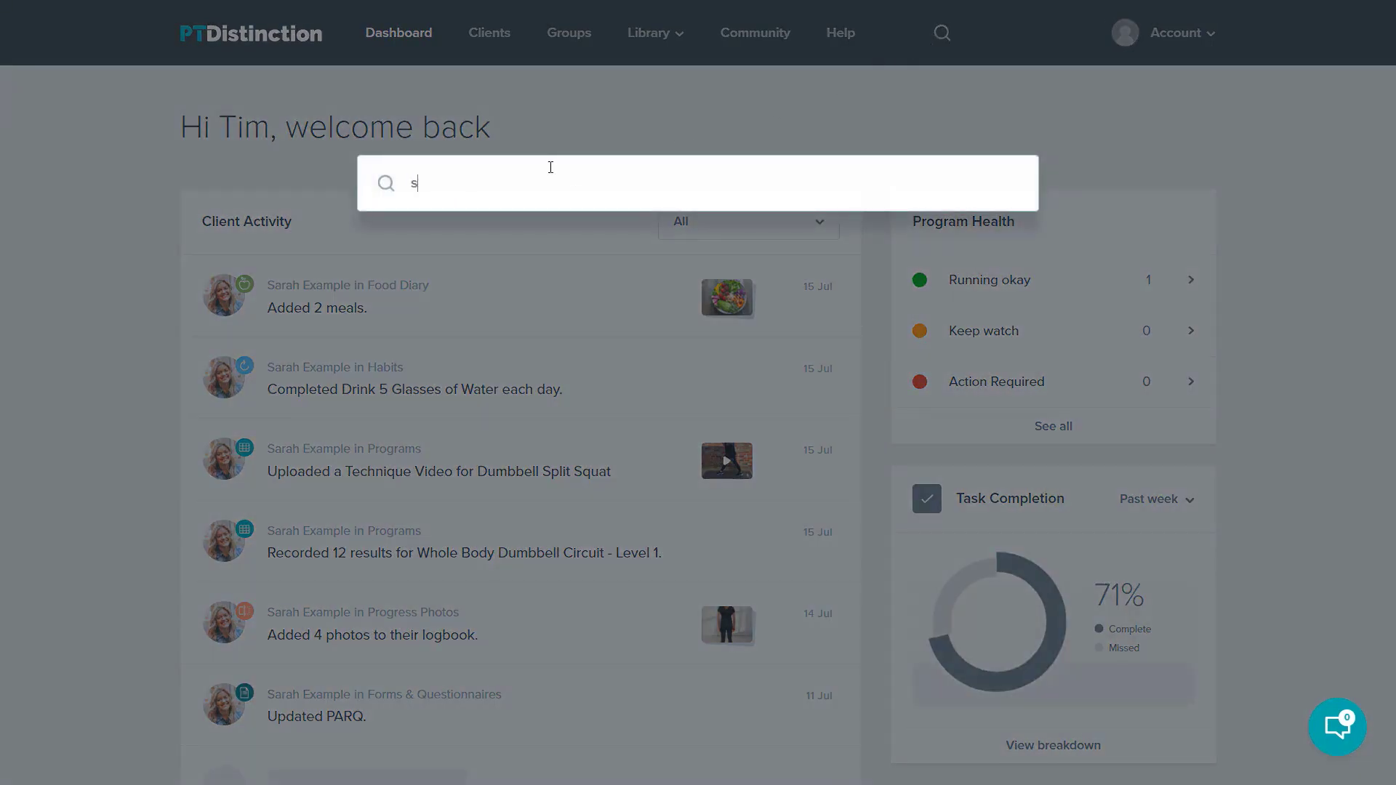
text(arah)
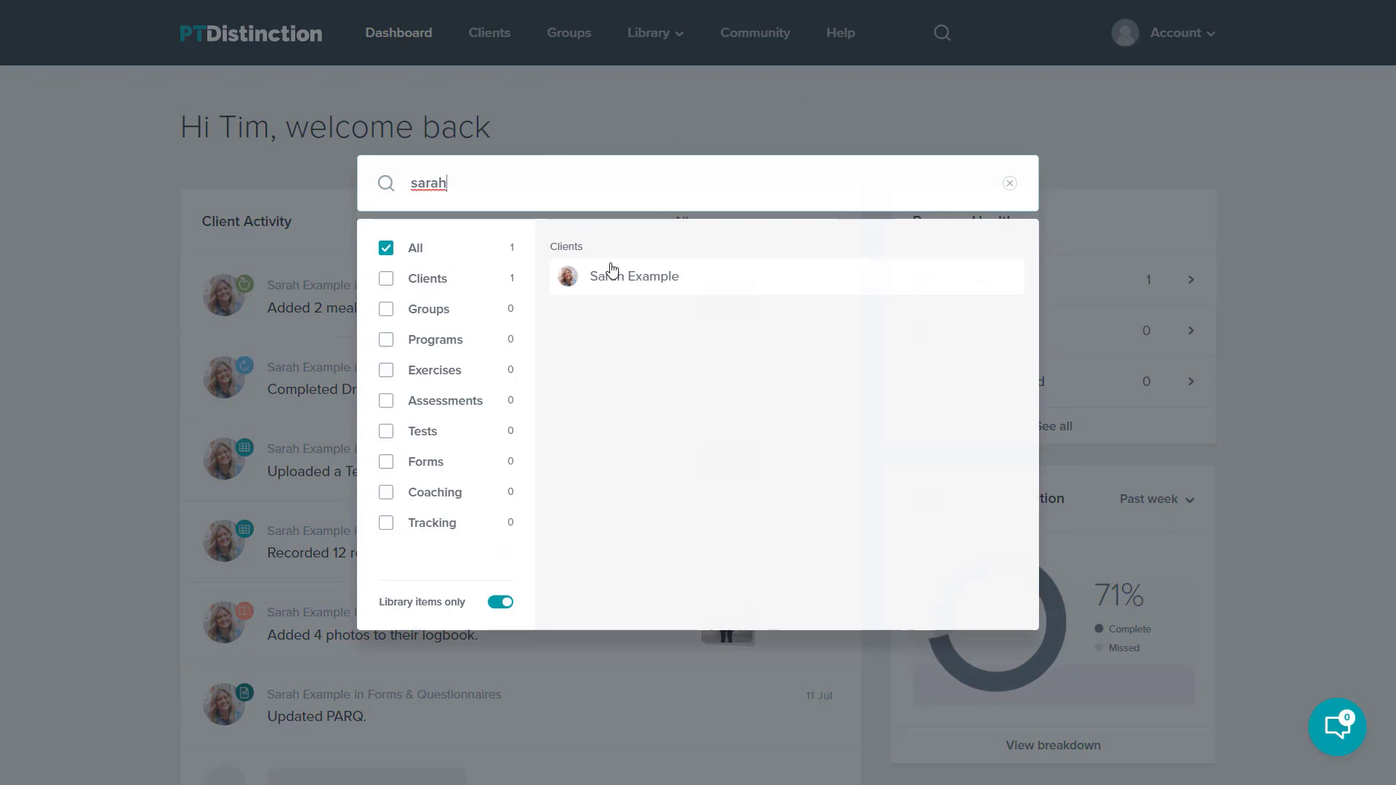
click(634, 276)
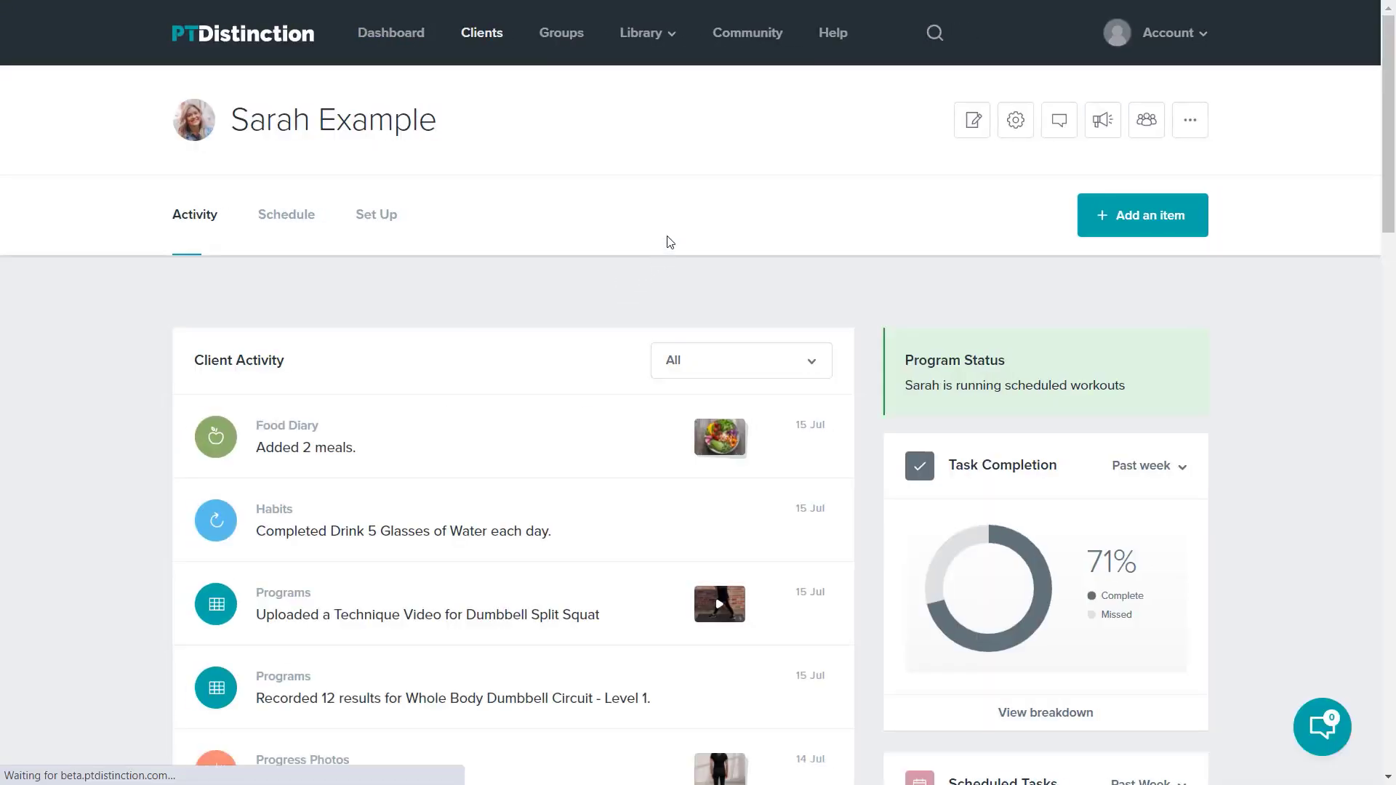
mouse_move(973, 259)
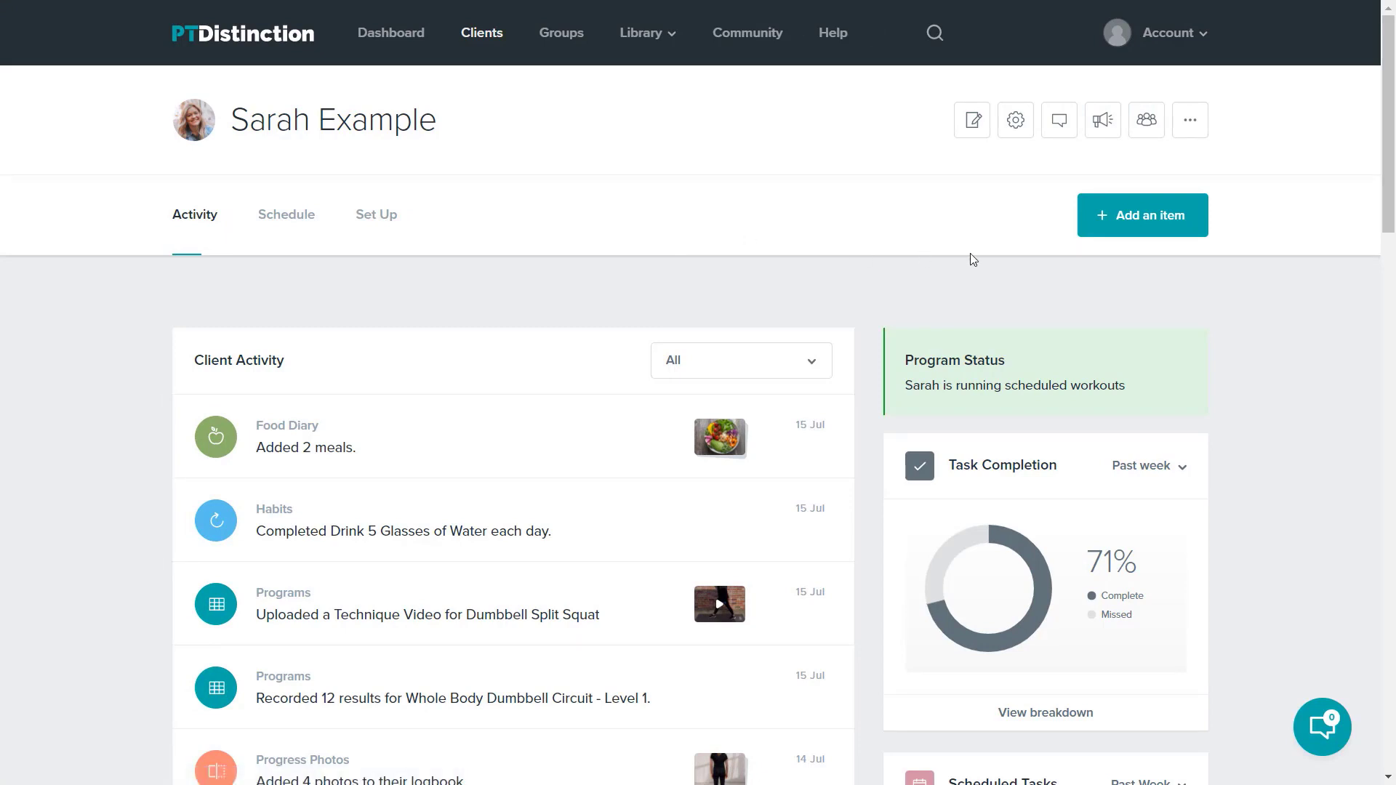
click(1143, 215)
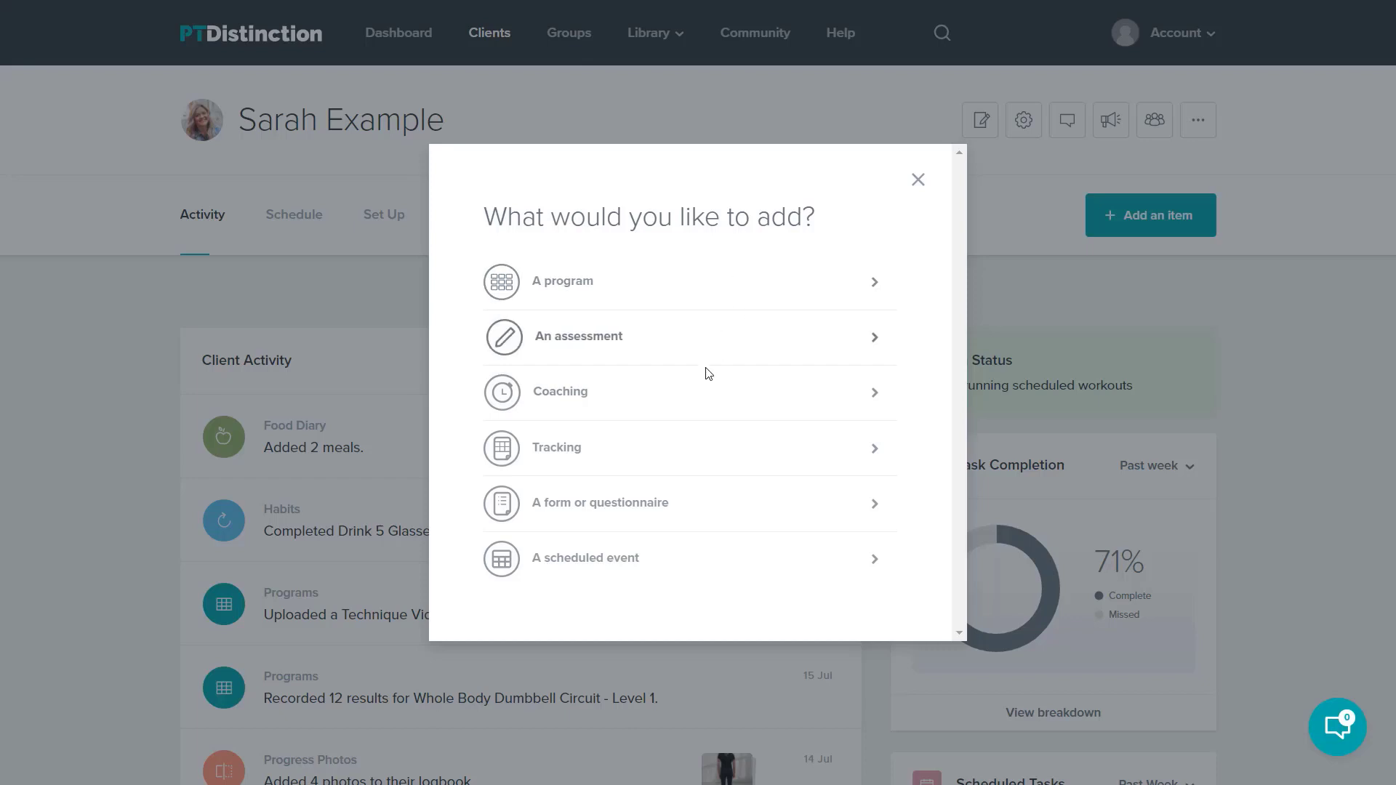
mouse_move(646, 455)
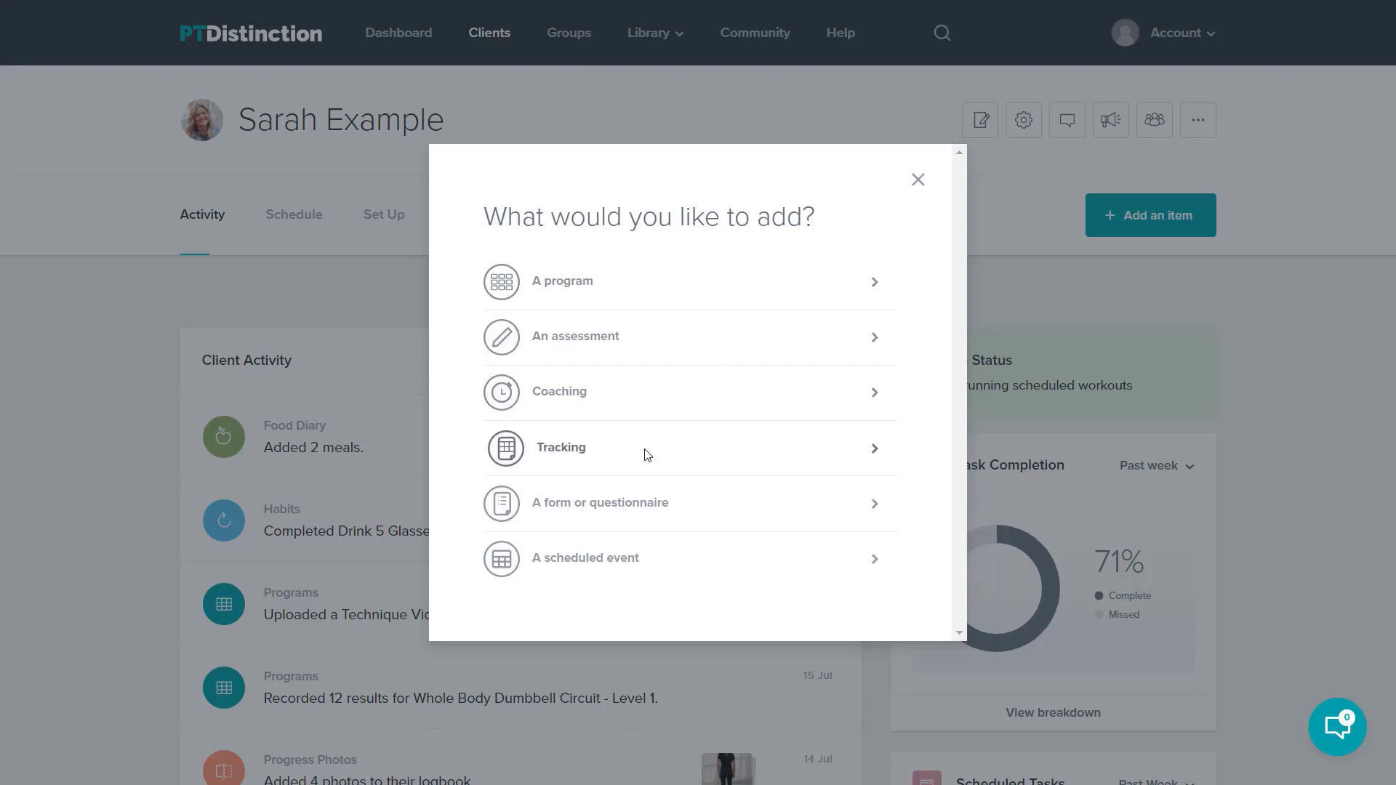
mouse_move(628, 494)
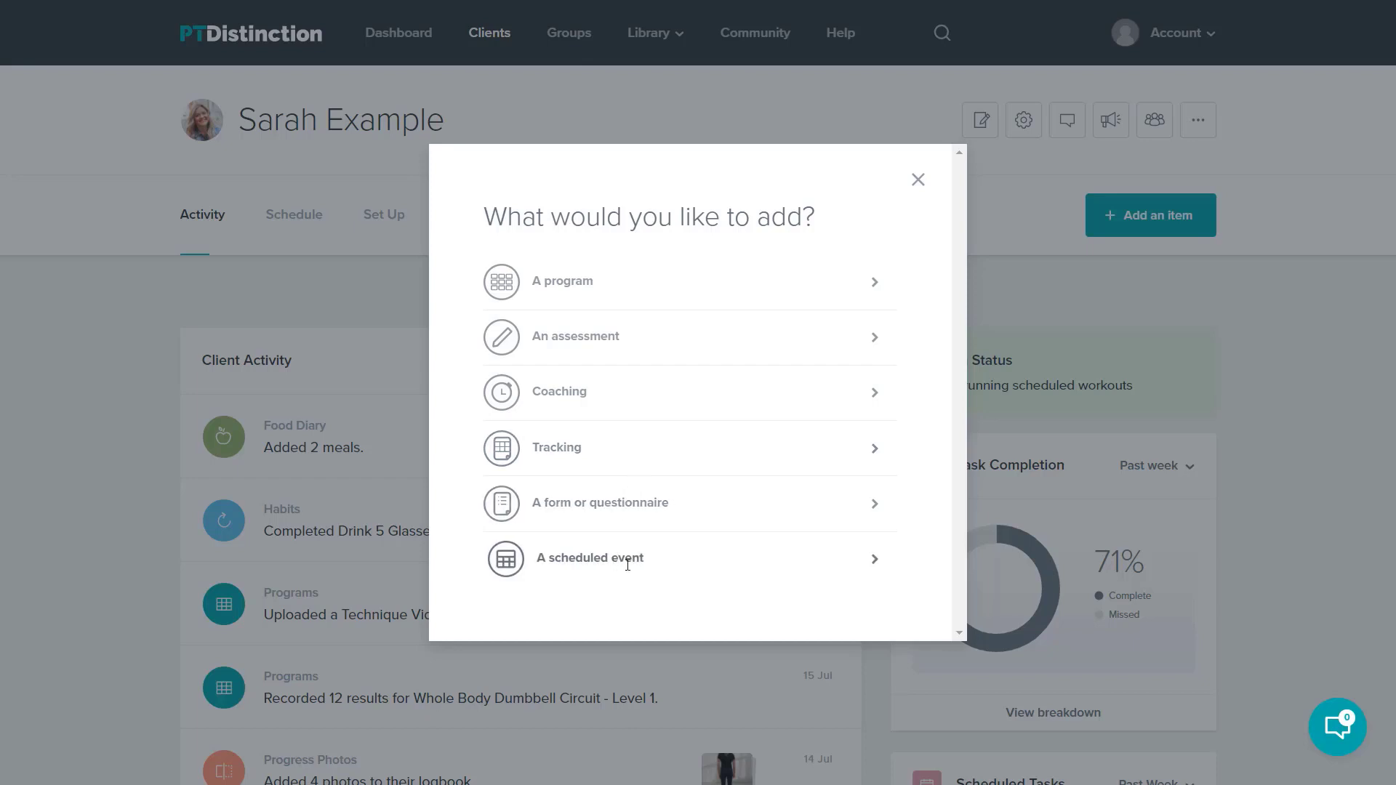
mouse_move(673, 296)
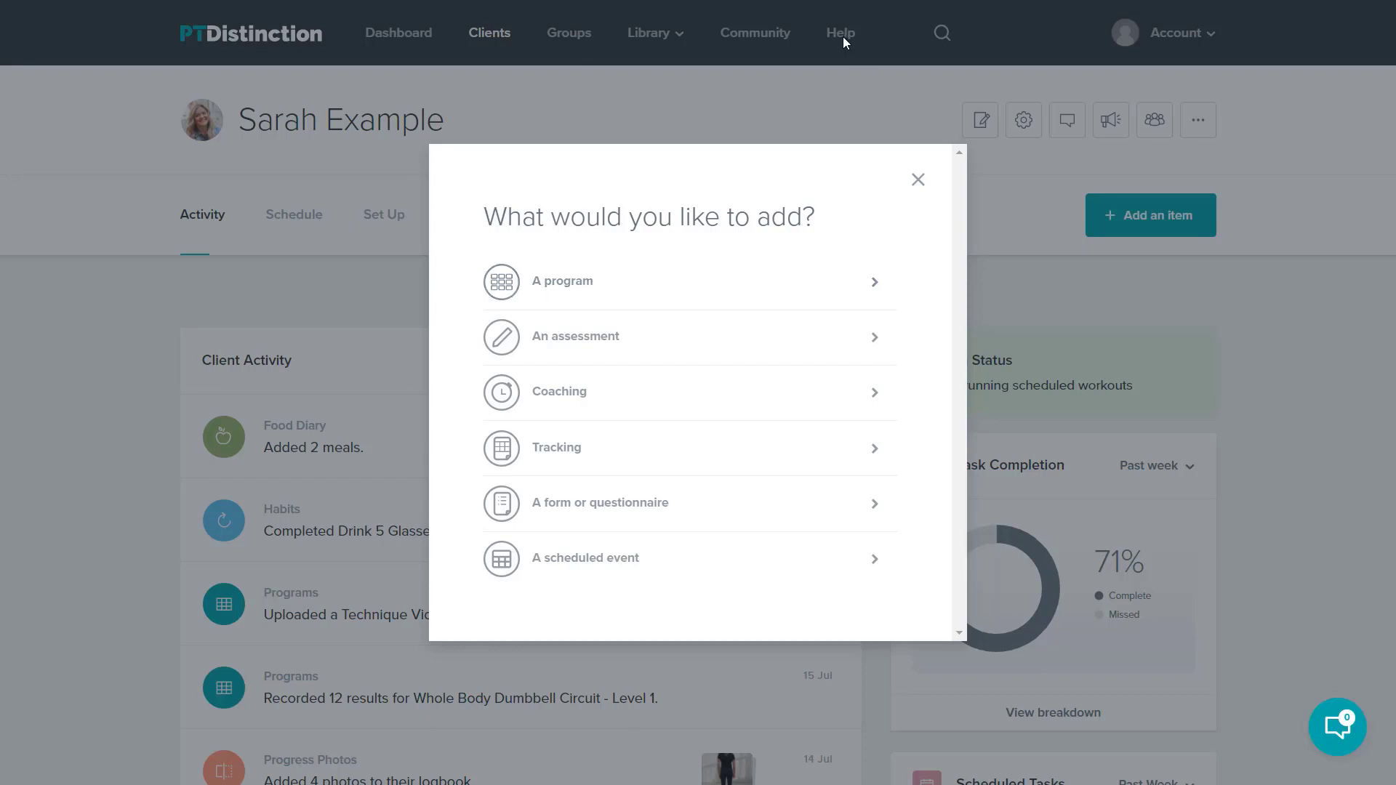
mouse_move(819, 109)
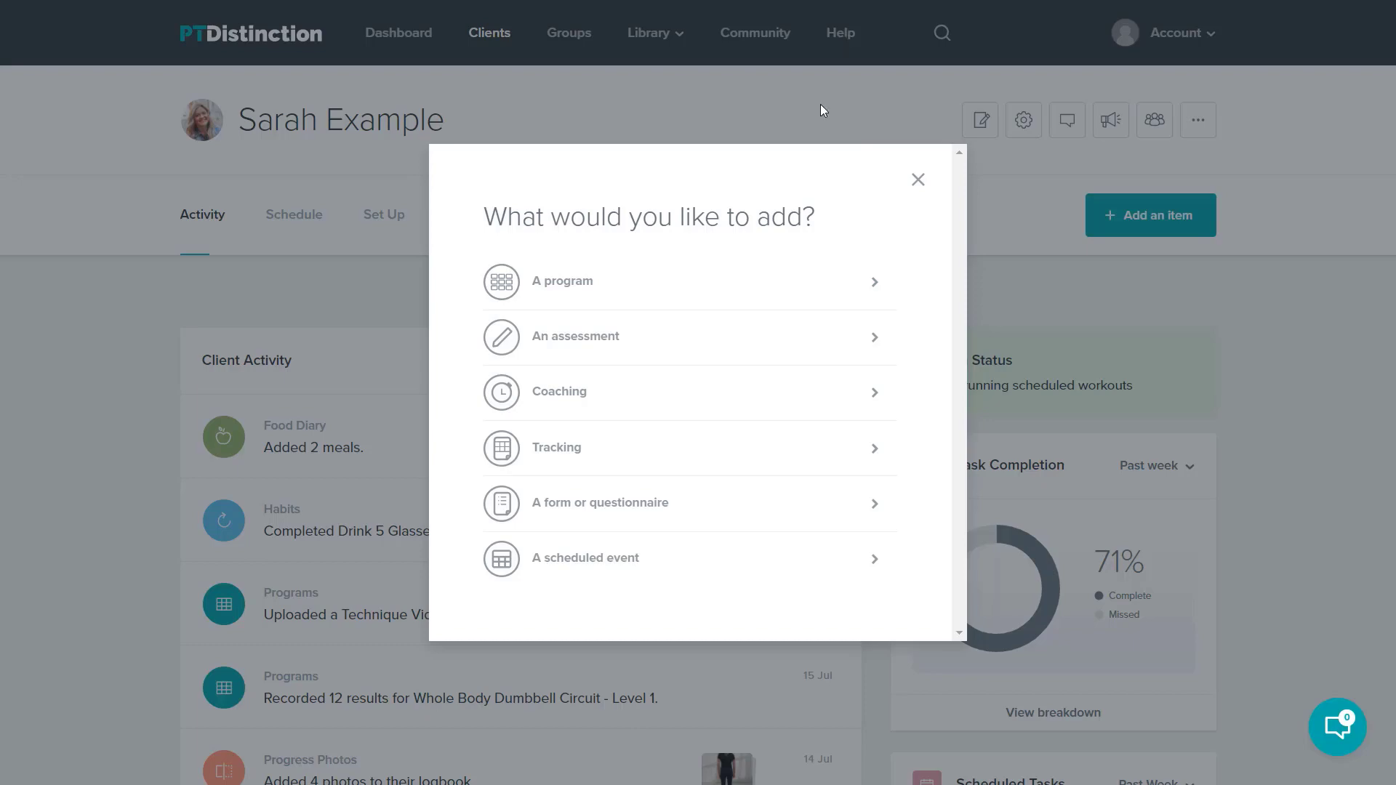
mouse_move(916, 184)
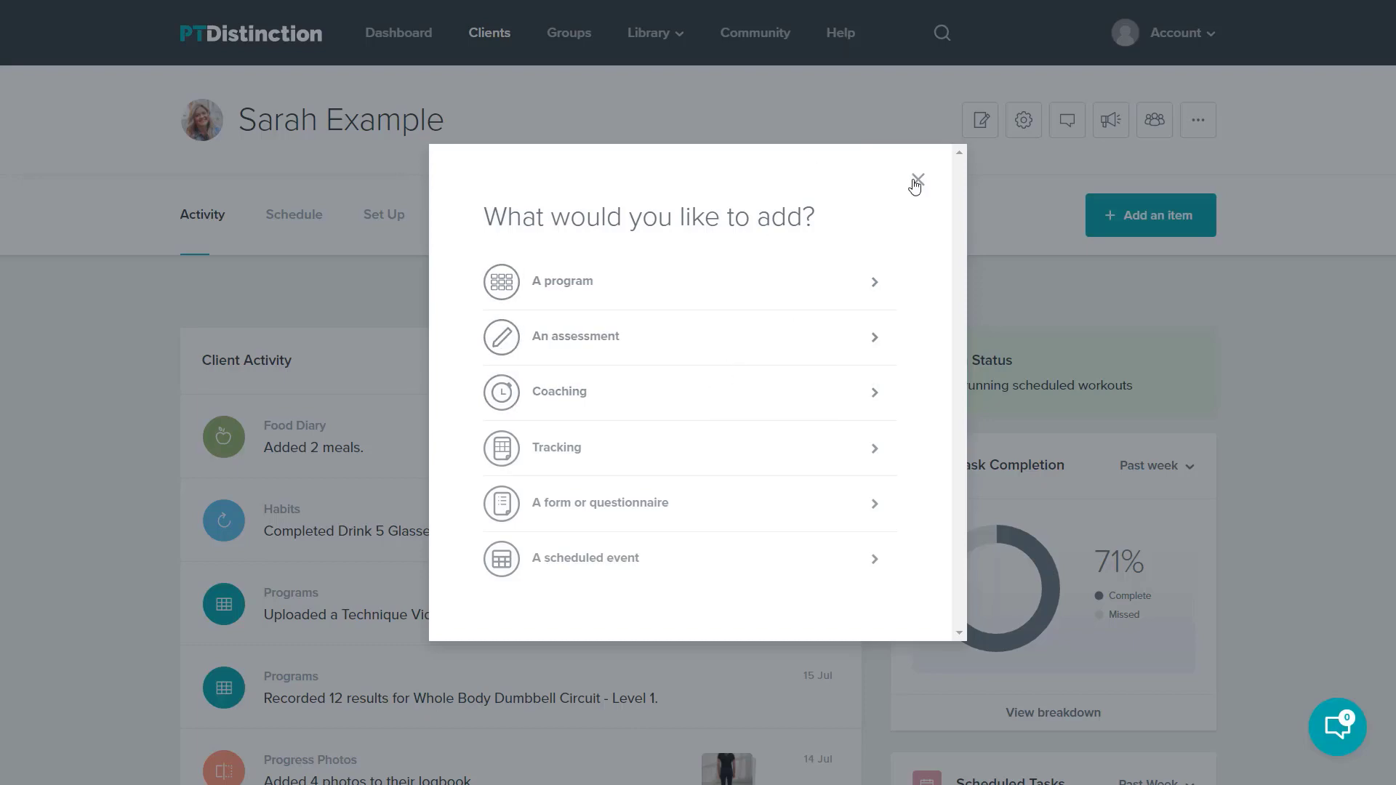
click(915, 179)
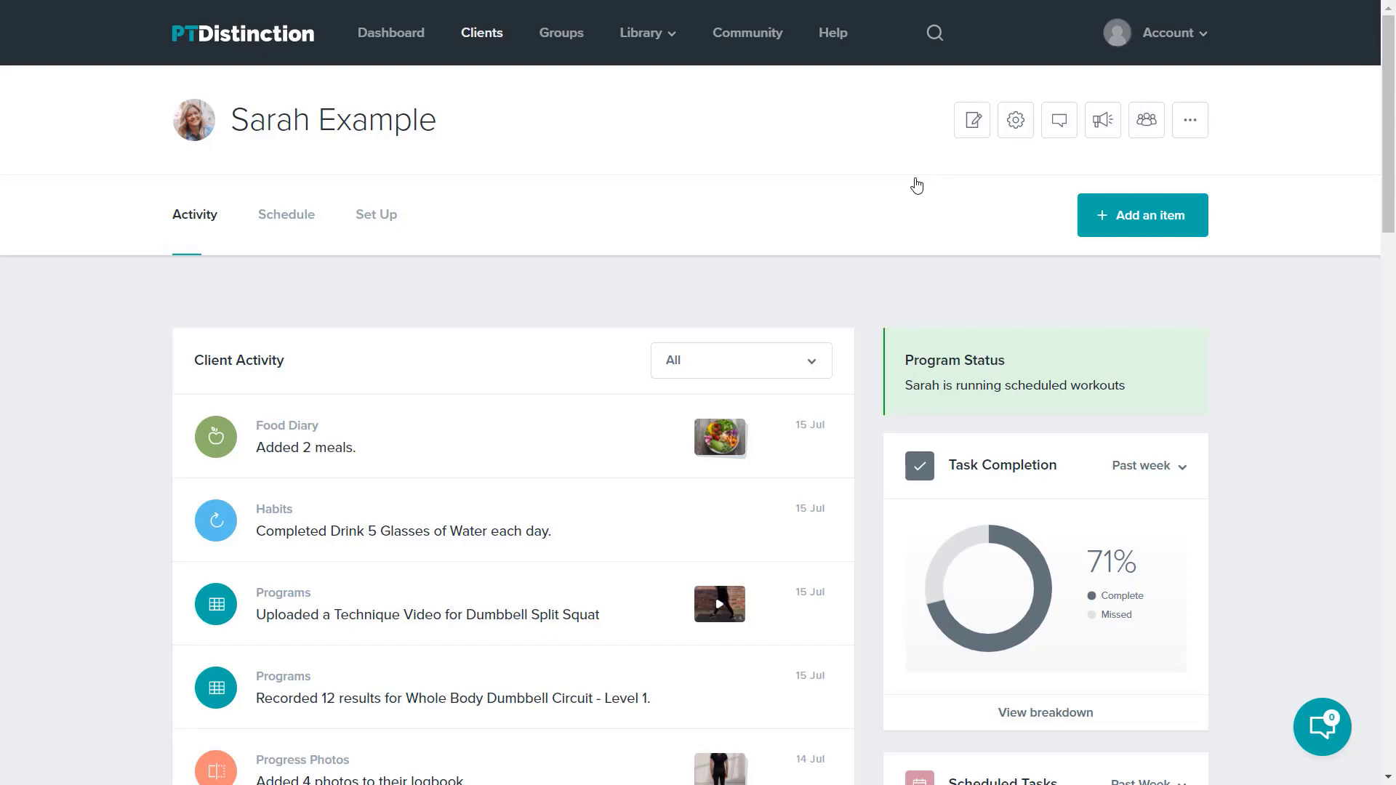
mouse_move(842, 154)
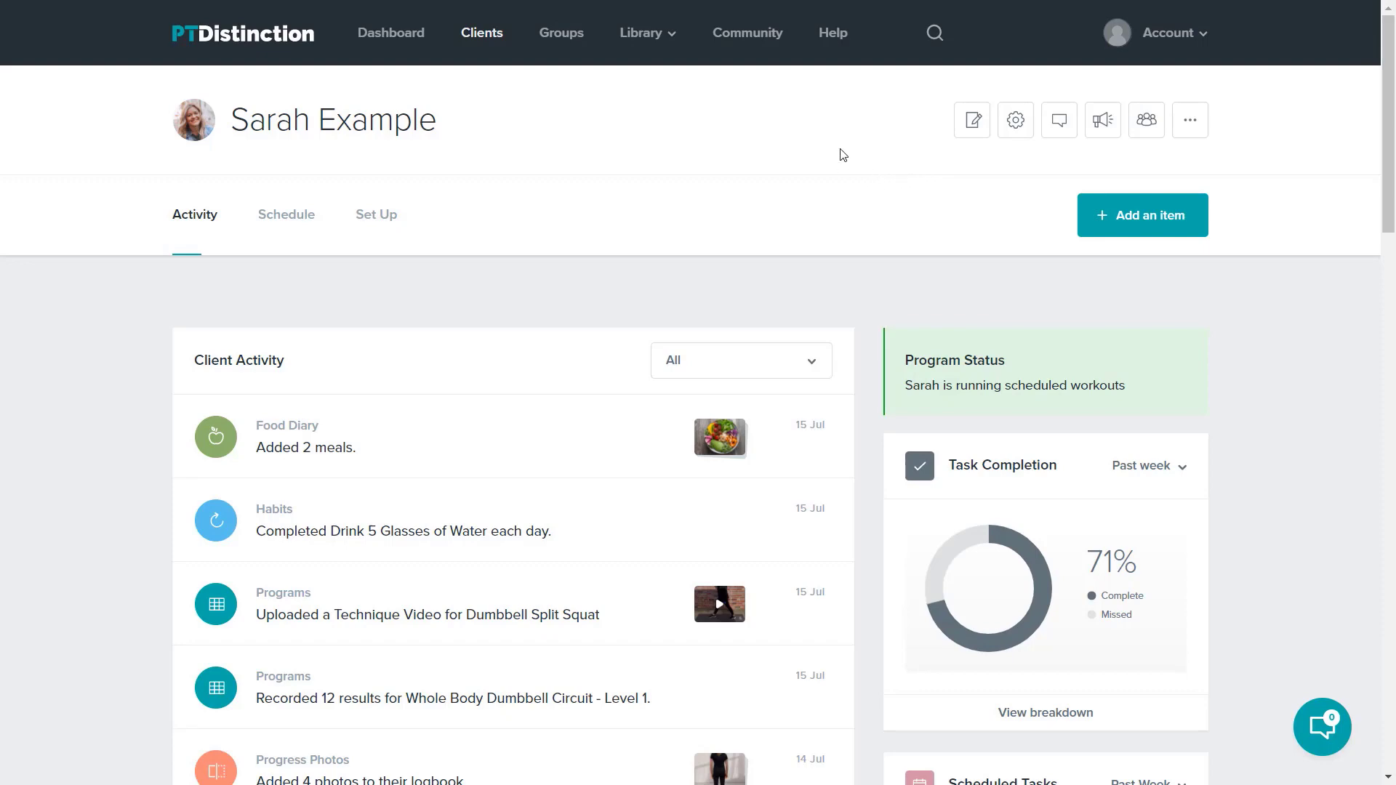
Search for 'group' and open the Demo Group dashboard from the Groups results.
click(934, 34)
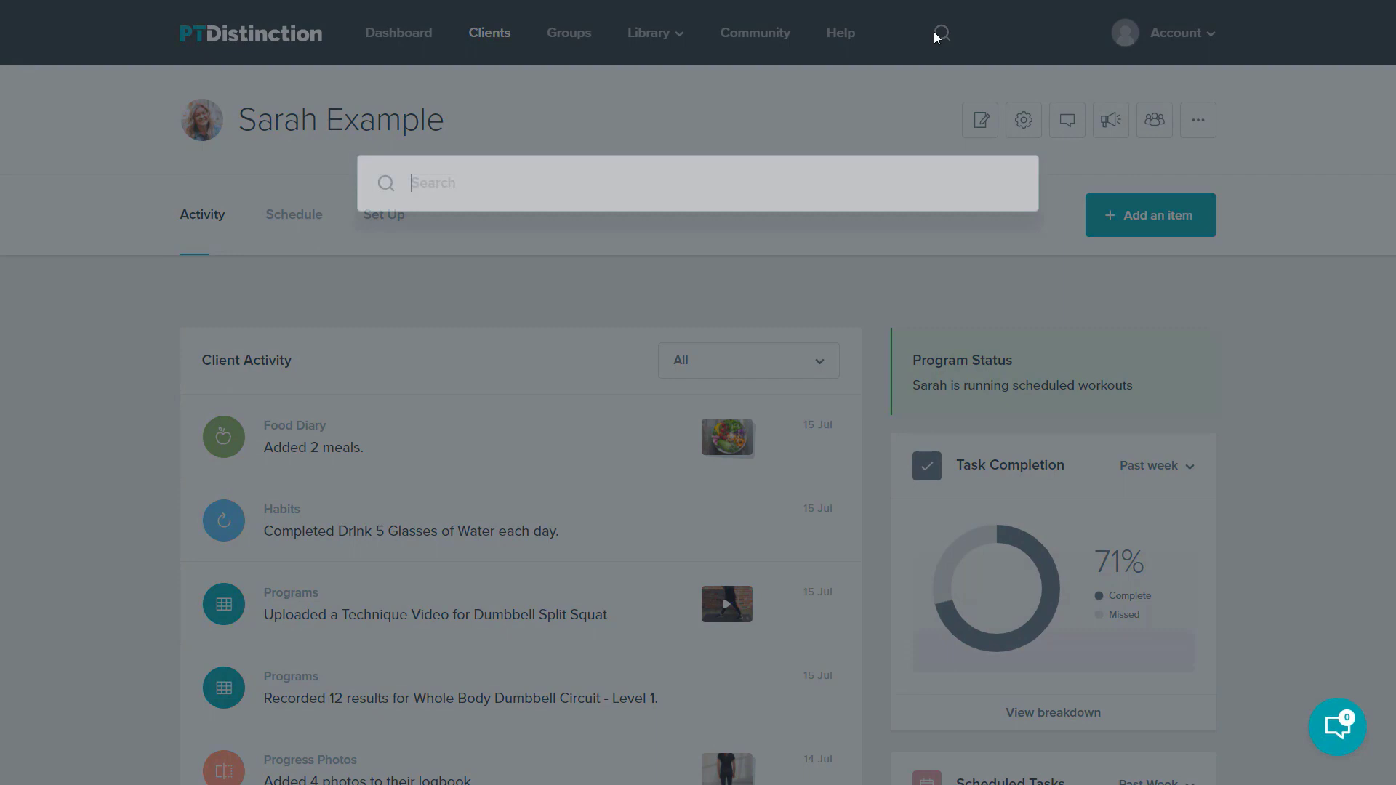
text(g)
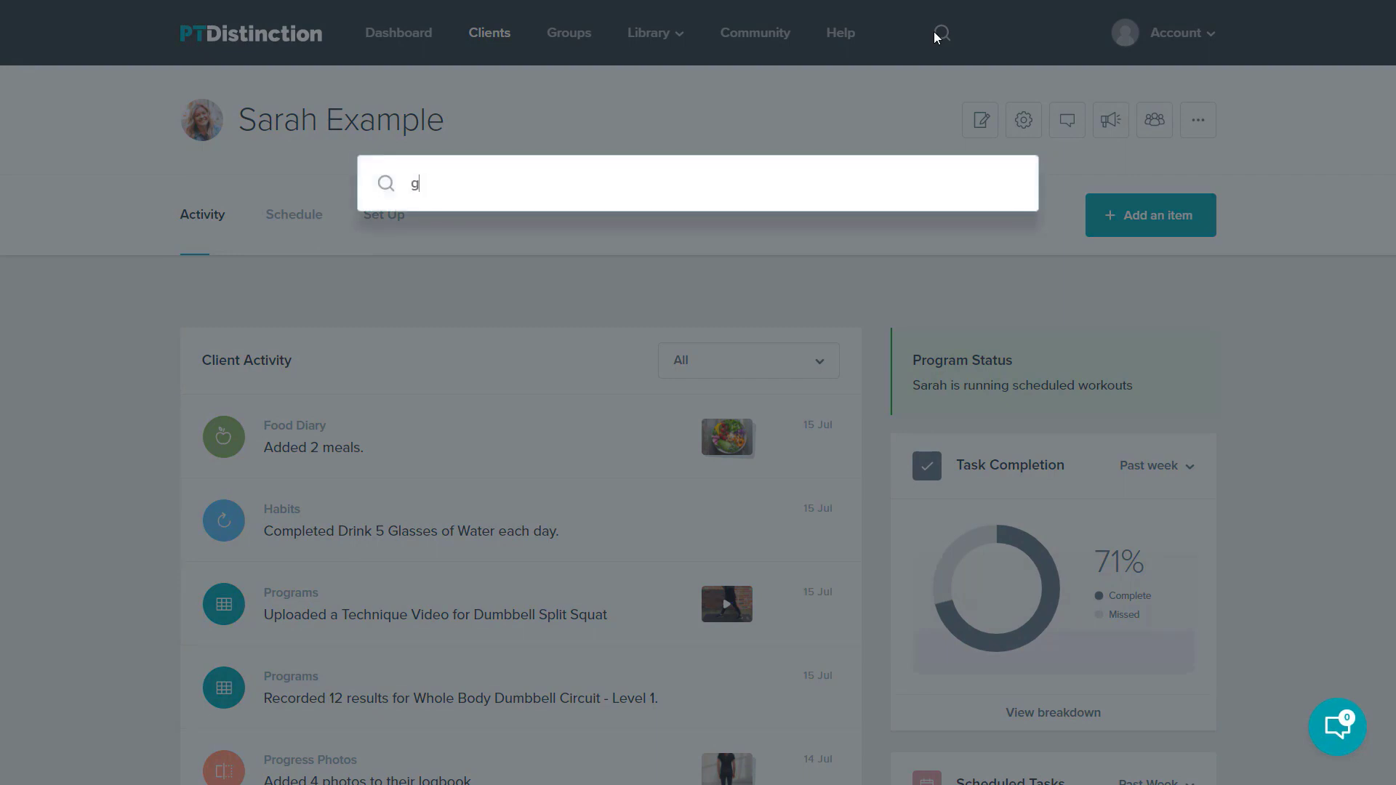
text(roup)
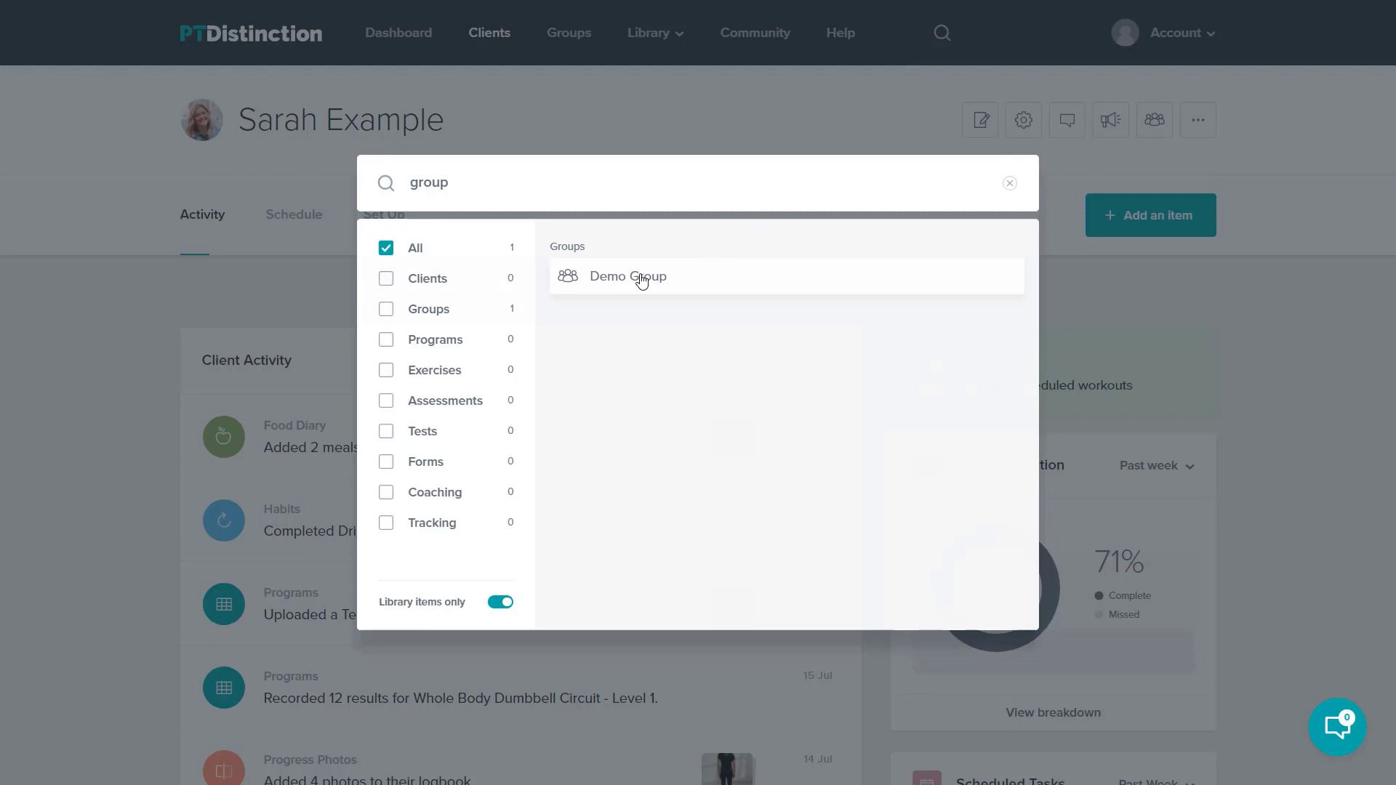
click(627, 276)
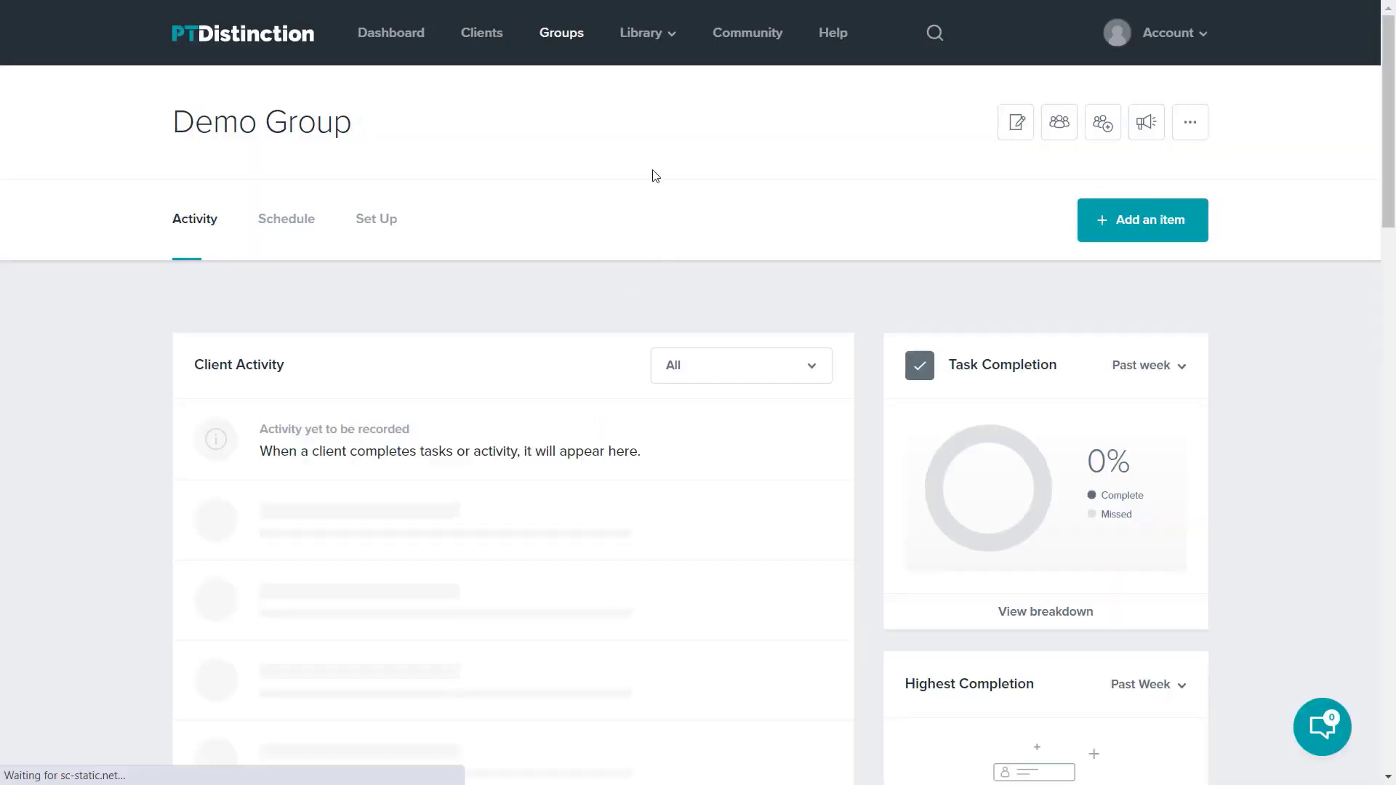
mouse_move(1120, 272)
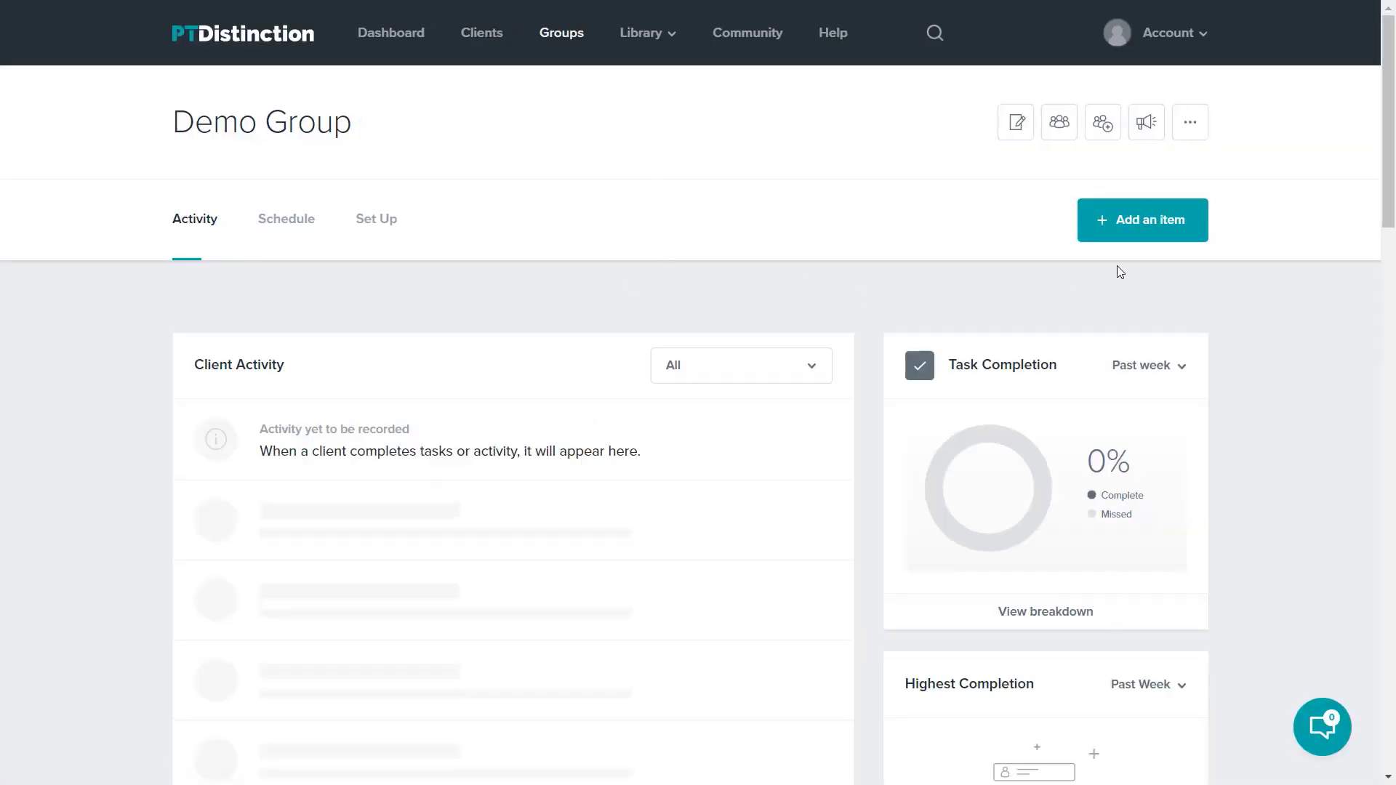
click(1142, 220)
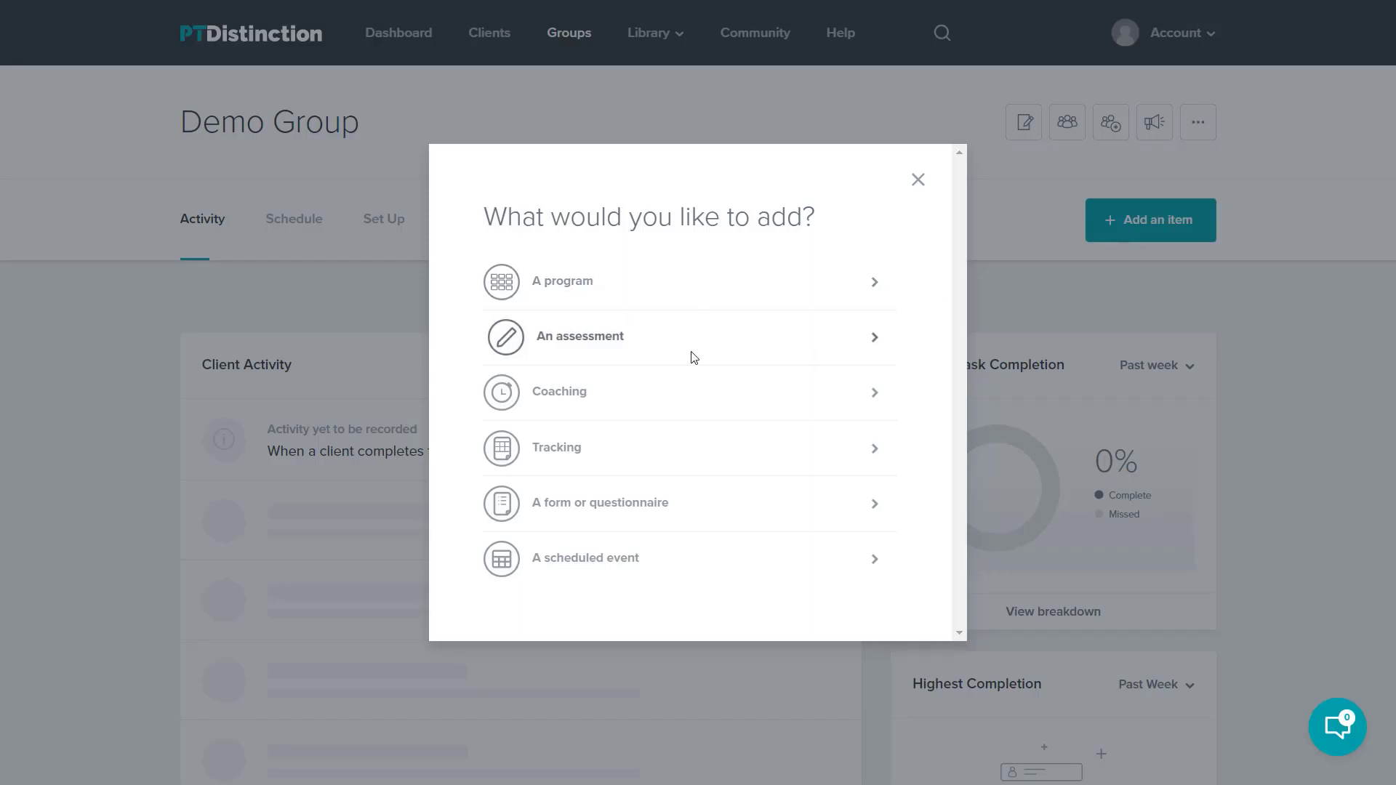
mouse_move(659, 472)
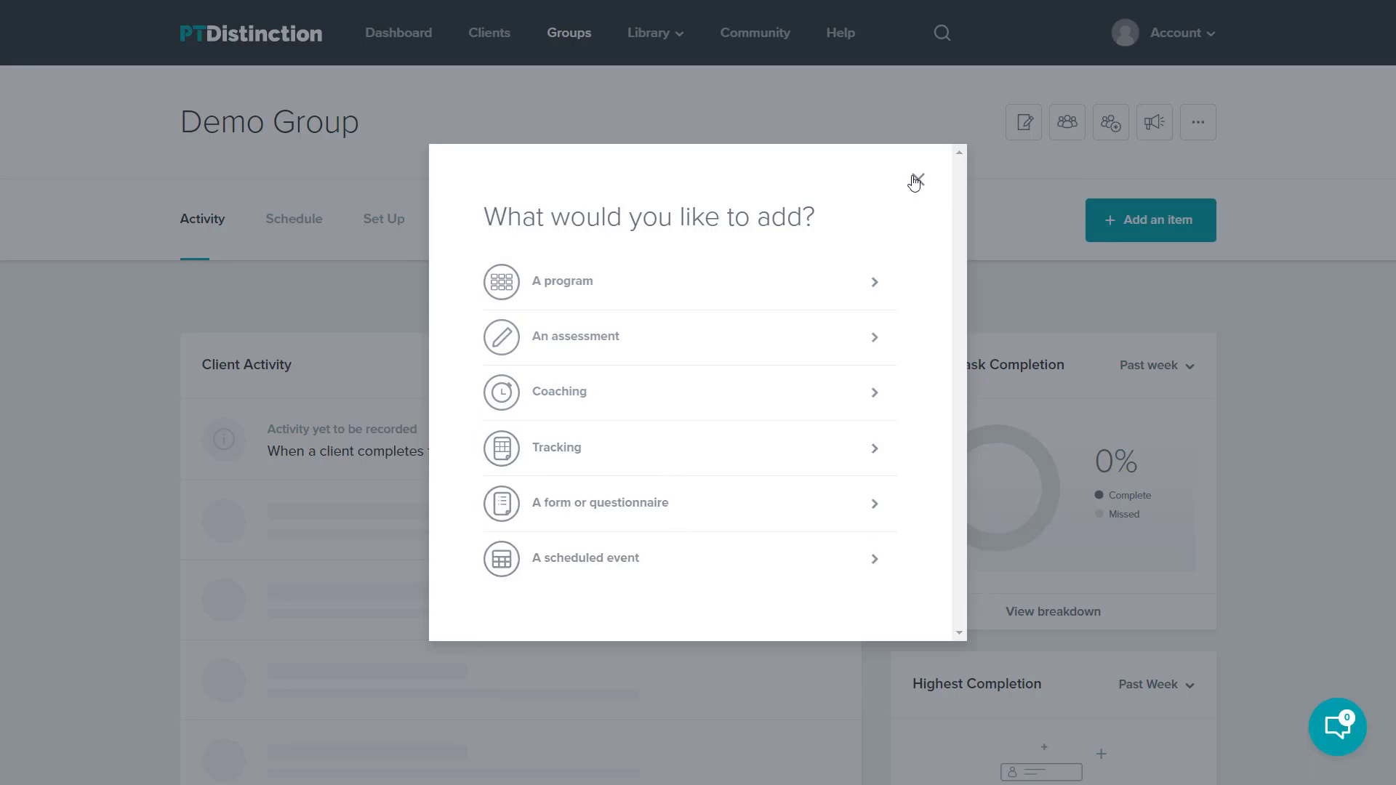
click(916, 177)
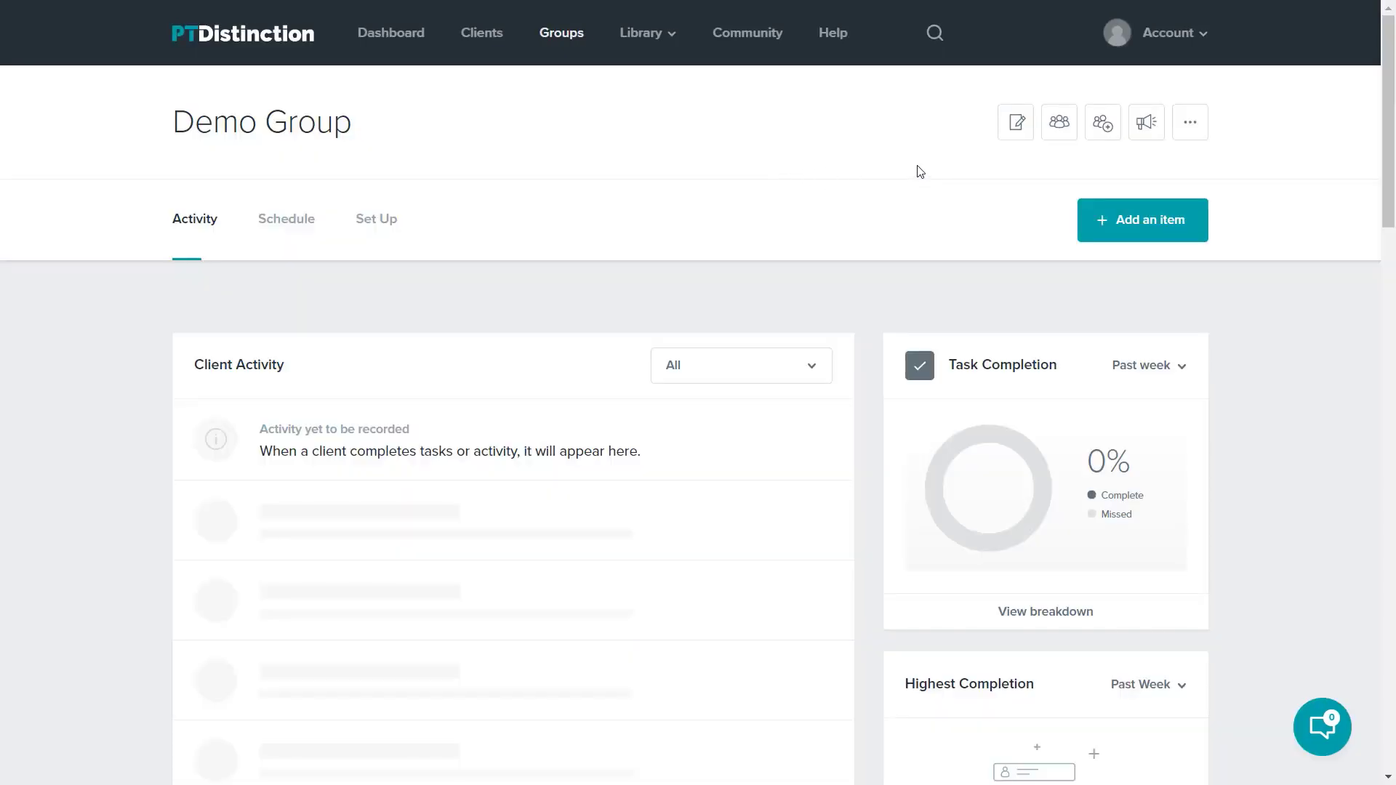
mouse_move(1048, 157)
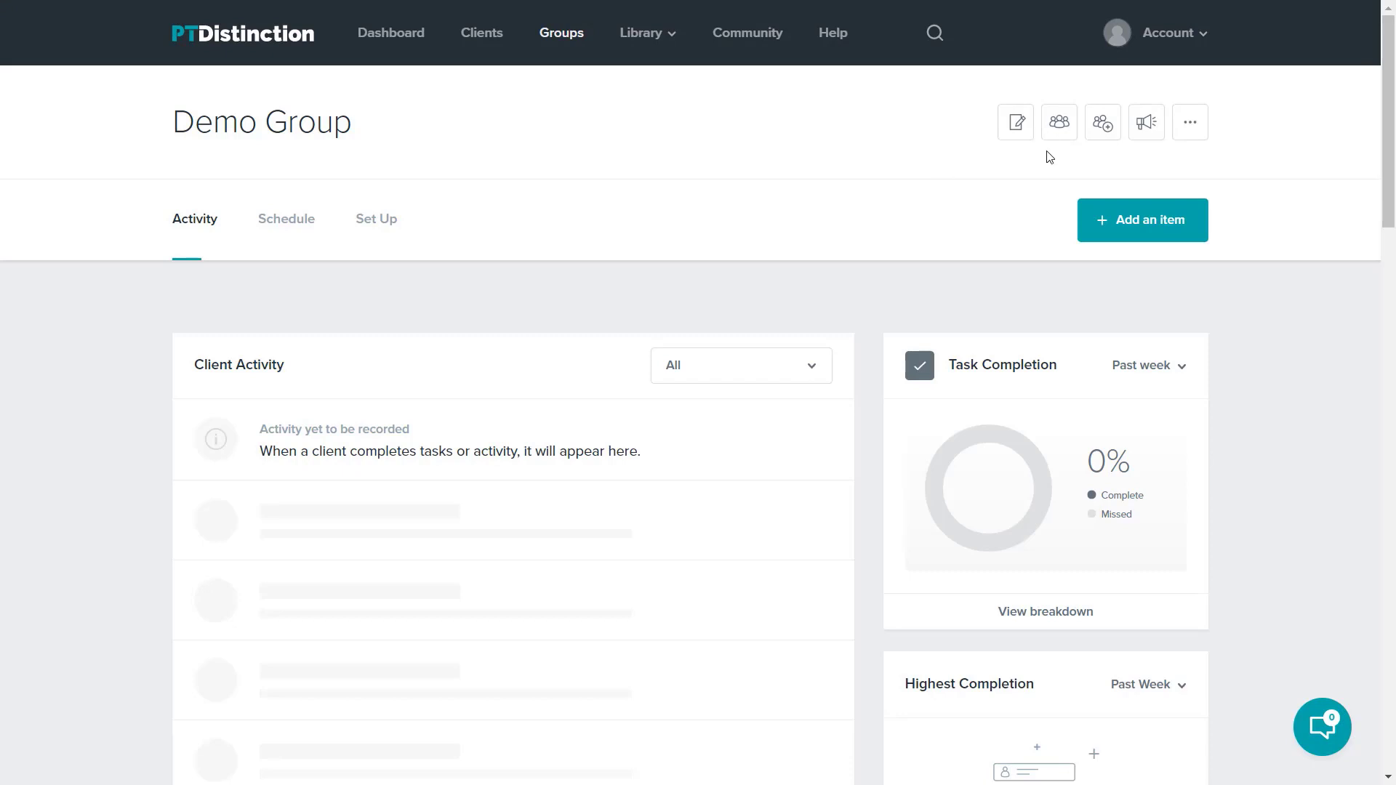
mouse_move(1147, 123)
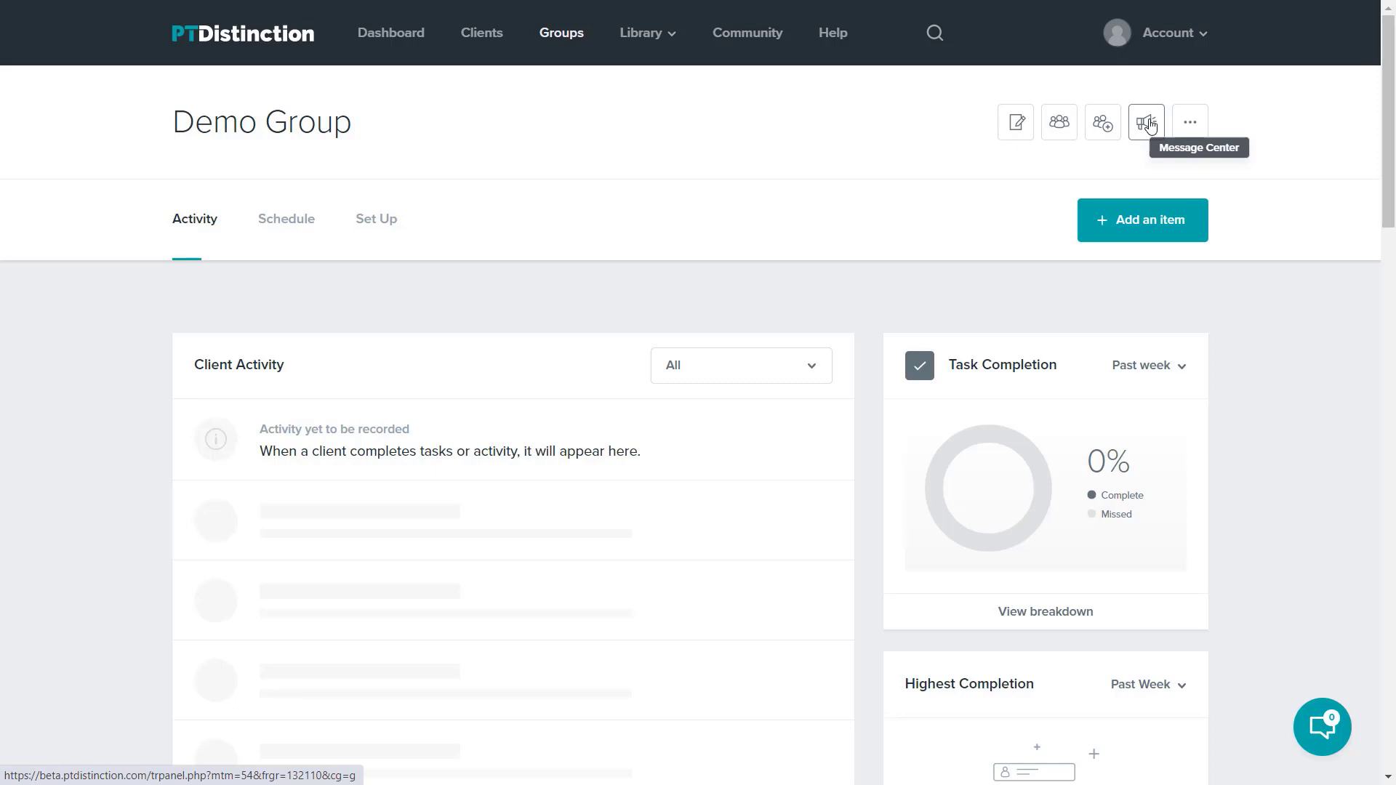
mouse_move(936, 170)
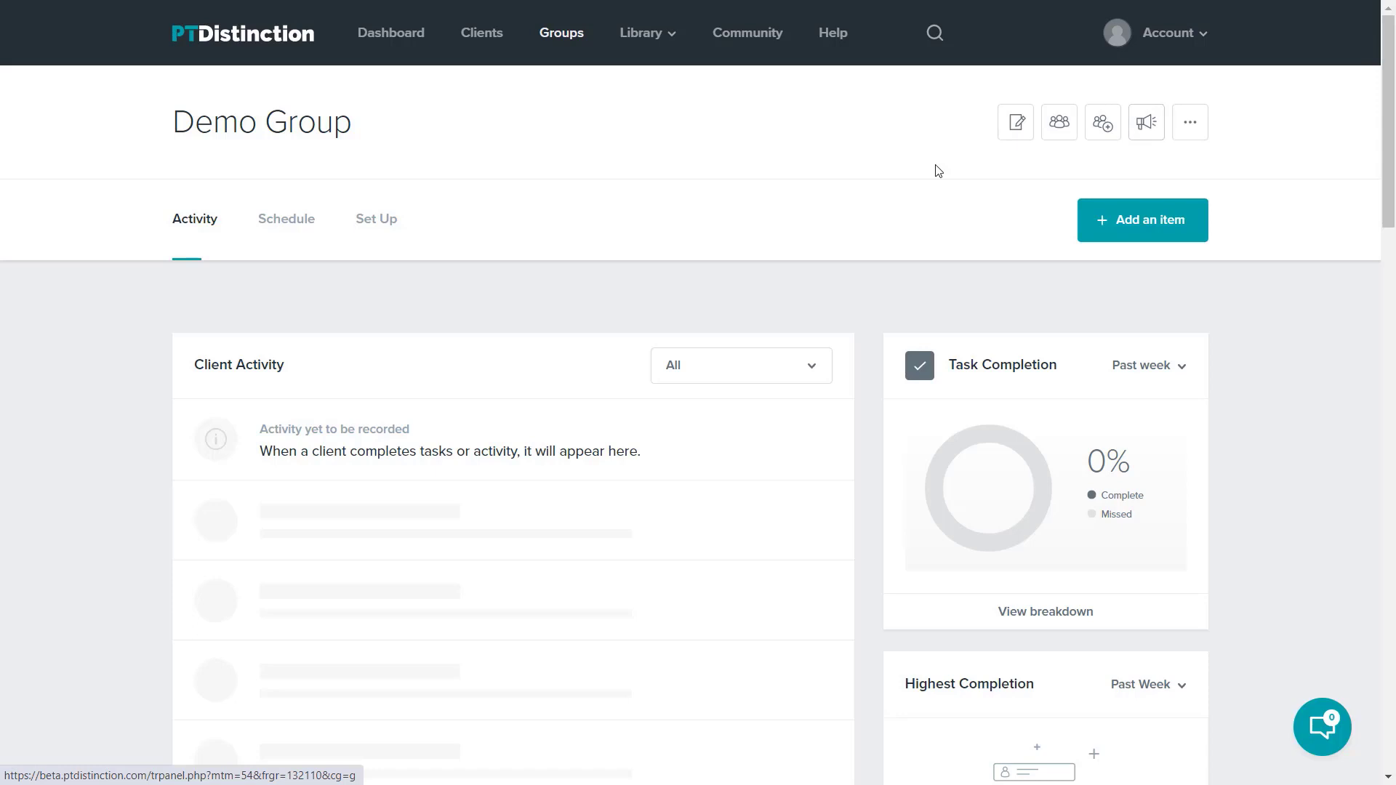
Go to the Program Templates library from the Library menu, listing 21 programs A to Z.
click(640, 34)
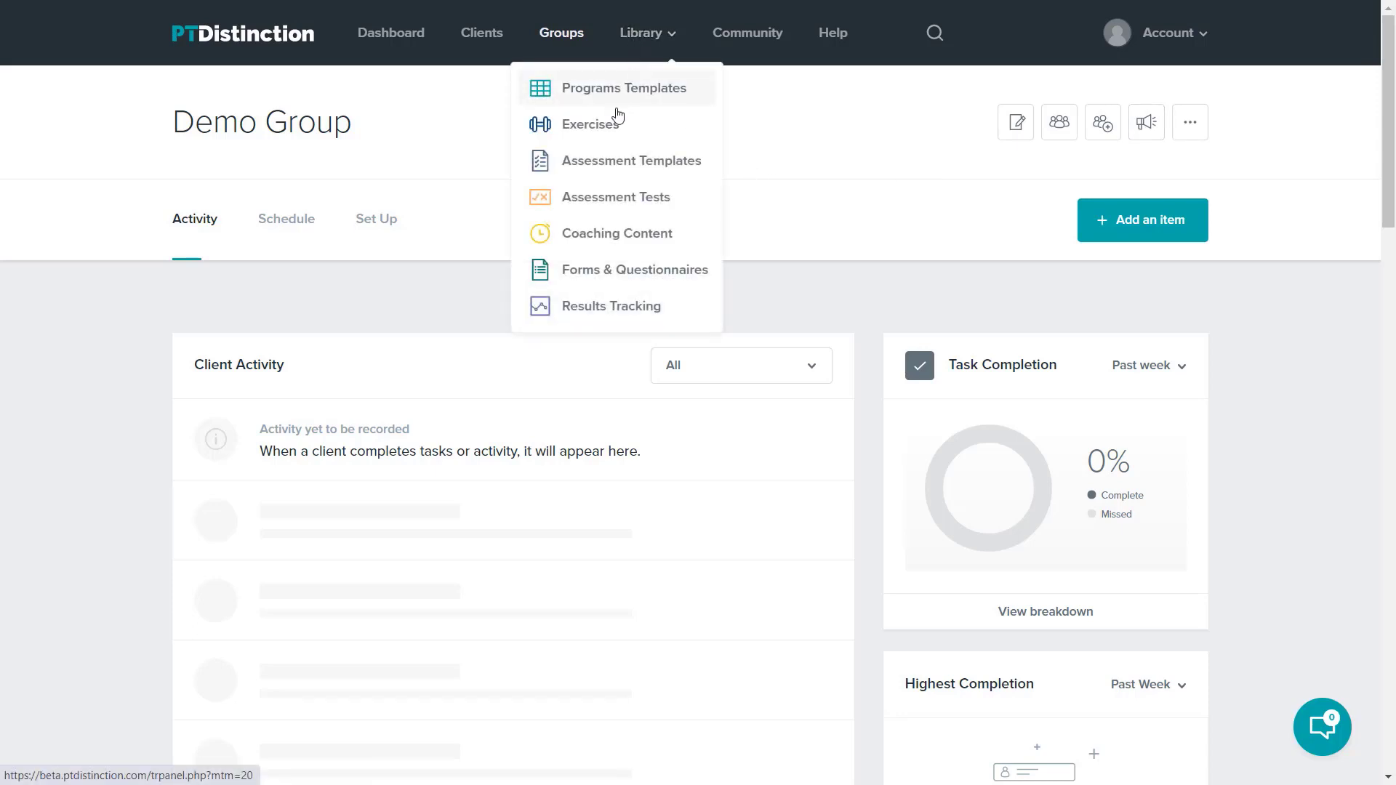
mouse_move(598, 159)
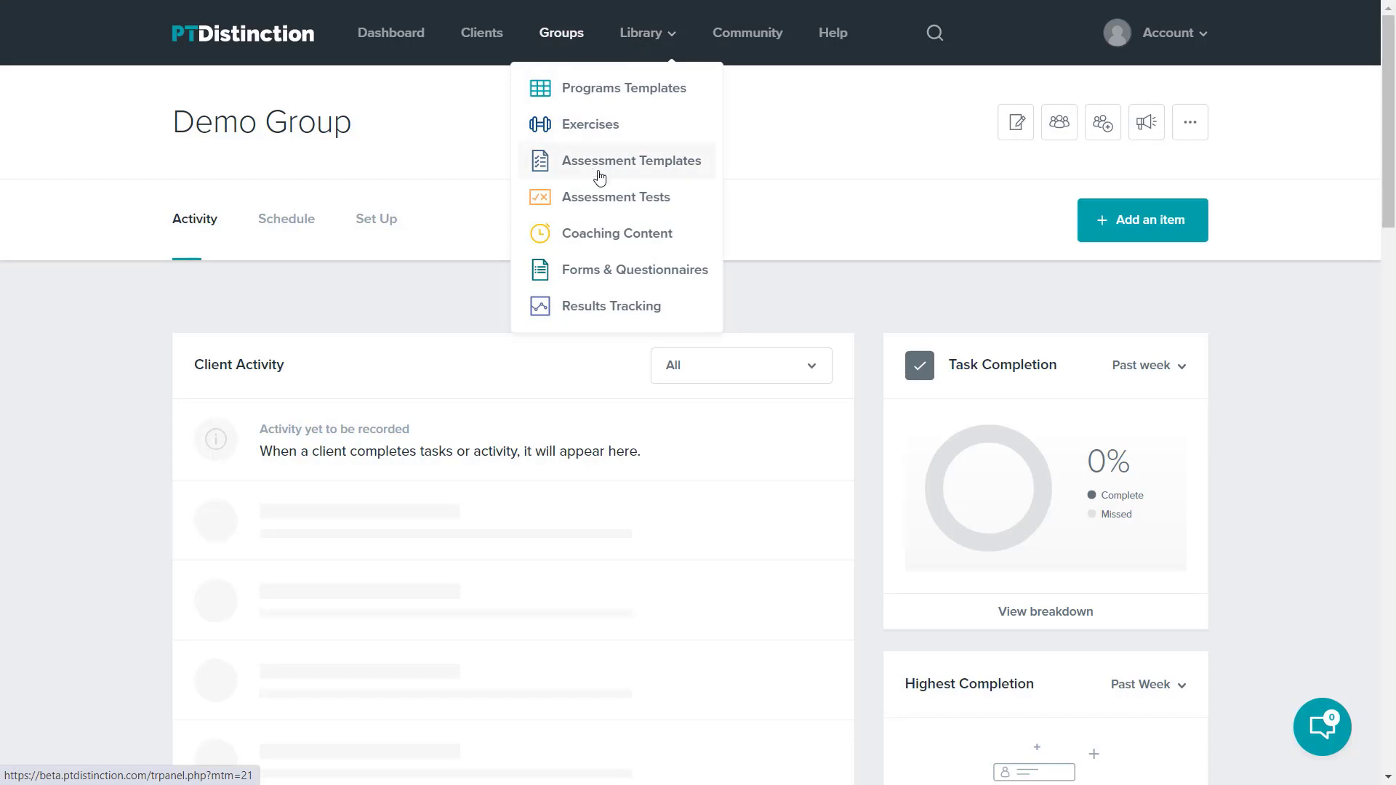
mouse_move(600, 277)
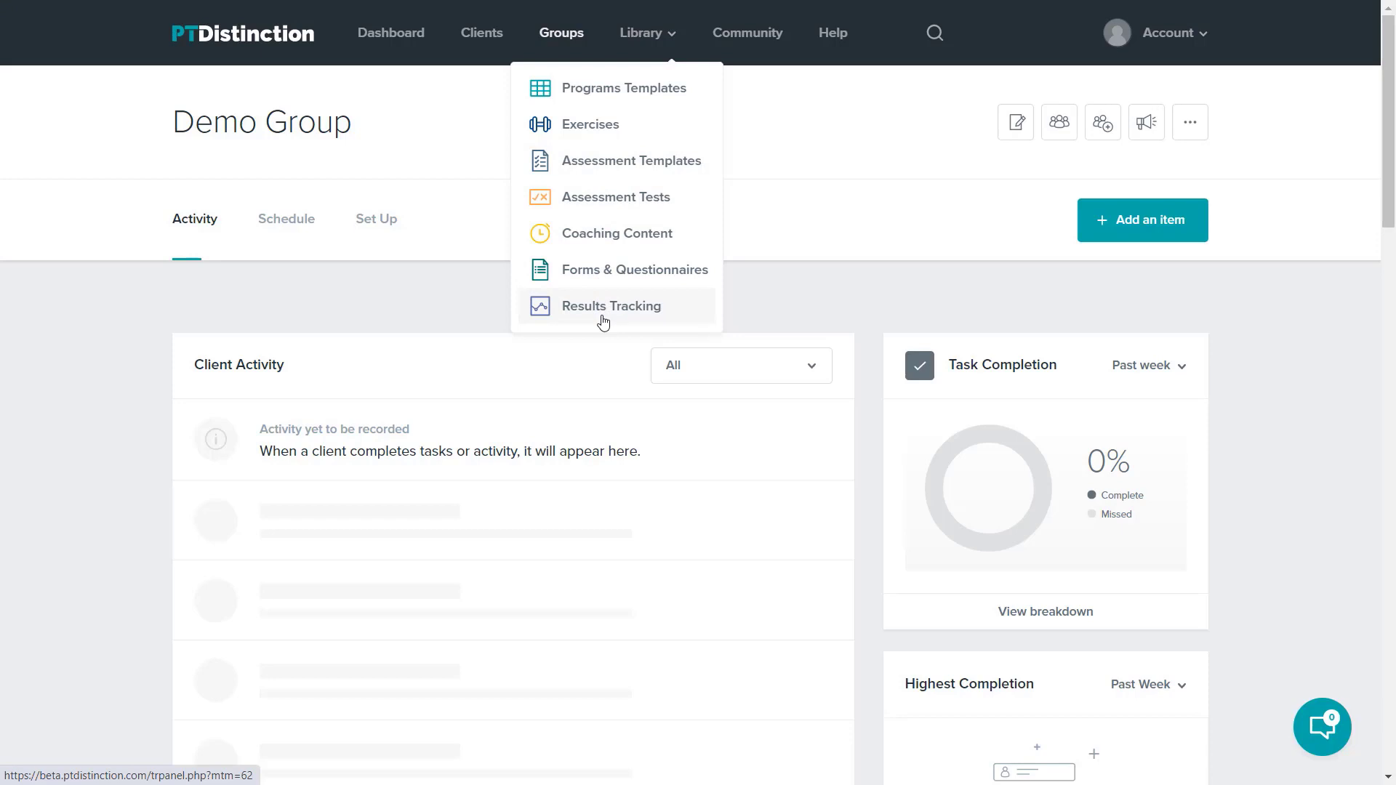
mouse_move(625, 87)
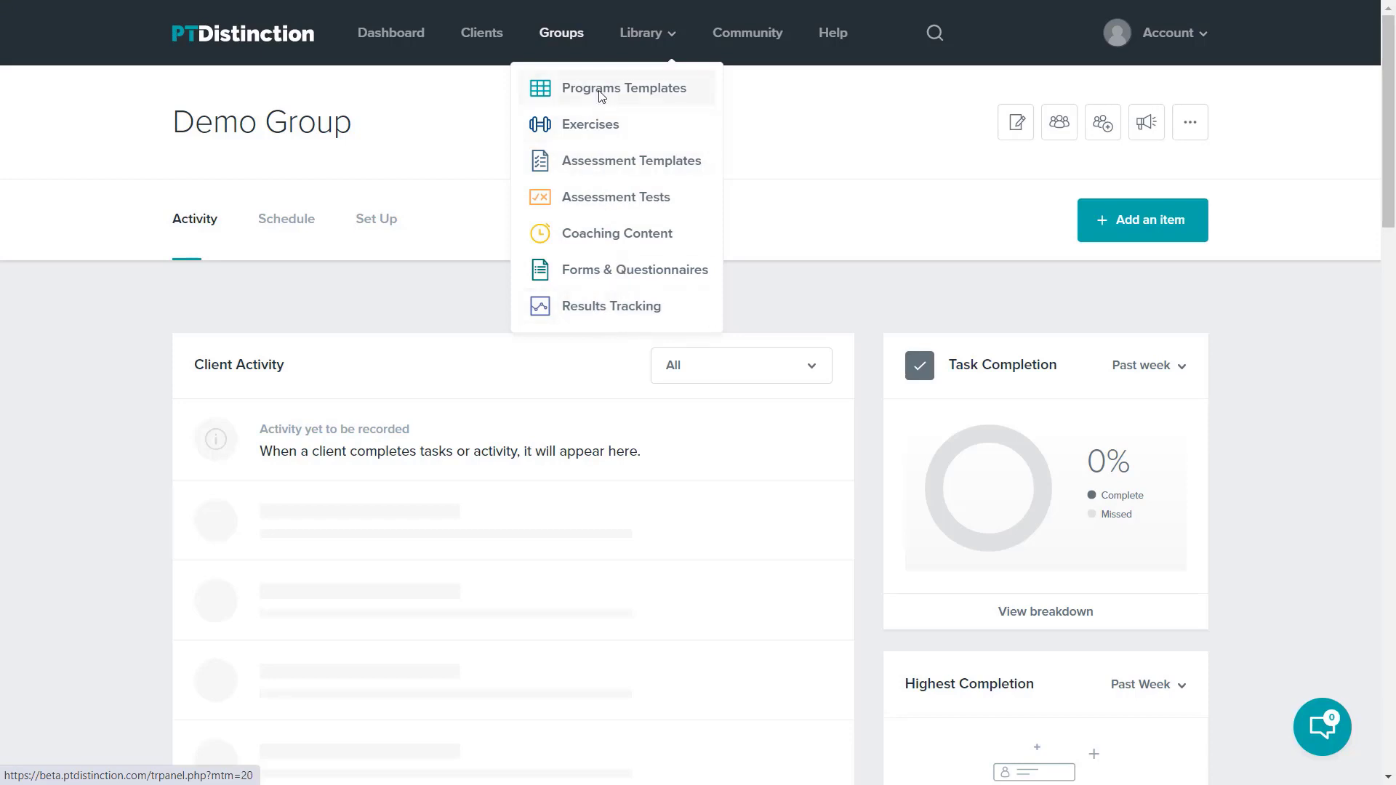
click(625, 87)
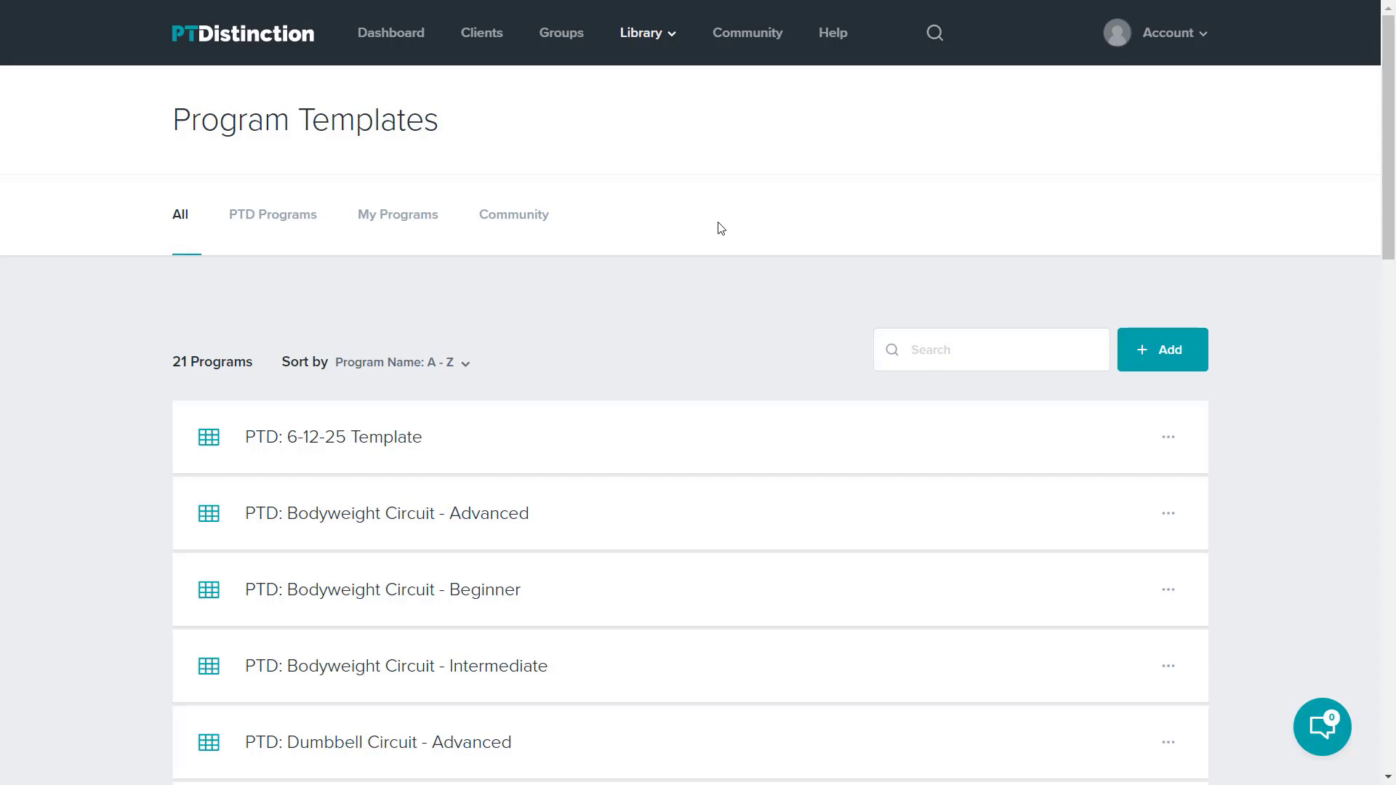
mouse_move(532, 333)
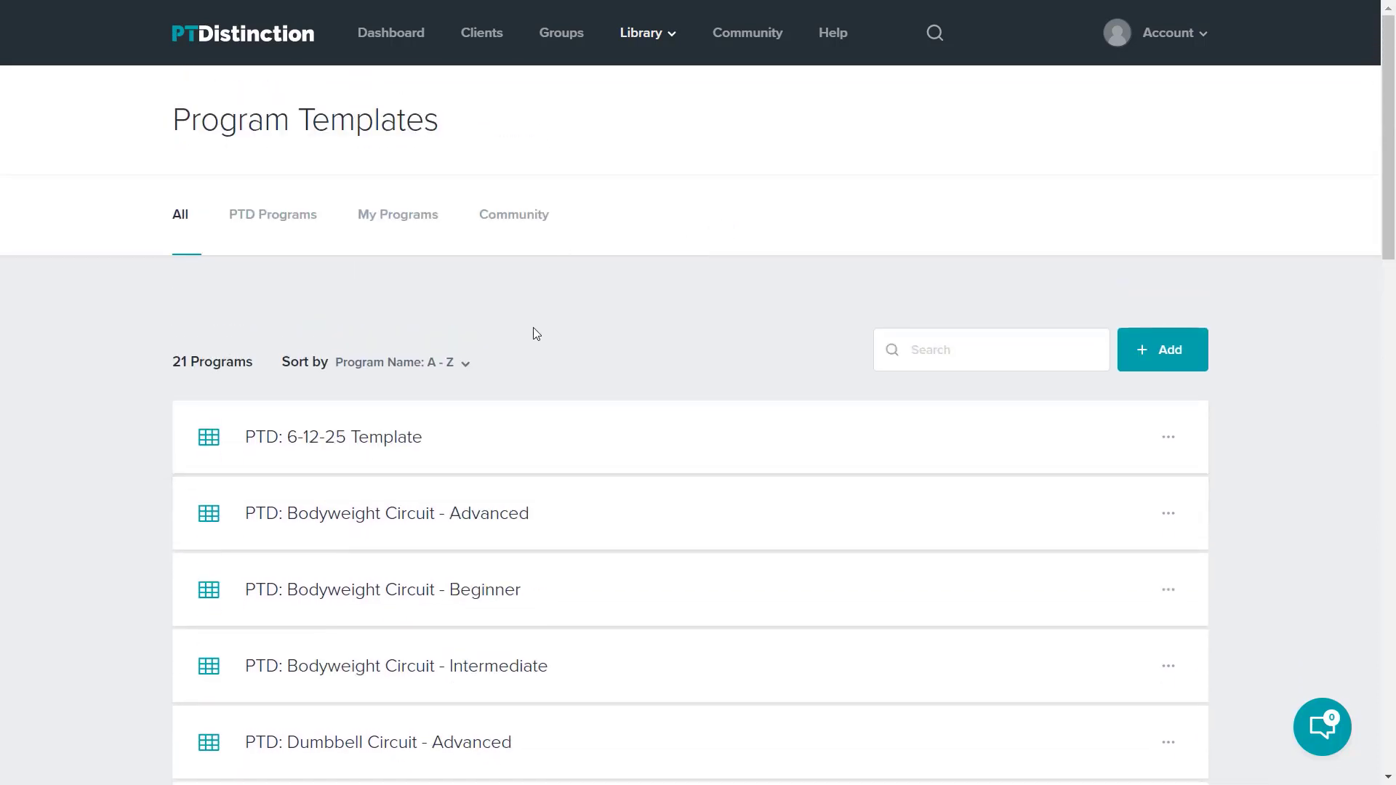
mouse_move(584, 533)
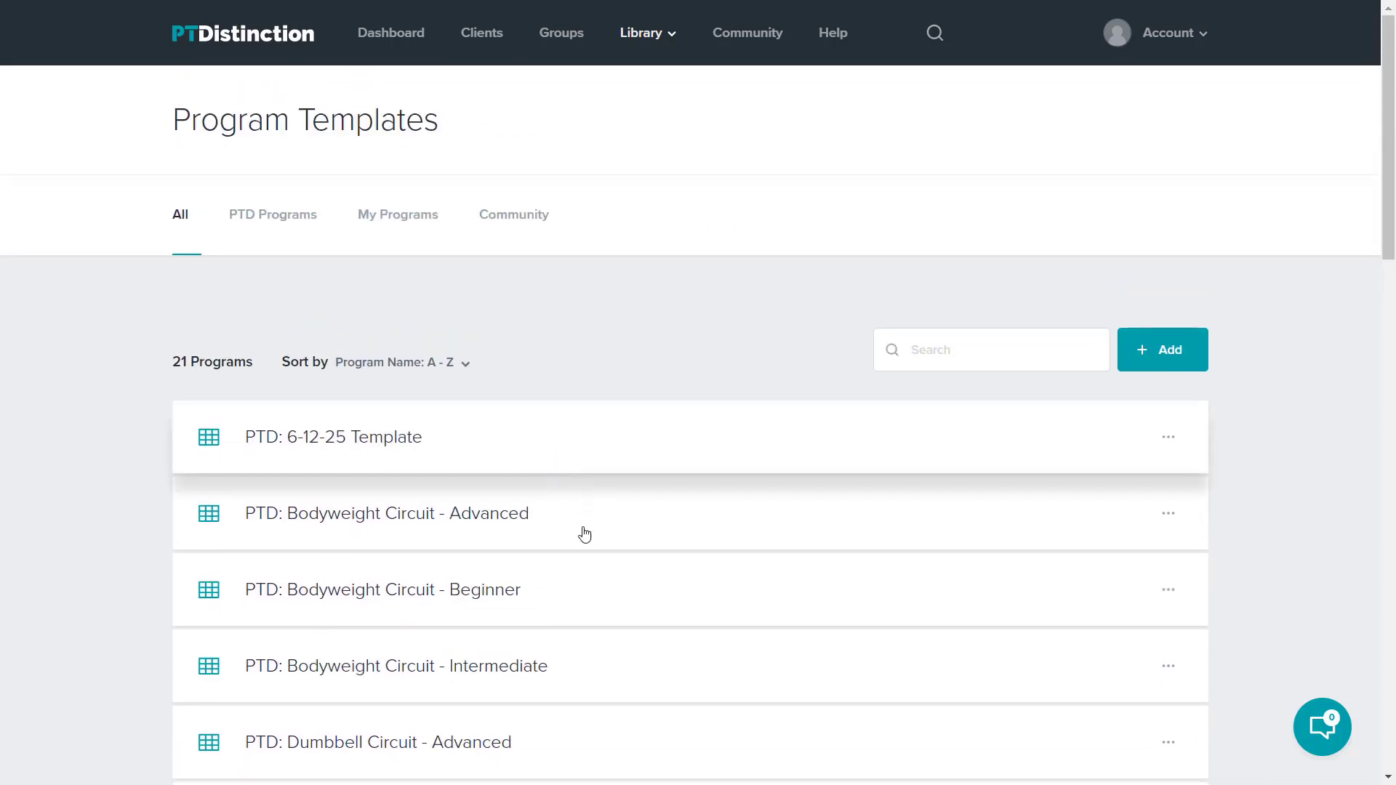
Go to the Coaching Content library, then show the Library sections menu again.
click(640, 34)
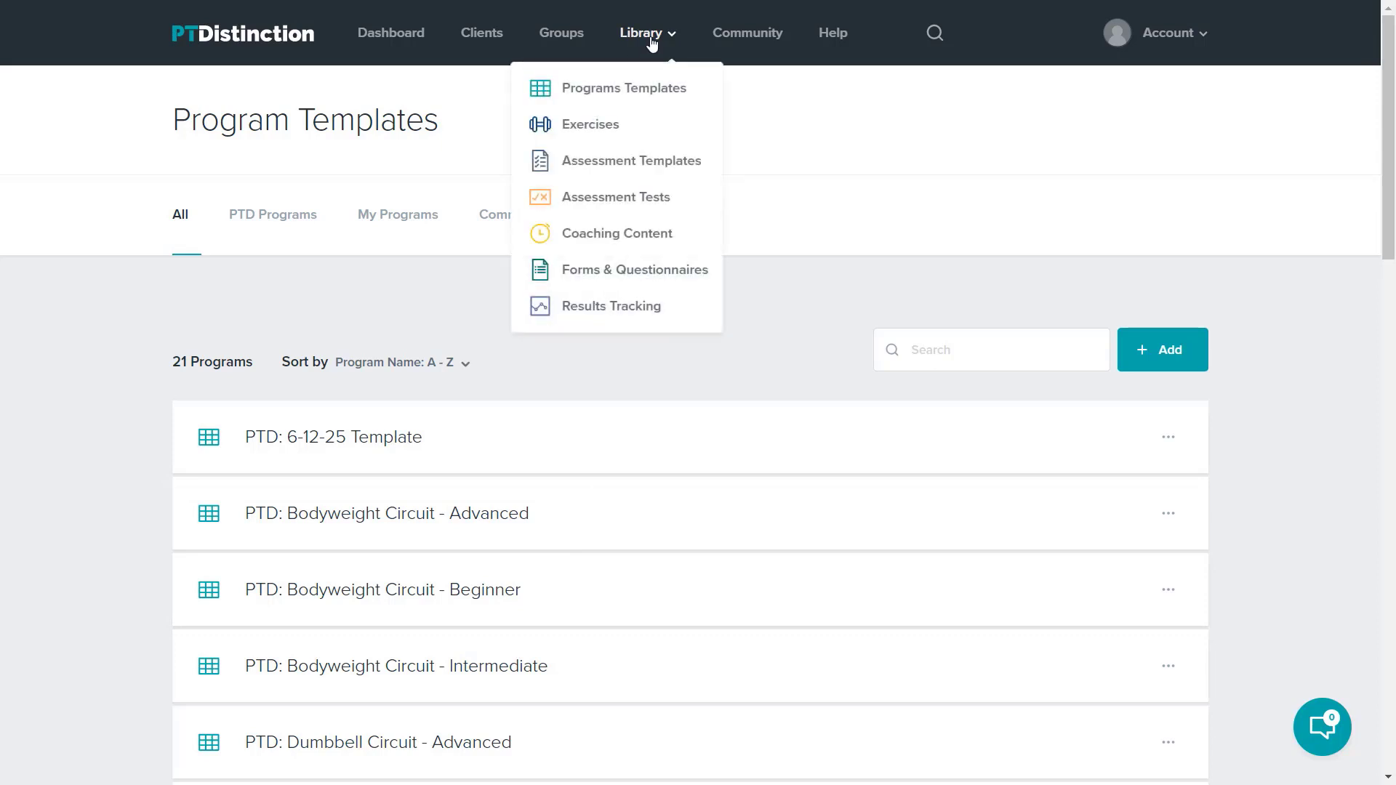
mouse_move(609, 233)
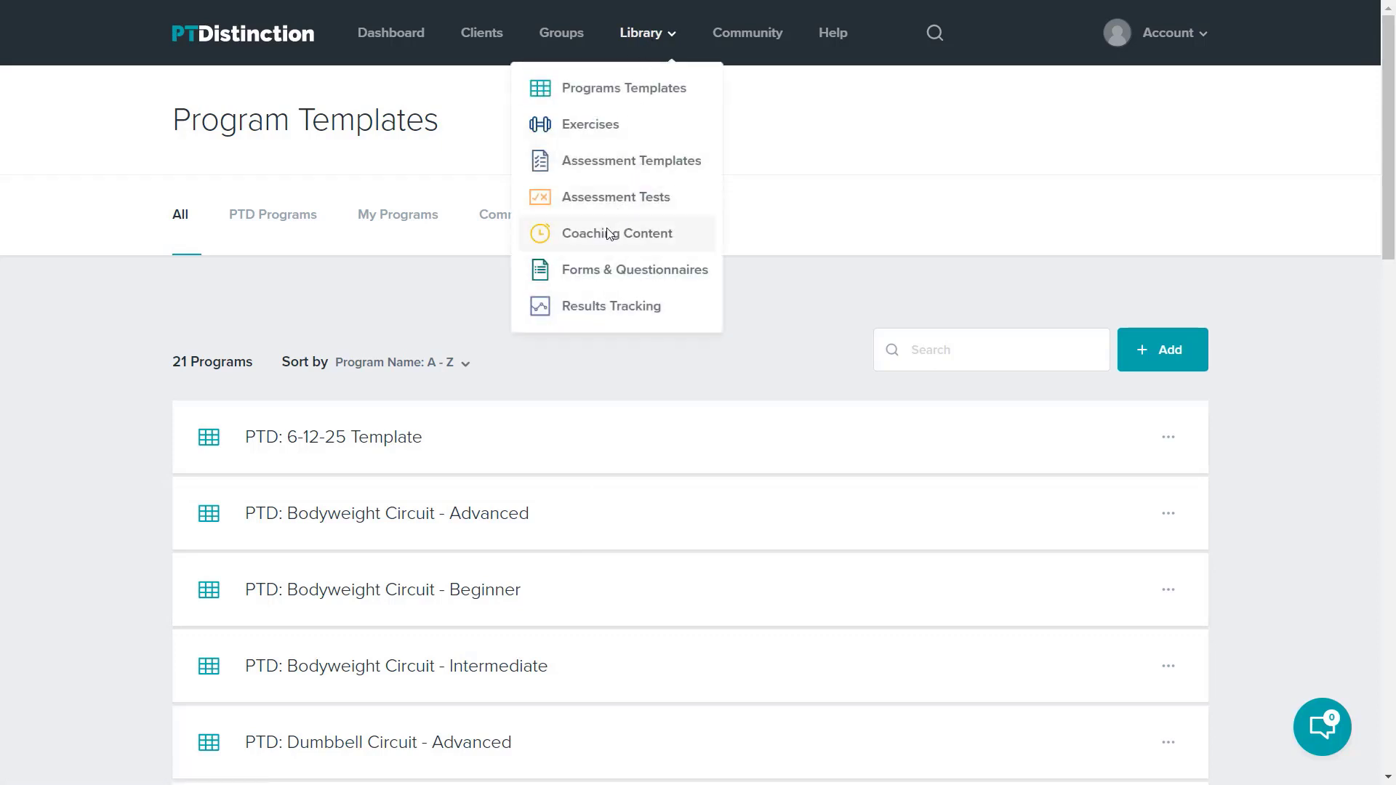
click(618, 232)
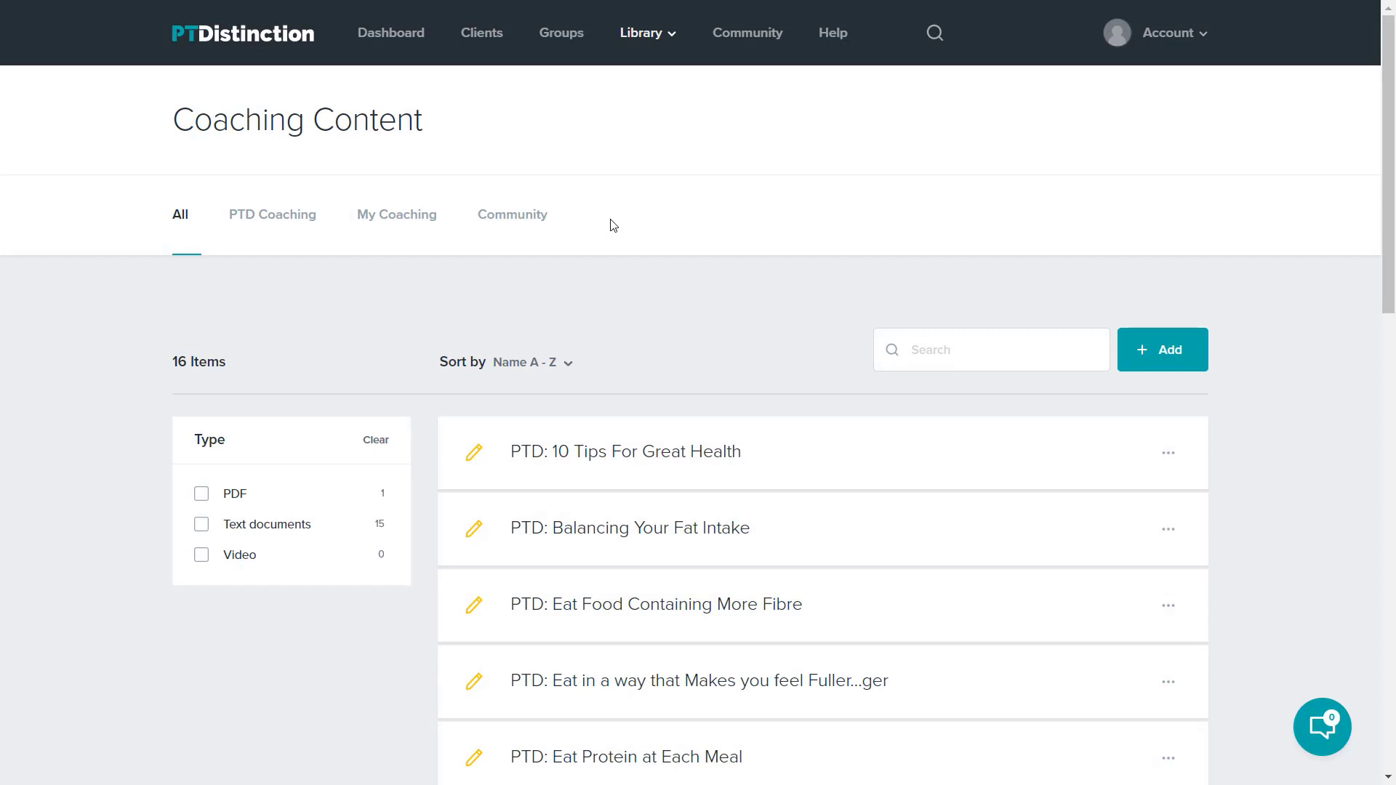
click(647, 33)
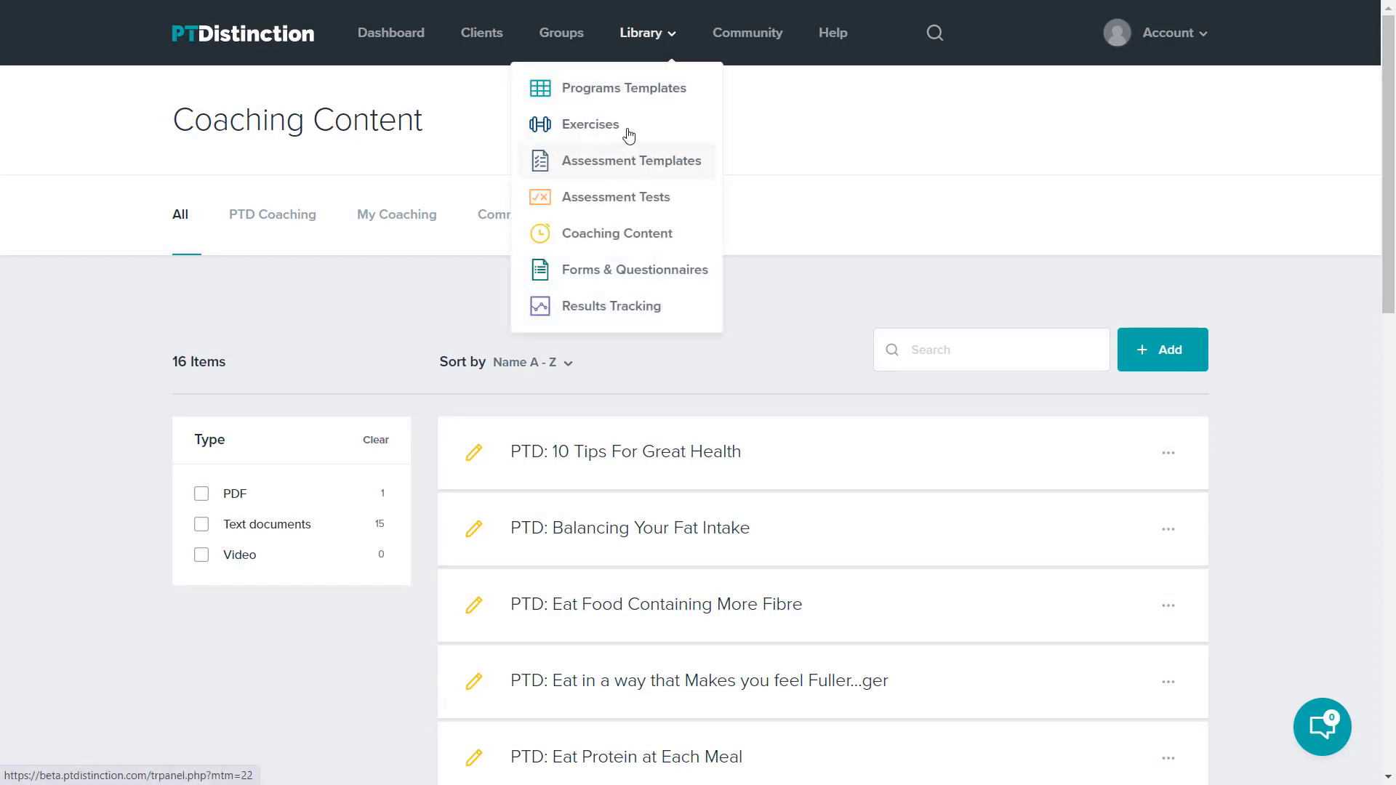
mouse_move(618, 196)
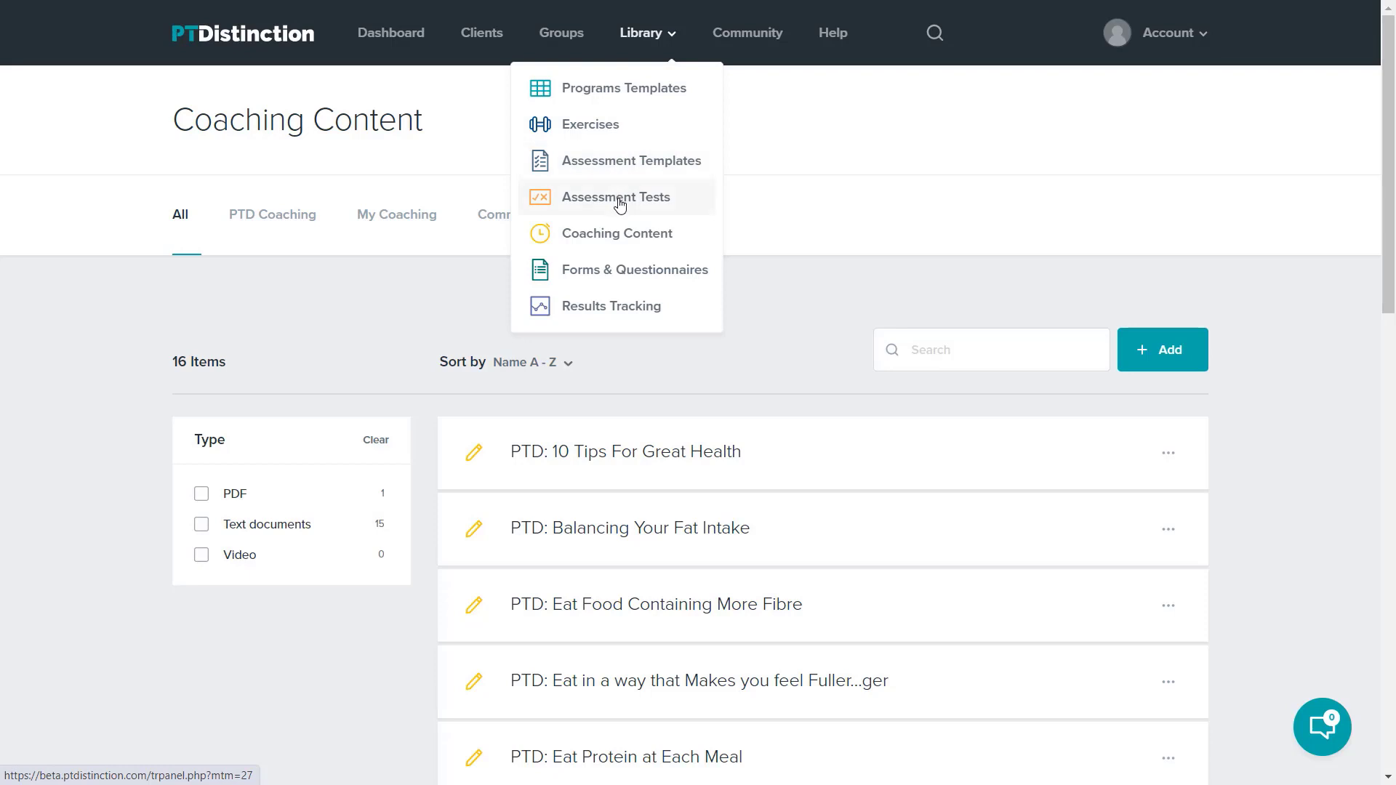
mouse_move(621, 275)
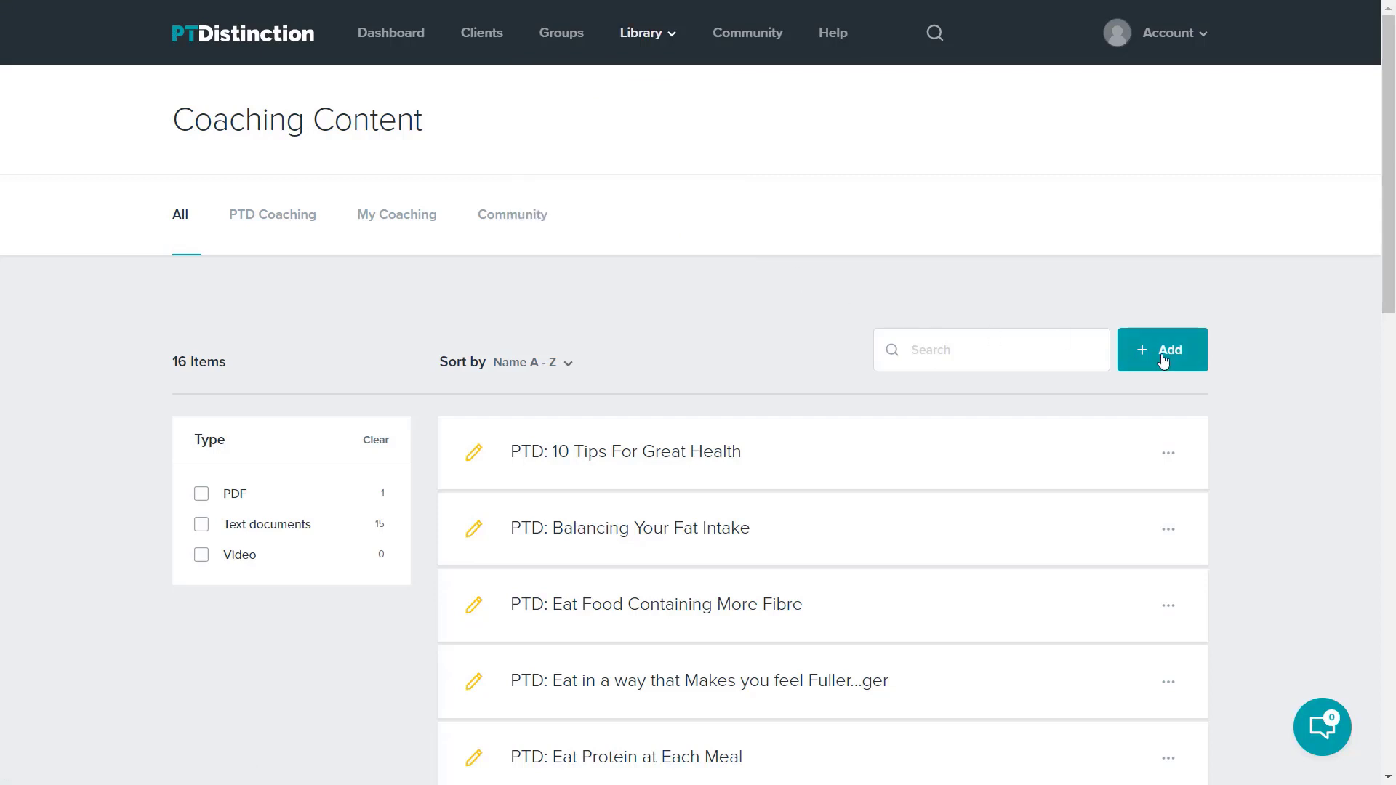
mouse_move(1069, 296)
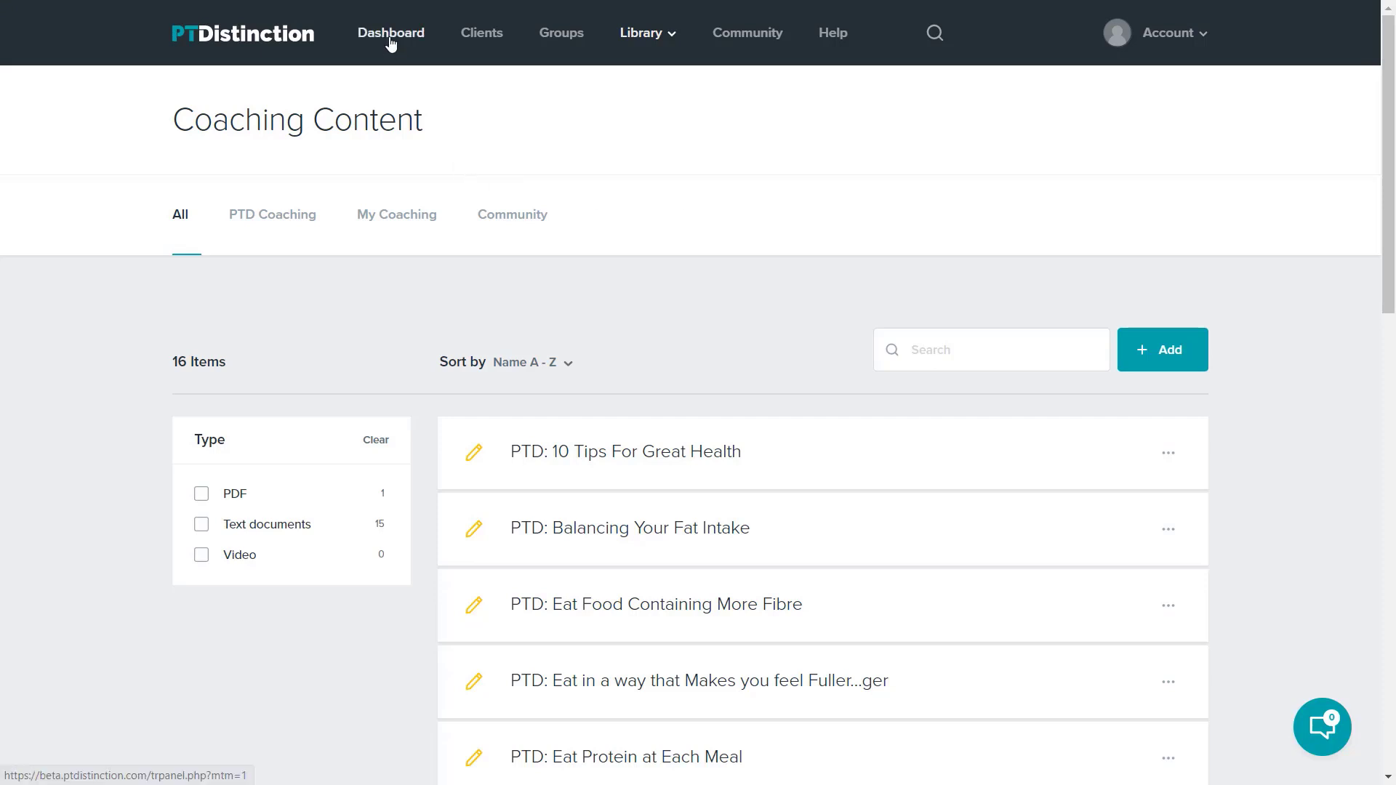
Return to the trainer Dashboard and expand the Client Activity category filter.
click(390, 33)
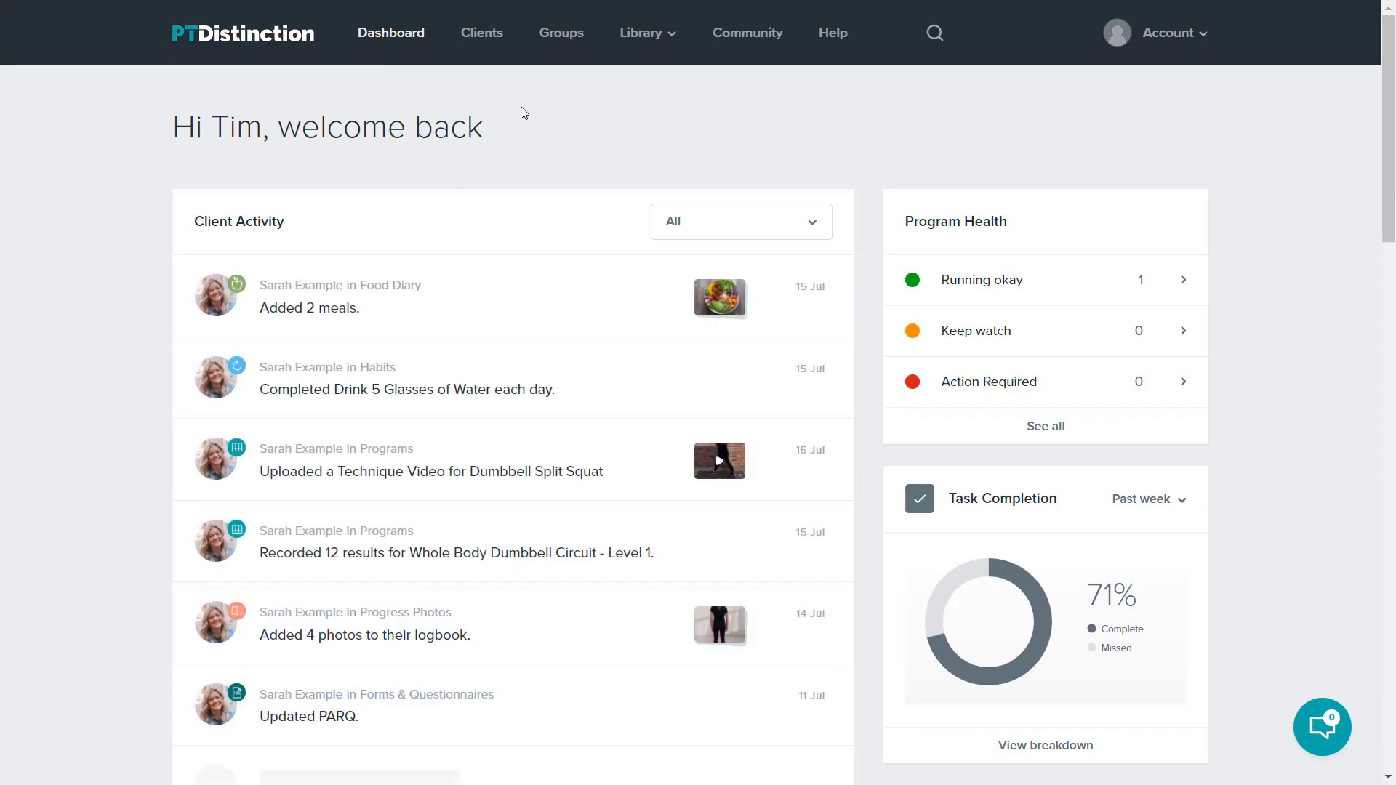
mouse_move(526, 191)
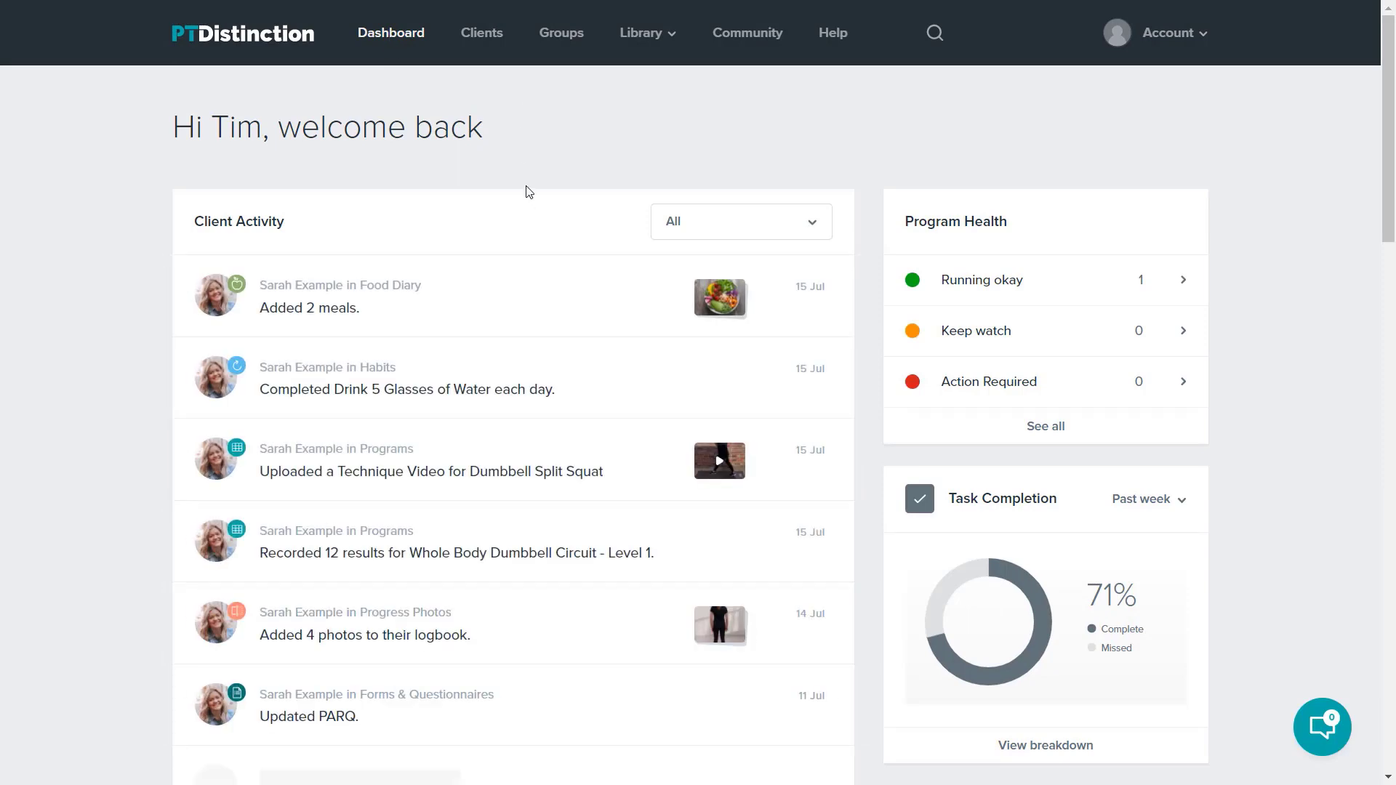
mouse_move(488, 425)
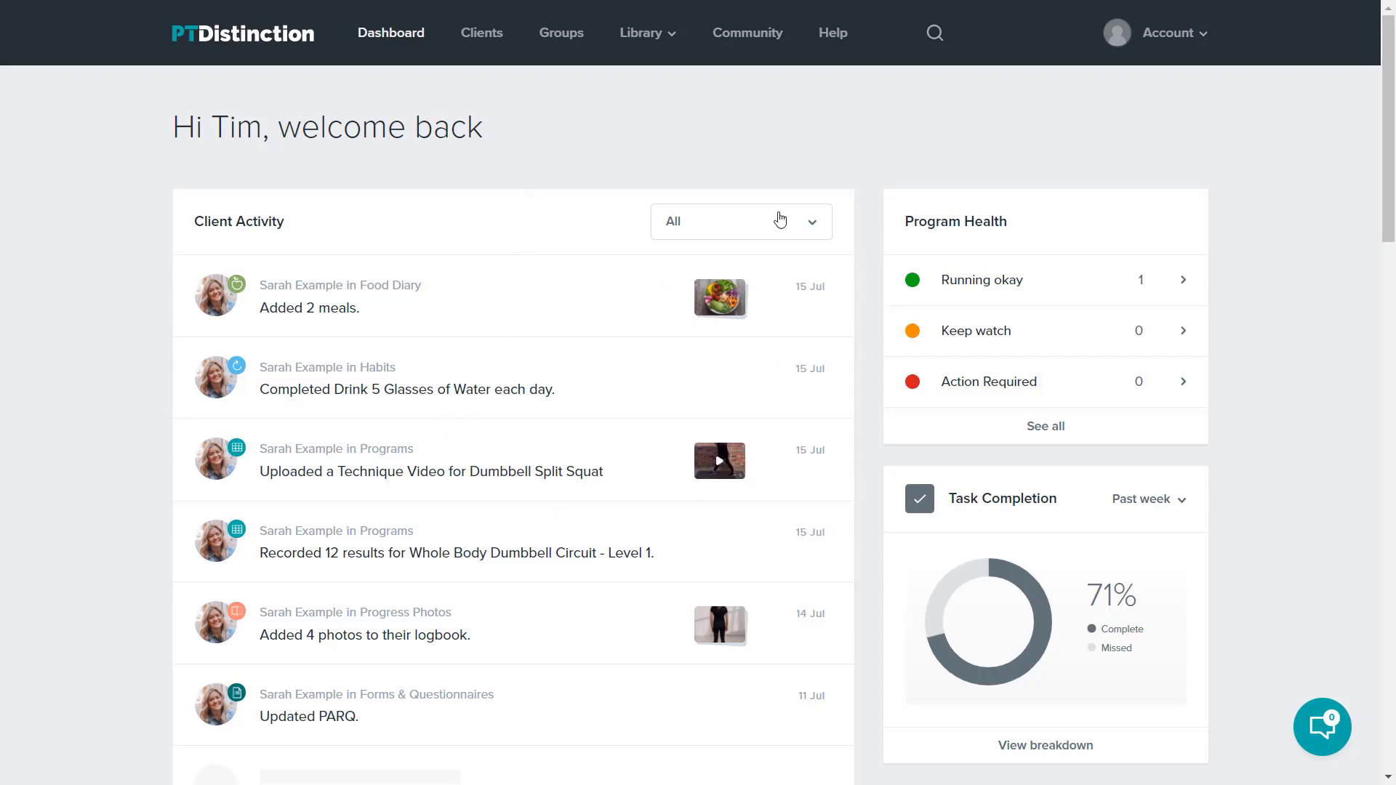
click(740, 221)
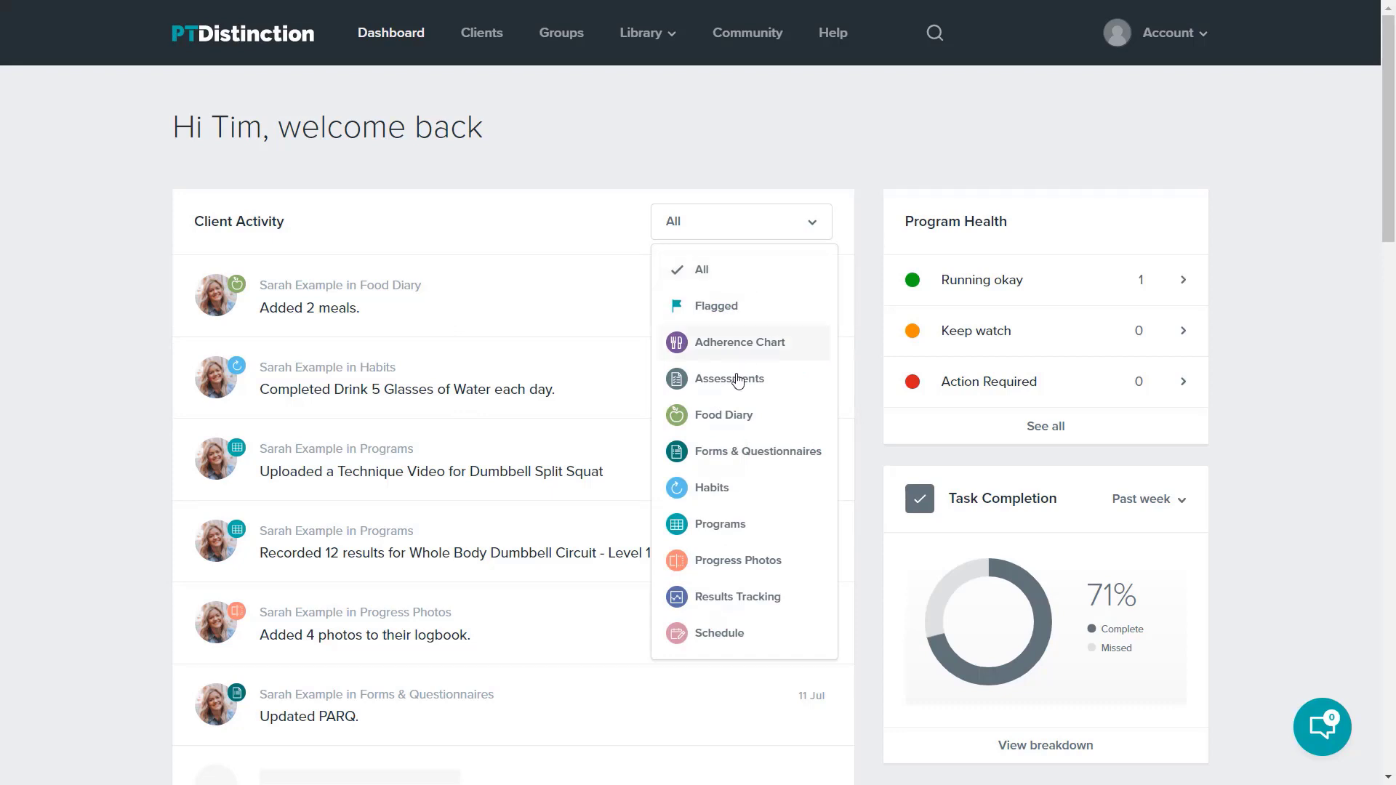
mouse_move(735, 469)
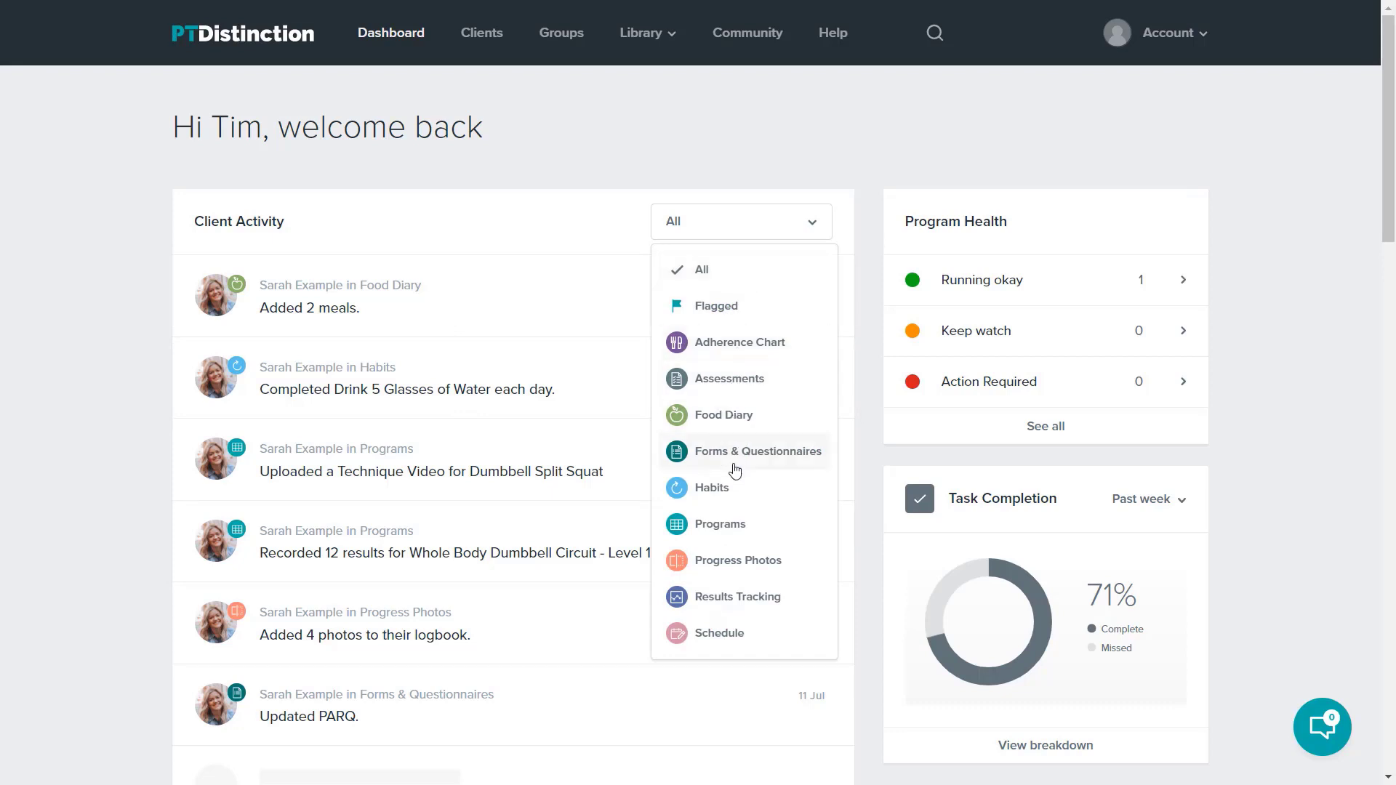
mouse_move(727, 532)
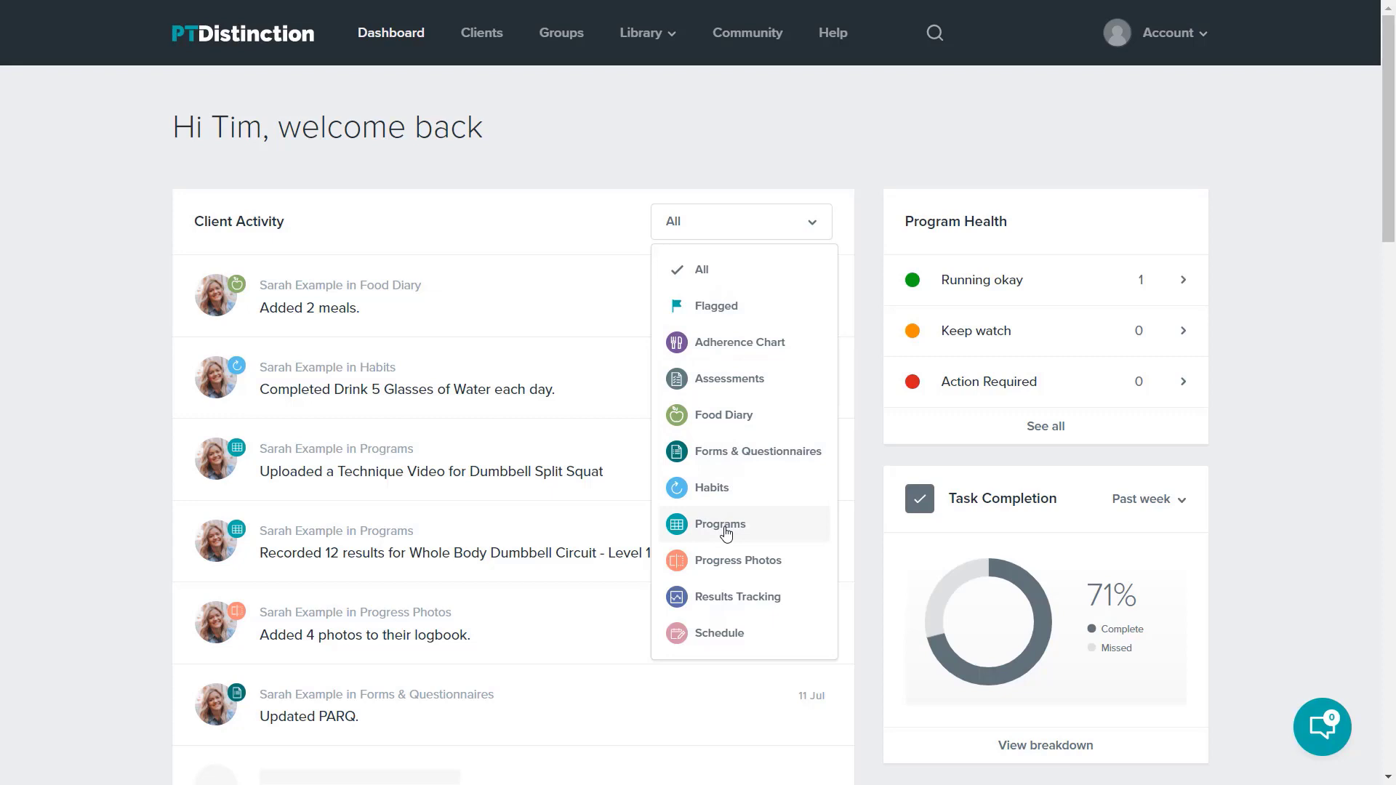
mouse_move(713, 488)
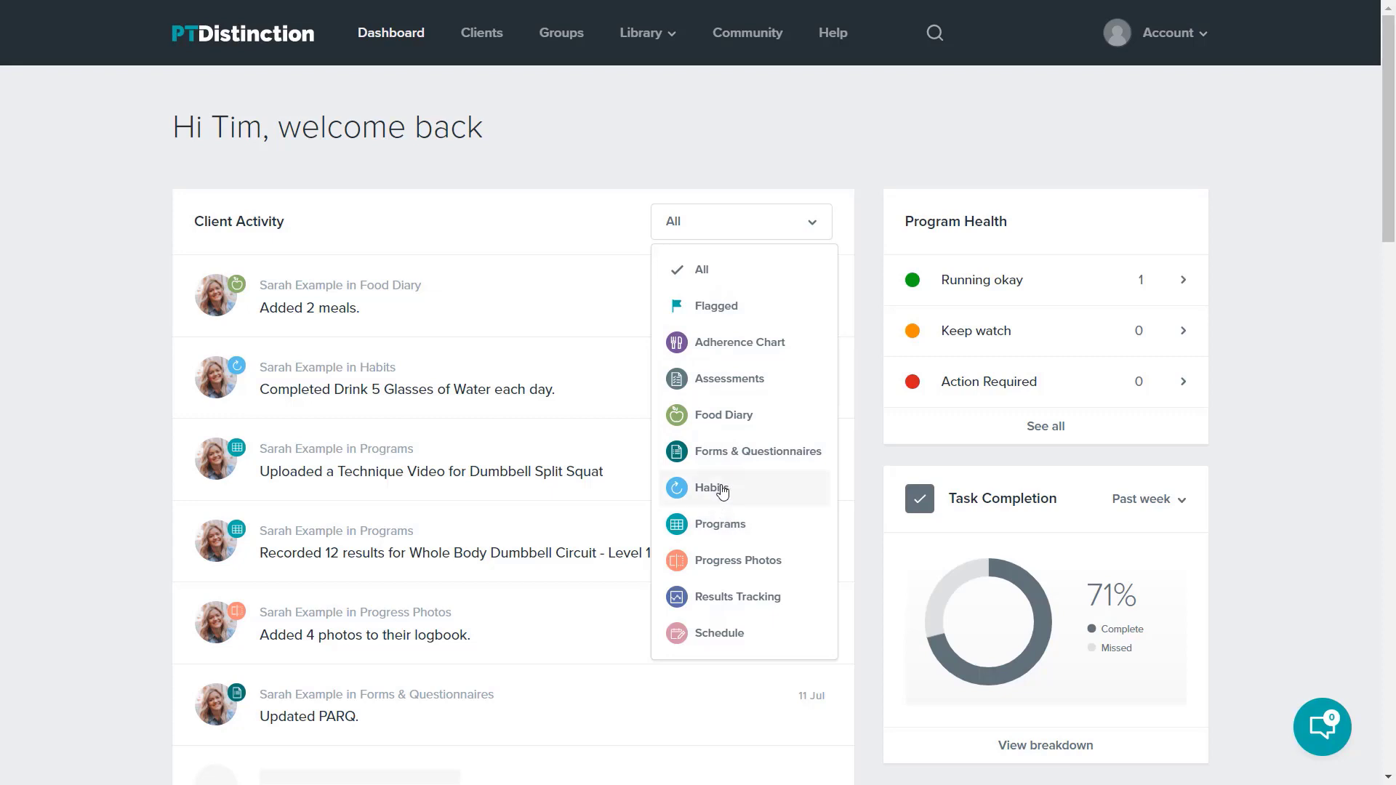
mouse_move(538, 134)
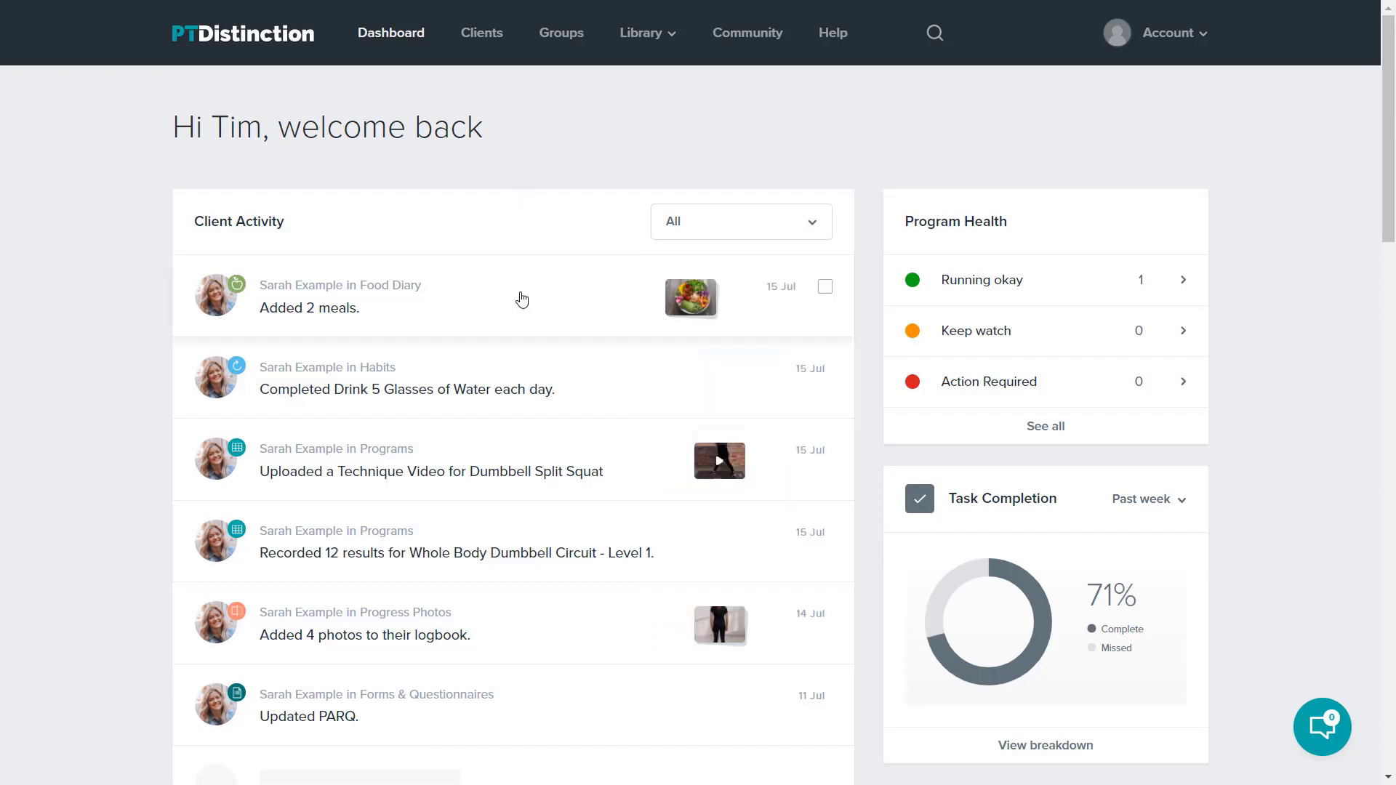
click(339, 297)
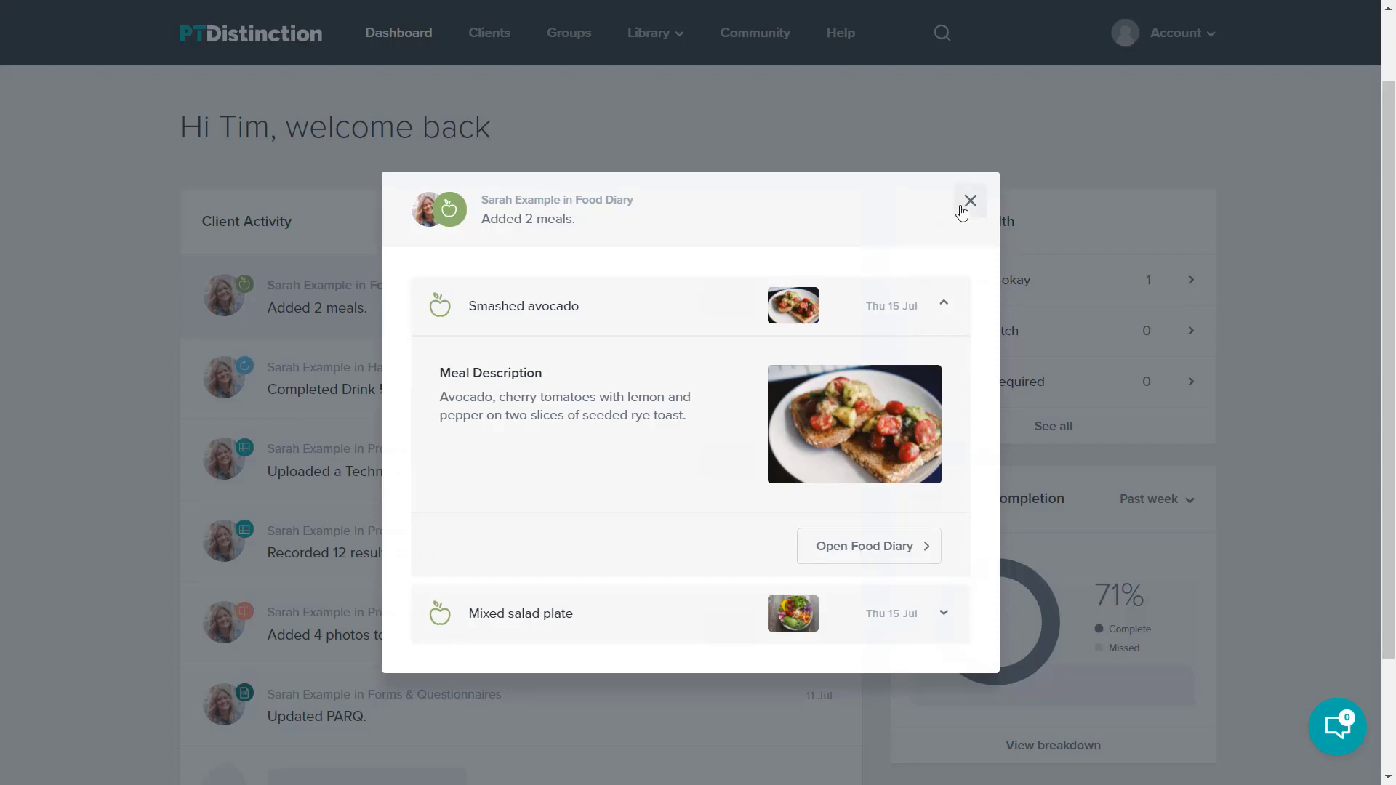
click(968, 200)
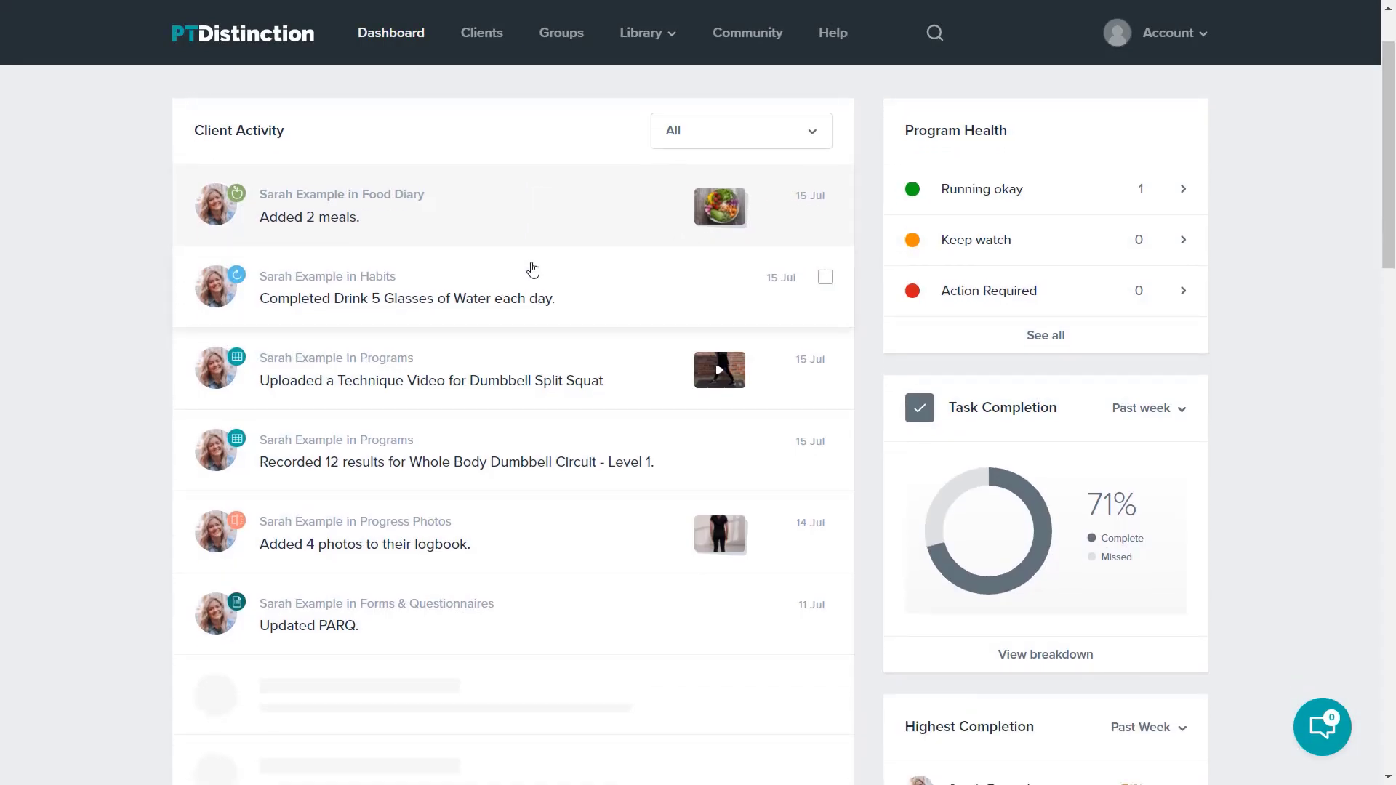
mouse_move(548, 295)
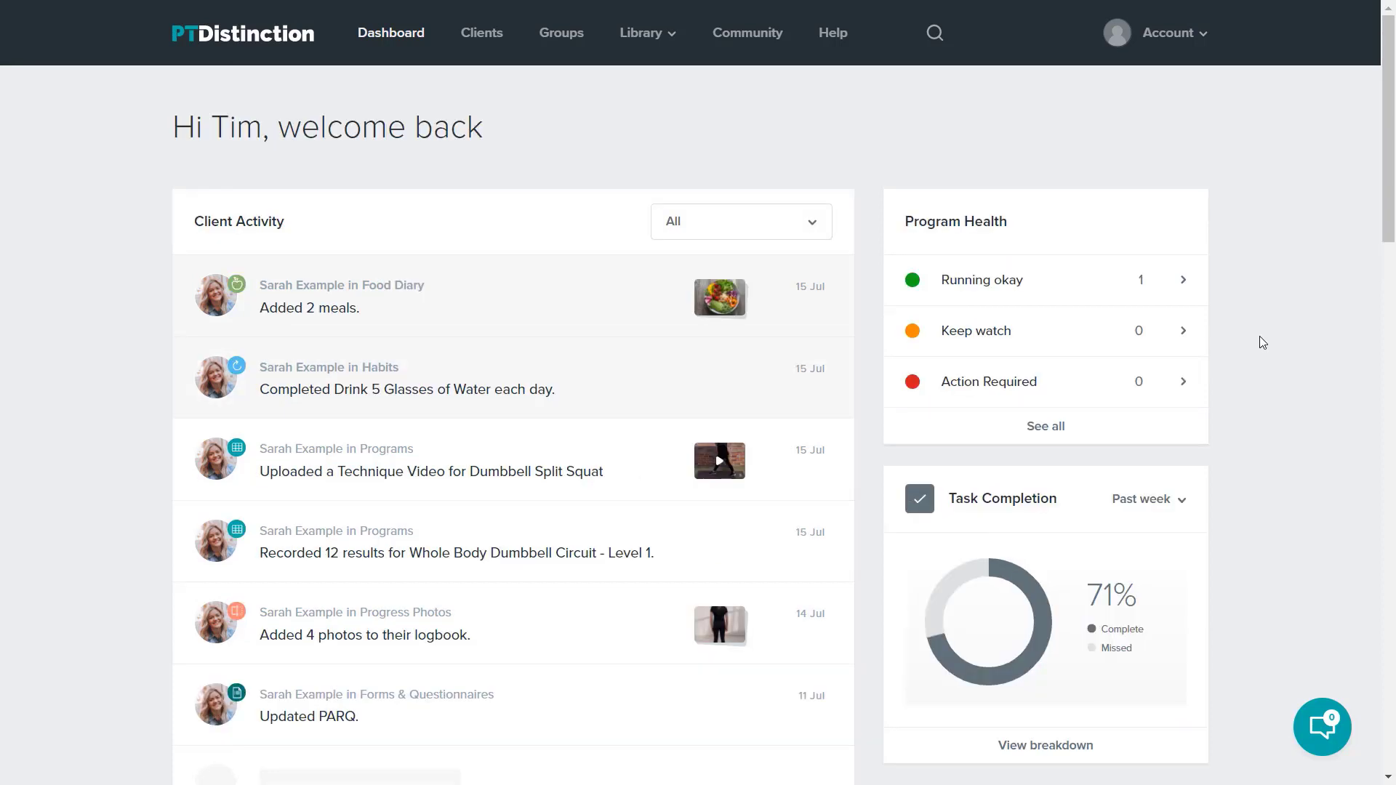
mouse_move(1256, 340)
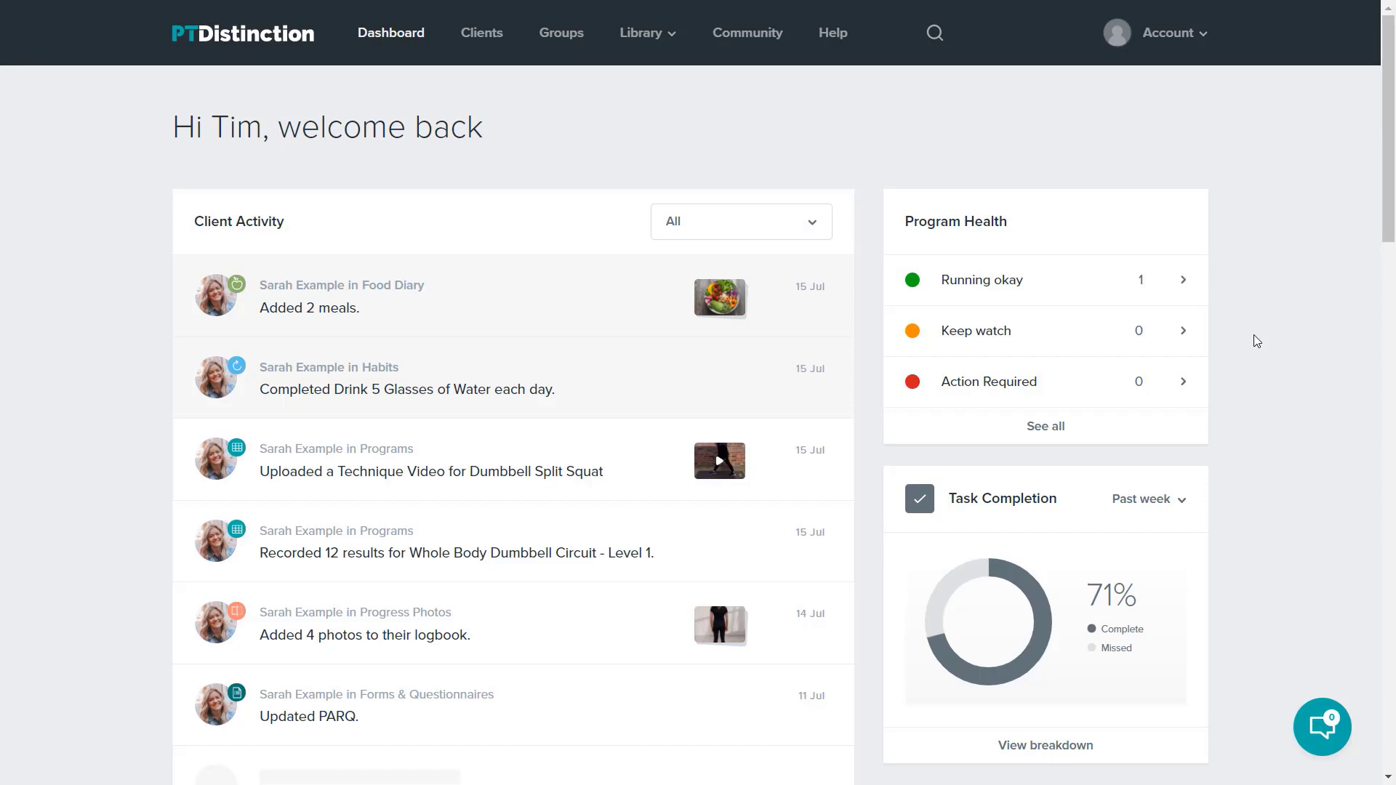
mouse_move(899, 165)
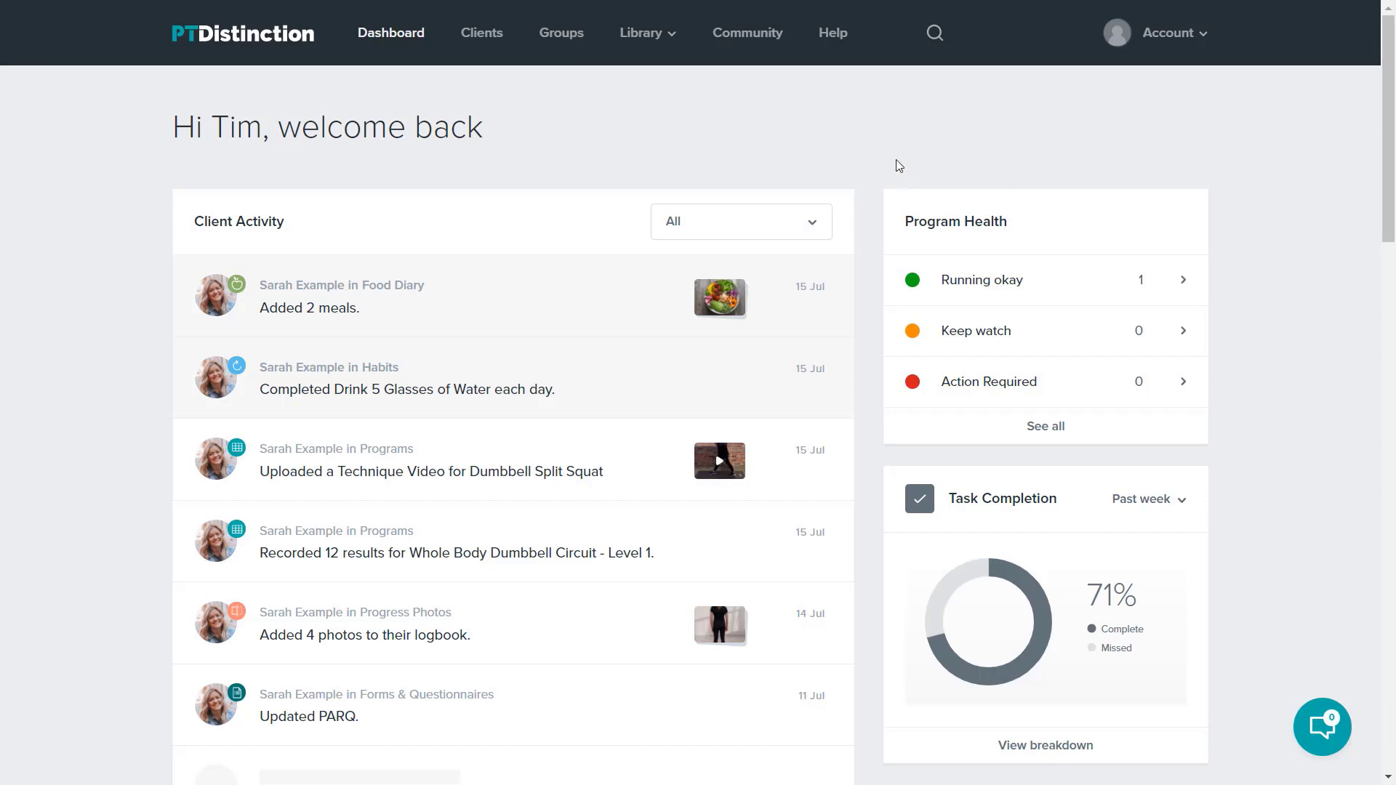
click(934, 34)
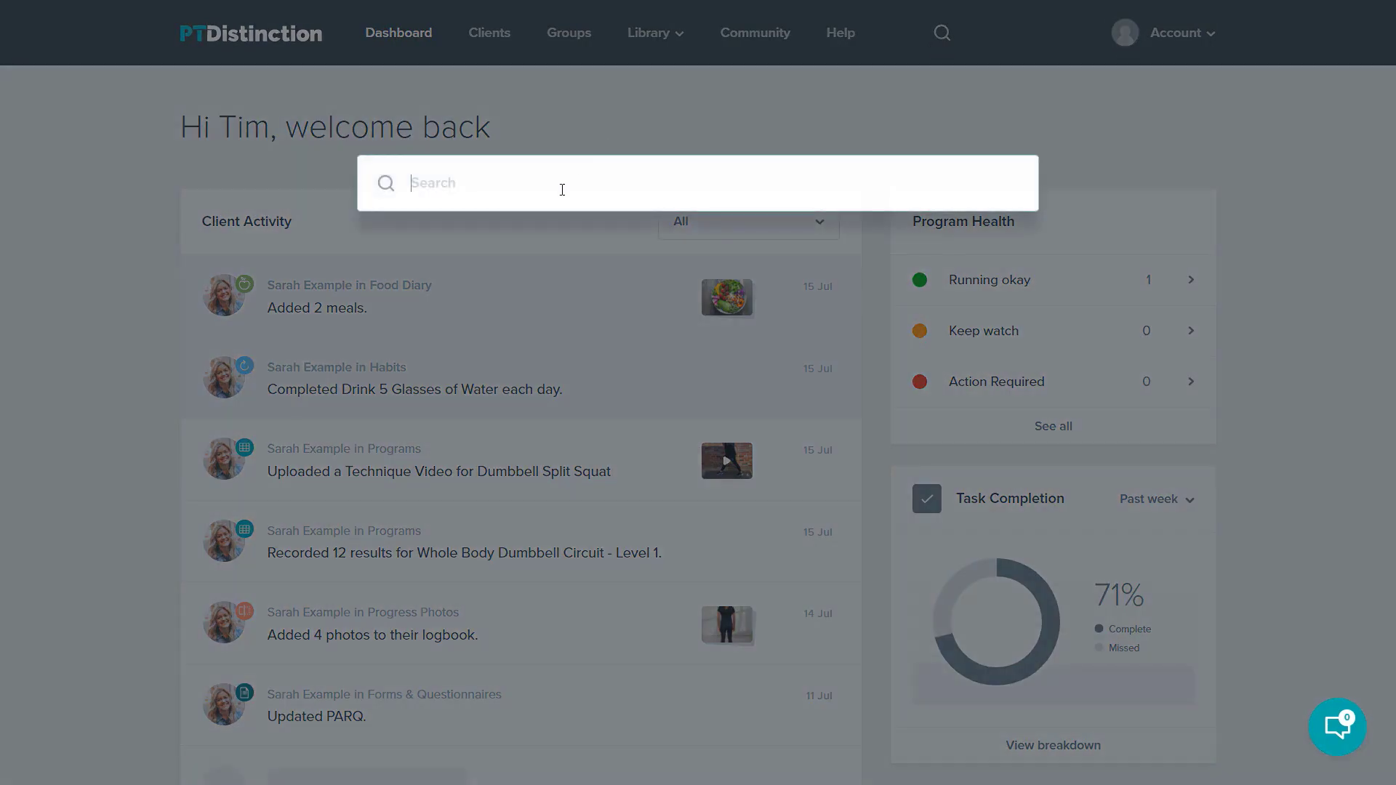
text(sarah)
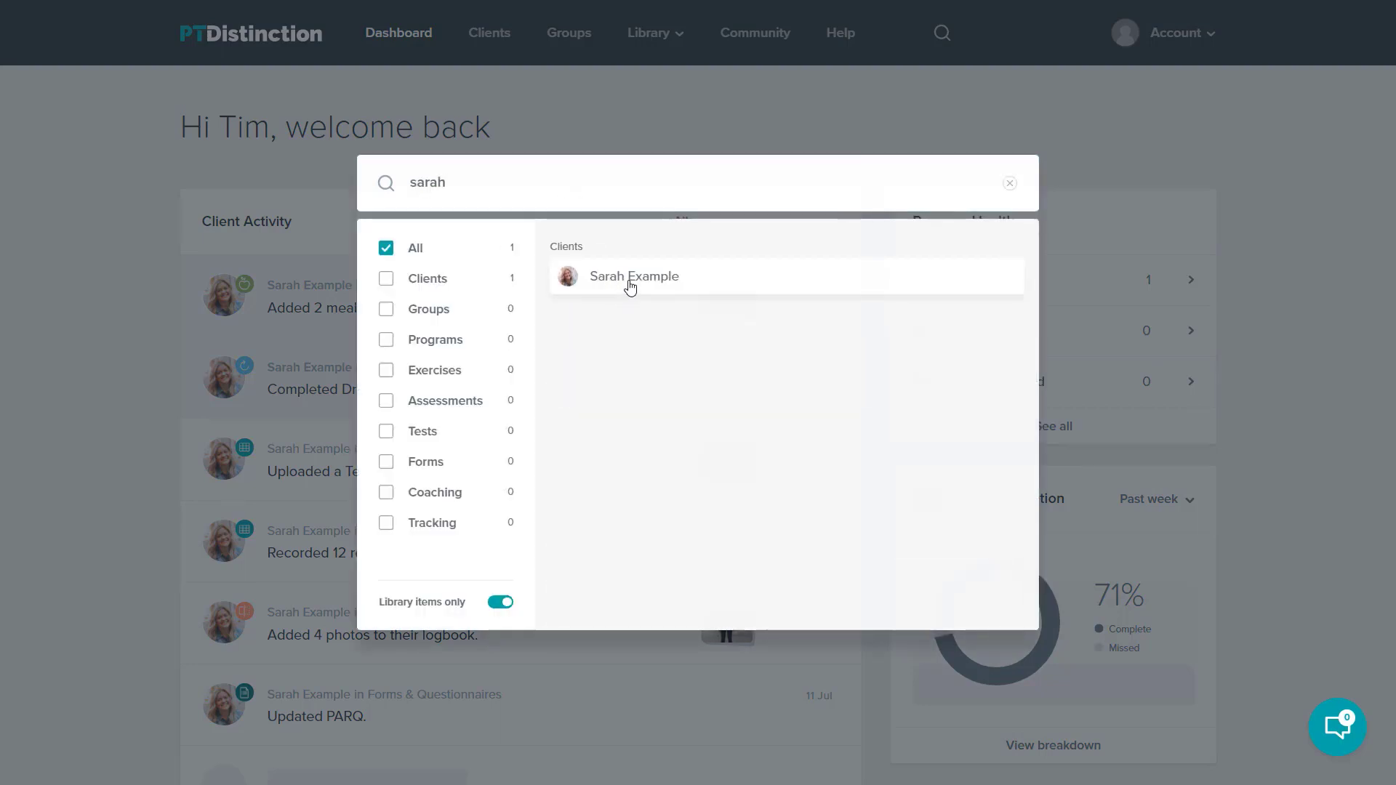
click(633, 277)
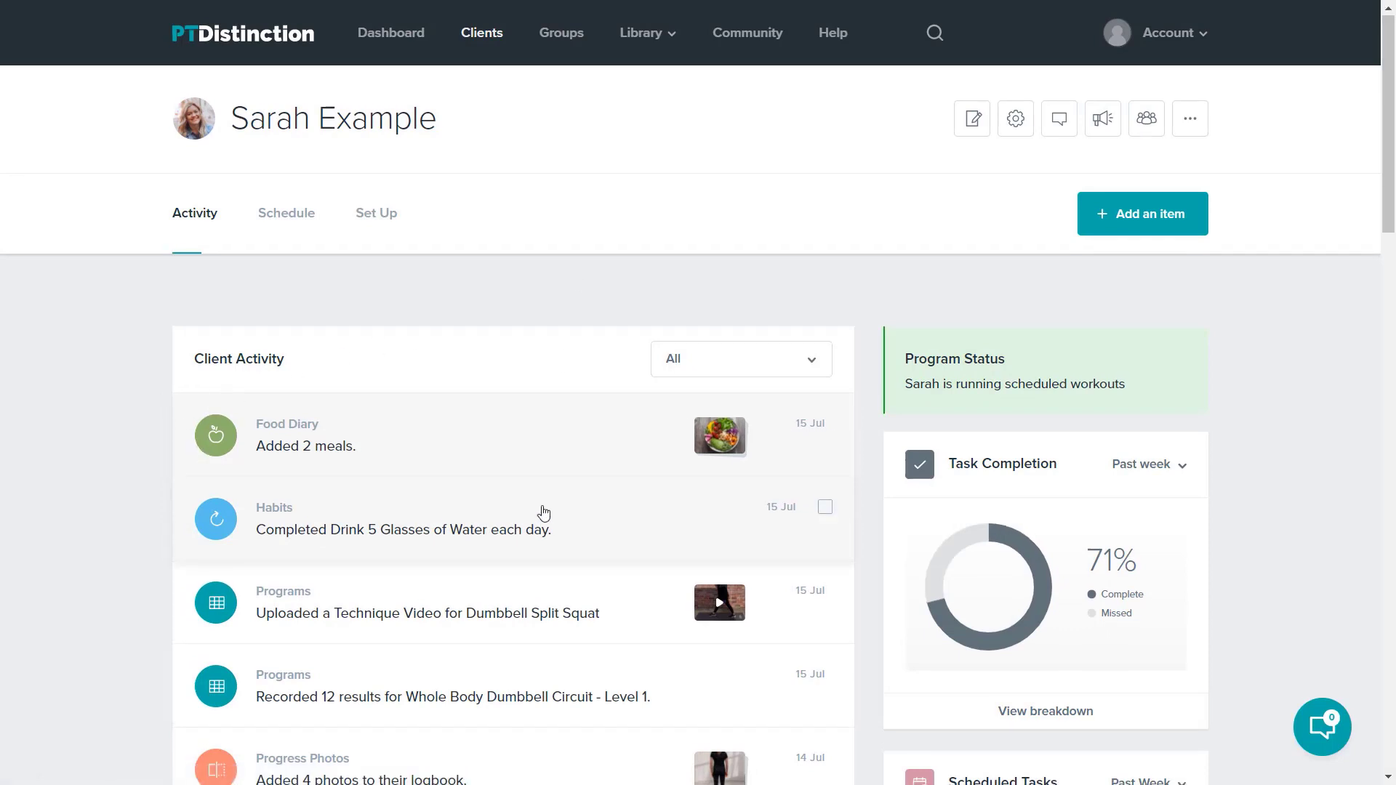
scroll(down, 3)
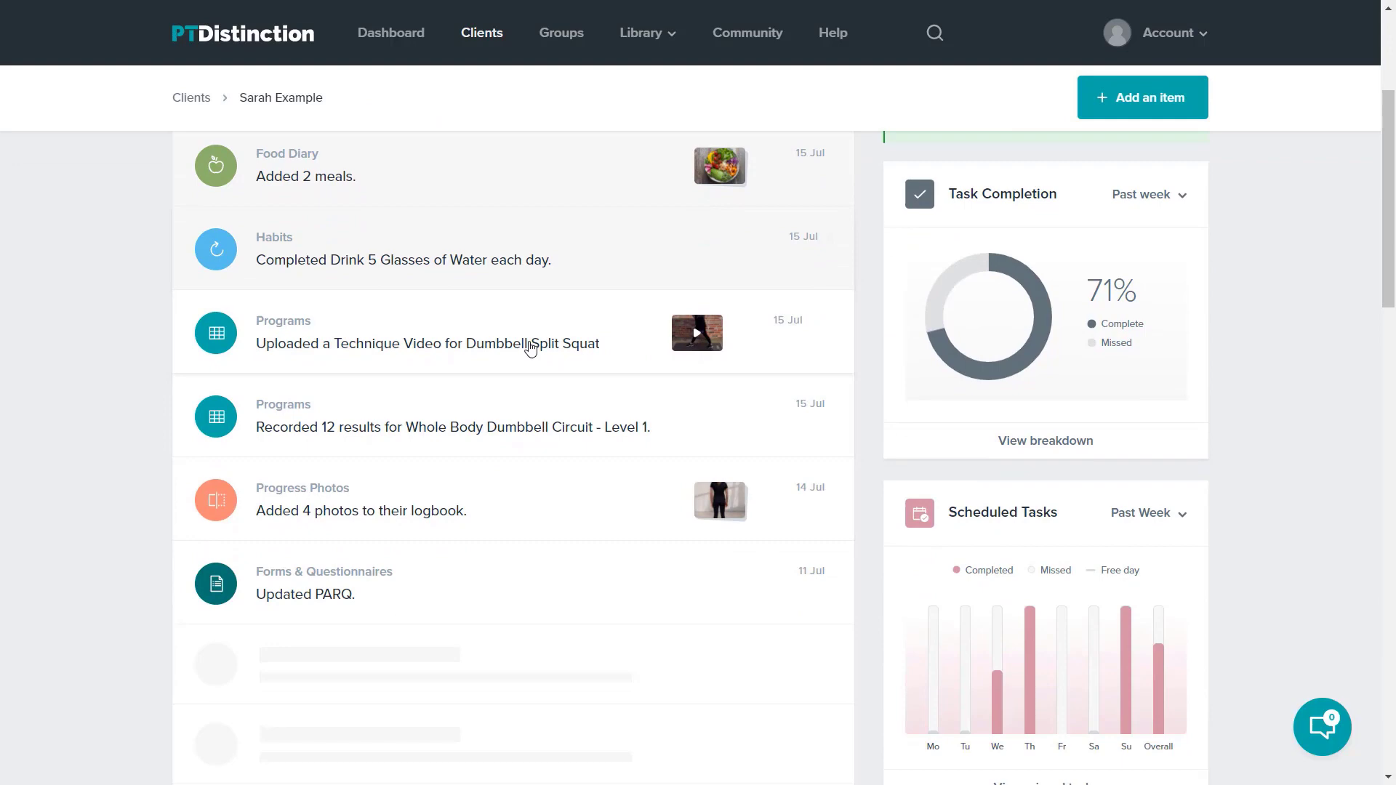
mouse_move(1266, 252)
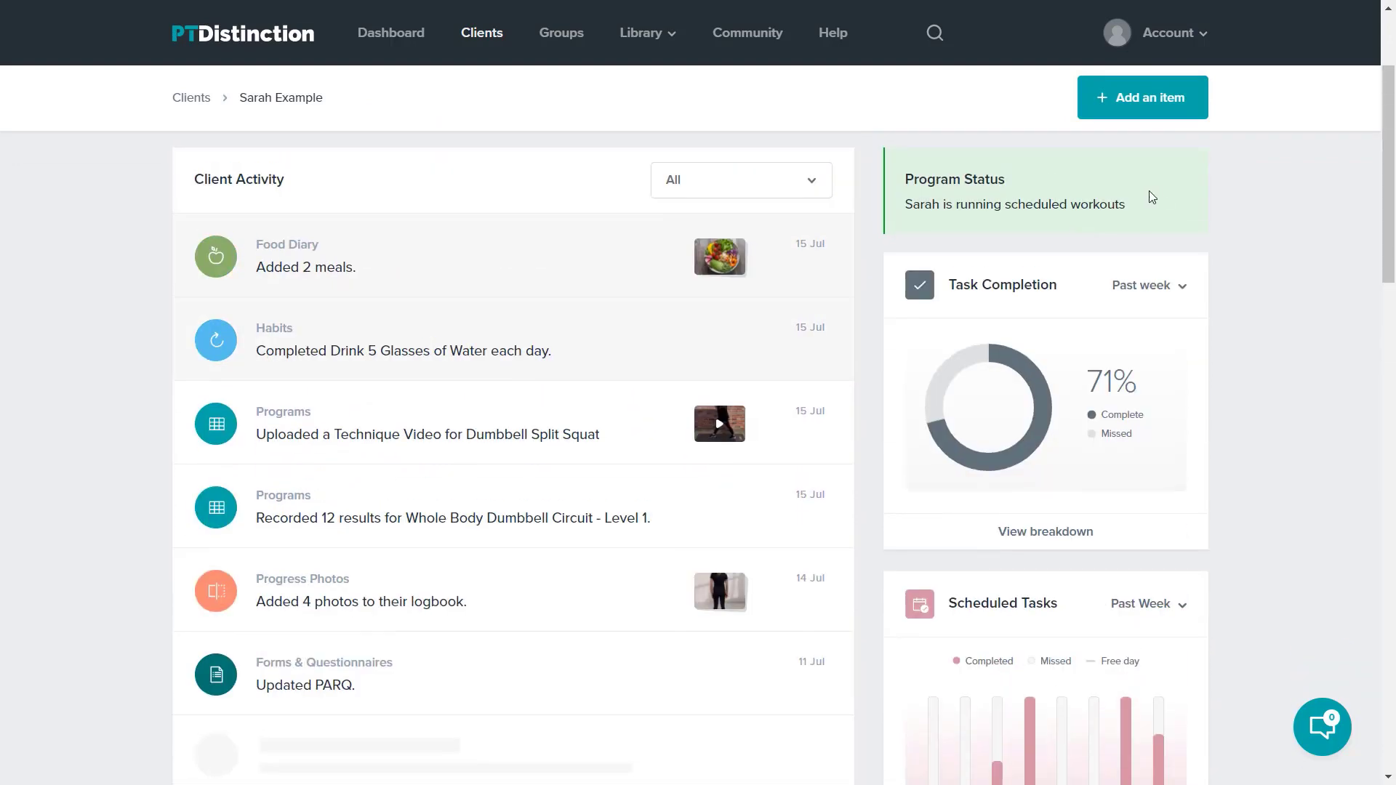
scroll(down, 3)
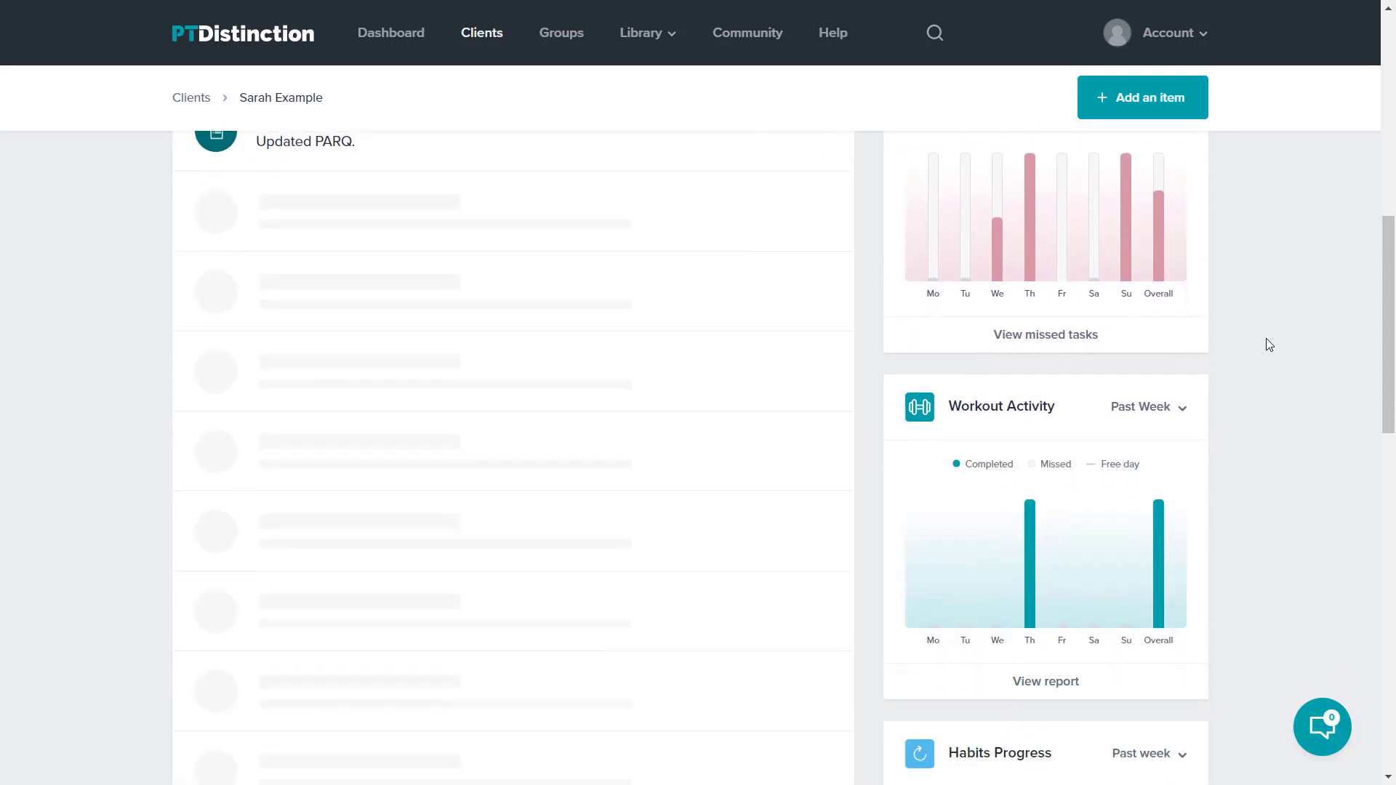
scroll(down, 3)
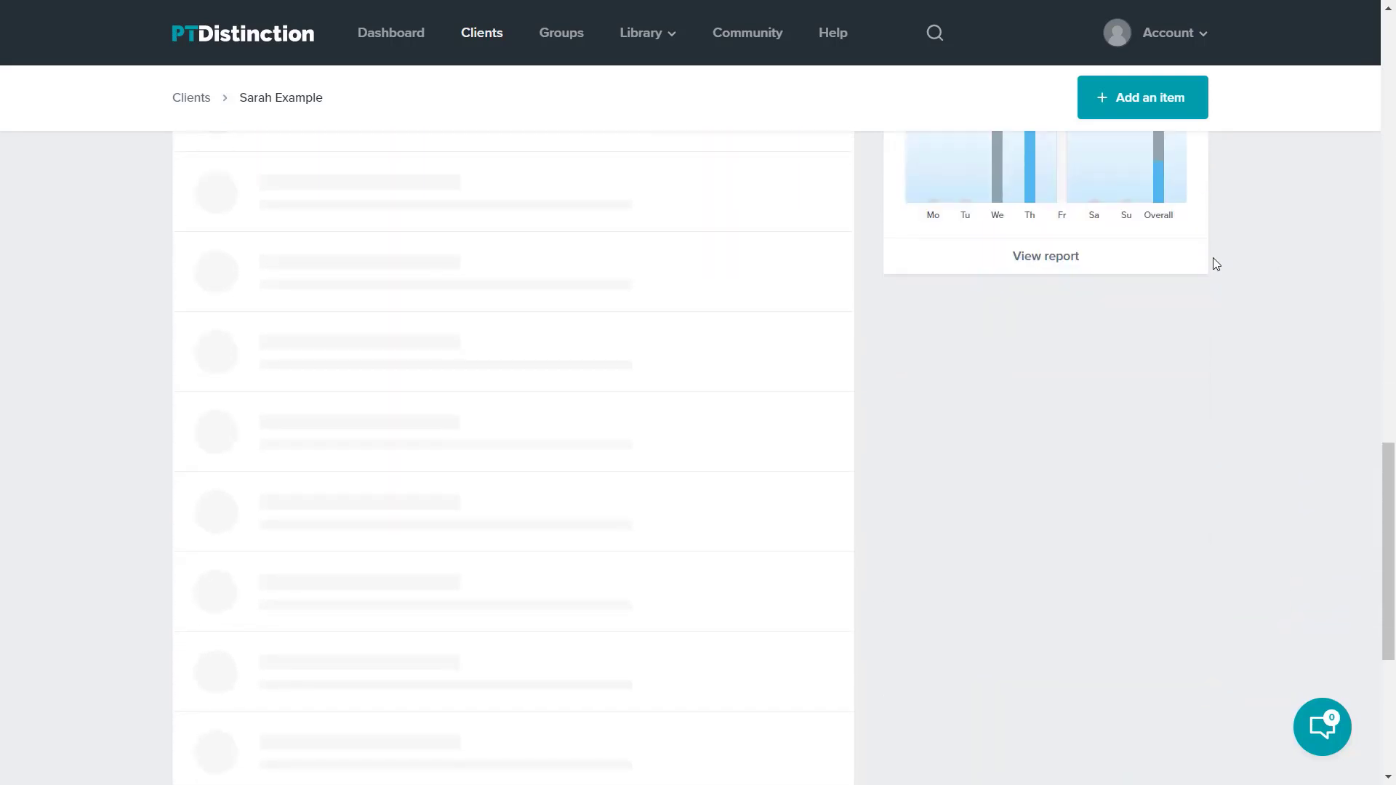
mouse_move(926, 438)
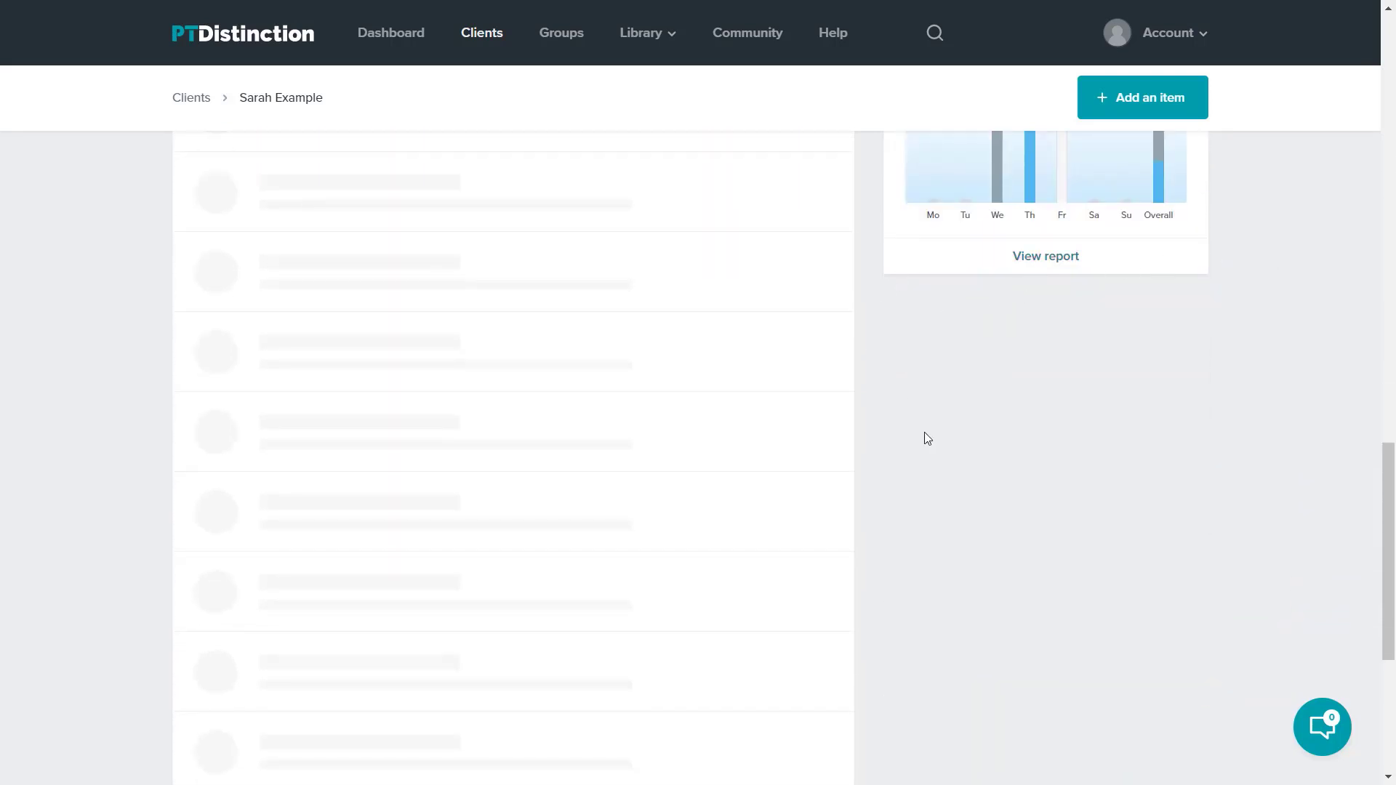
mouse_move(1173, 357)
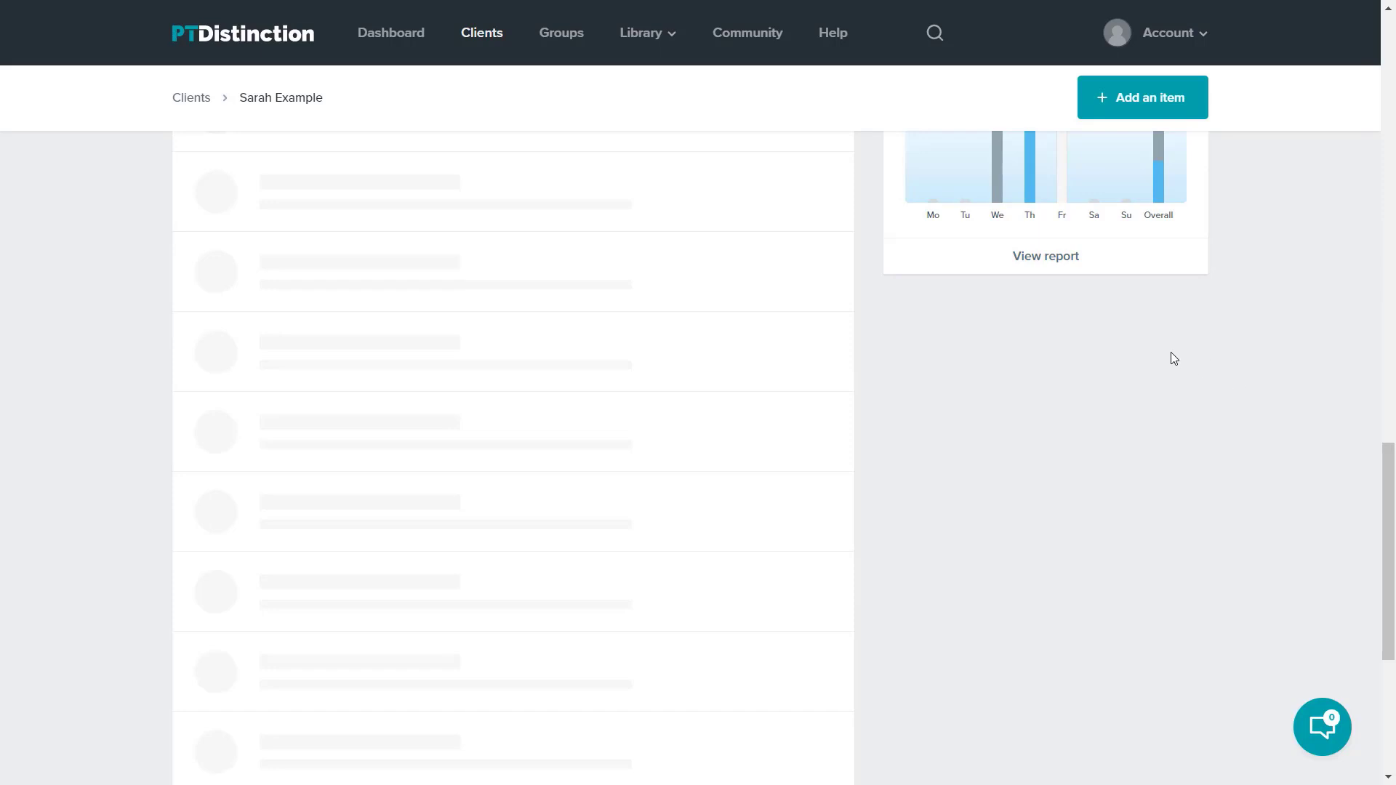
mouse_move(1086, 435)
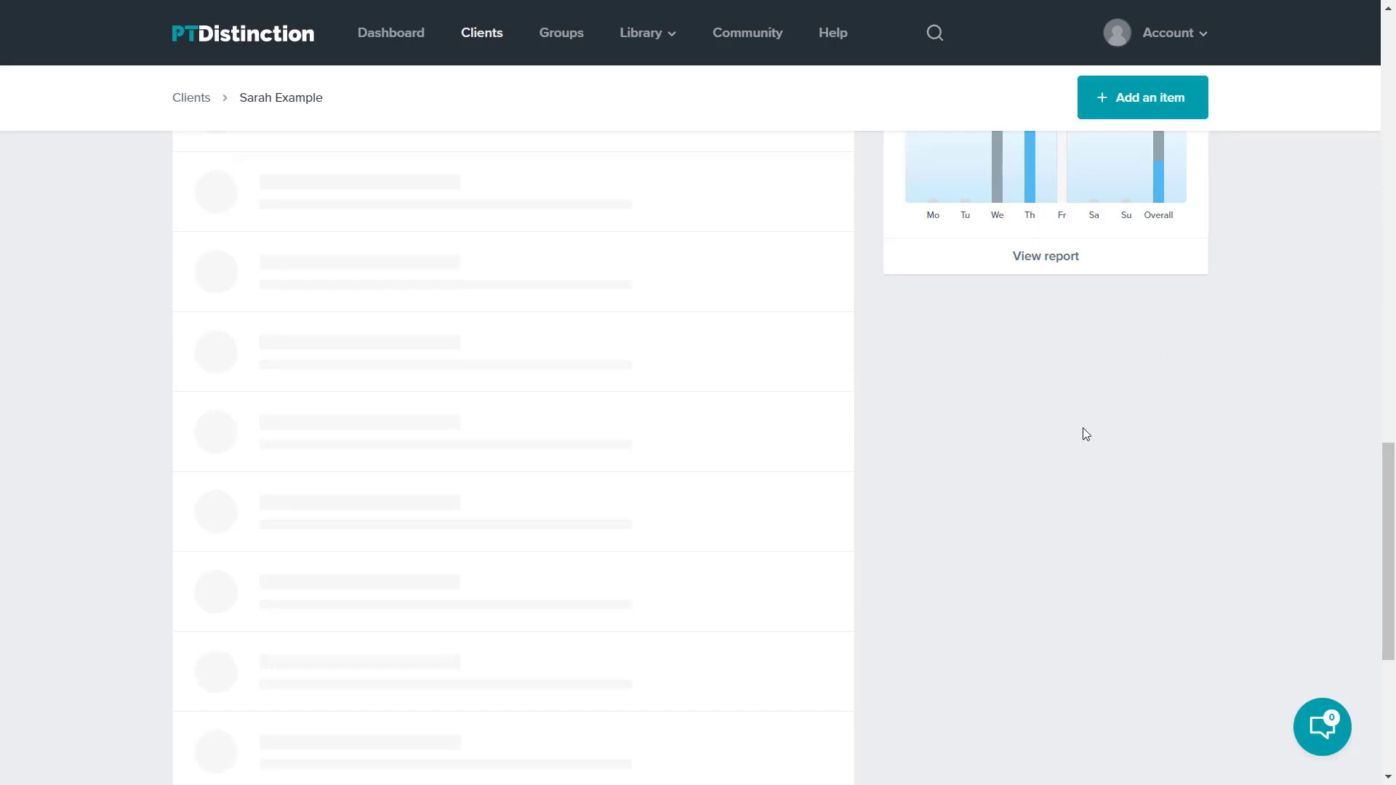
scroll(down, 3)
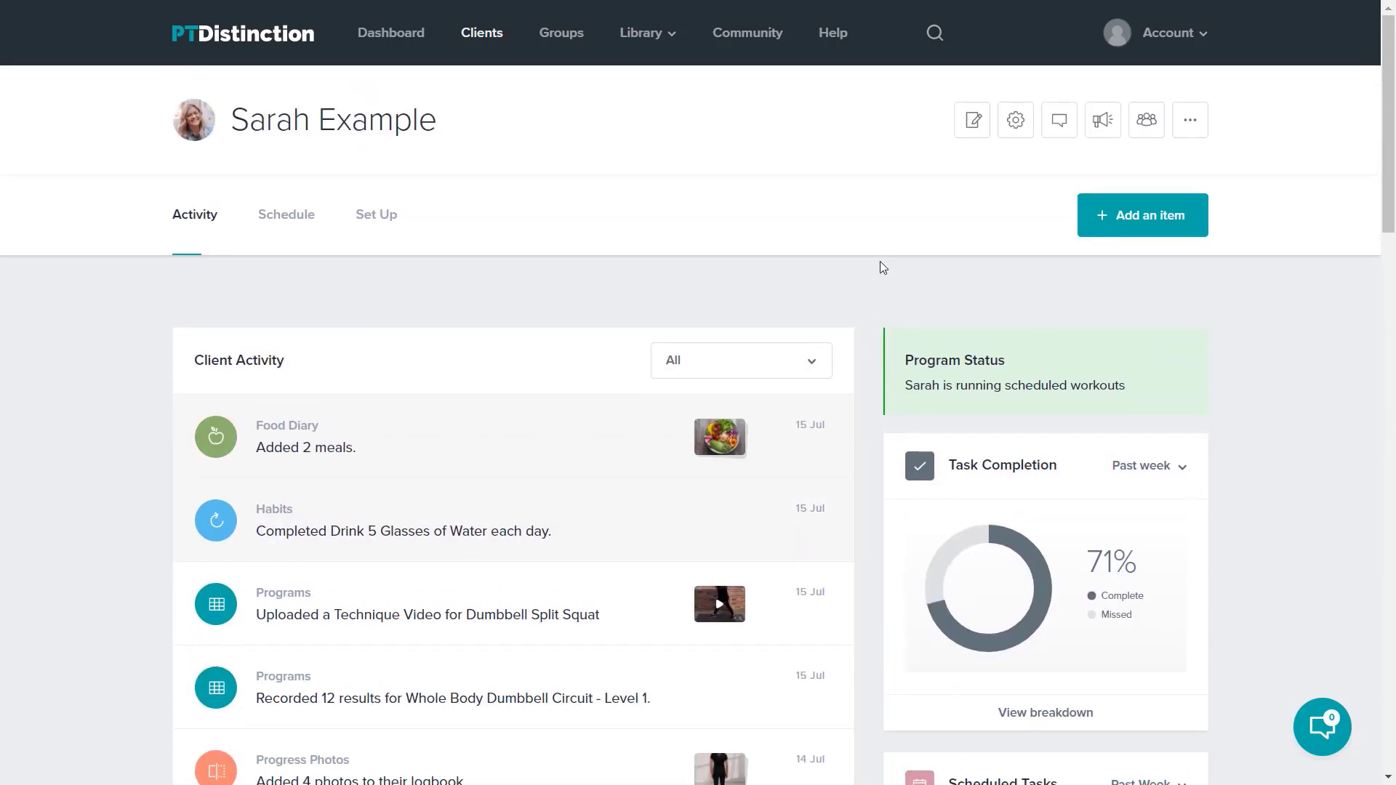
View Sarah's Schedule then Set Up, listing the live Dumbbell Circuit Level 1 program, and begin a new search.
click(286, 216)
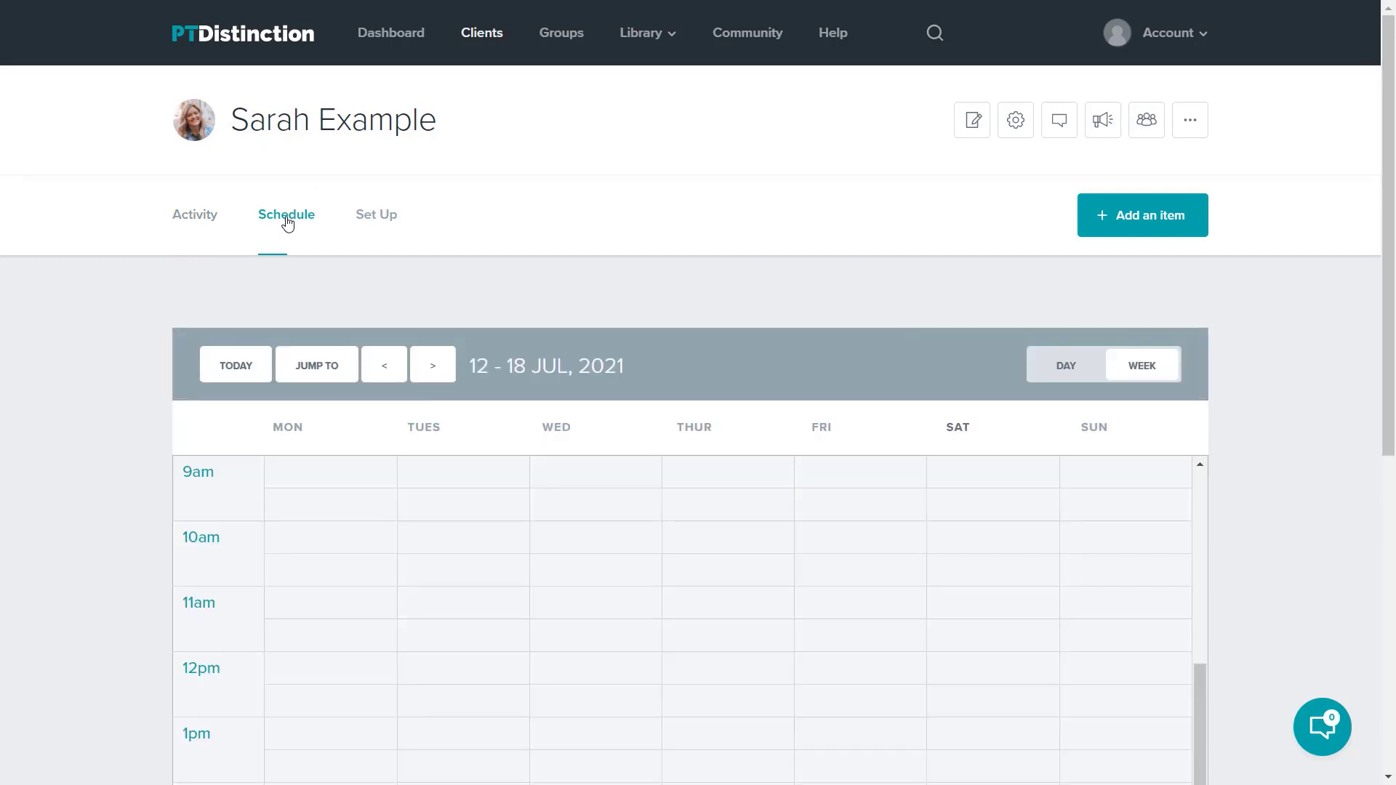
click(375, 215)
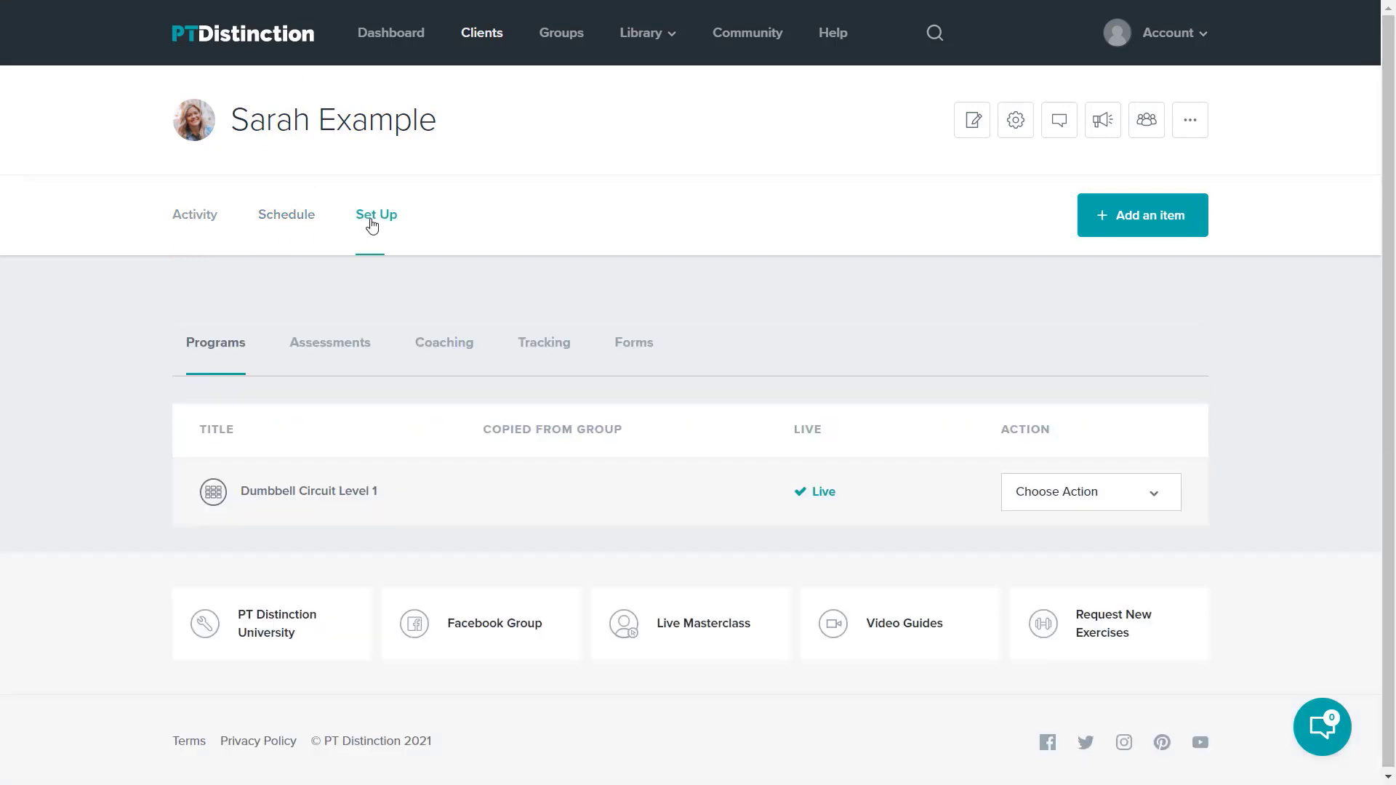
mouse_move(479, 244)
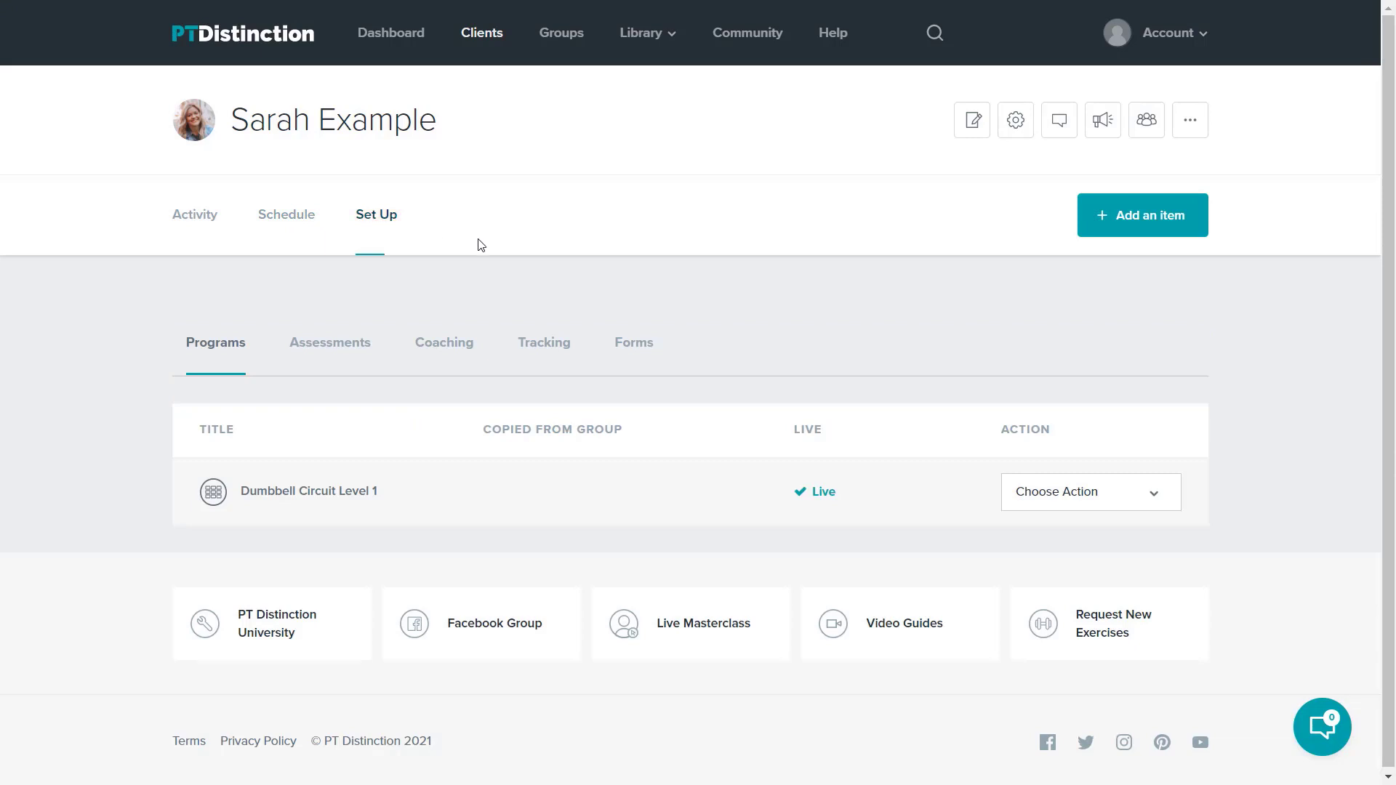
mouse_move(966, 297)
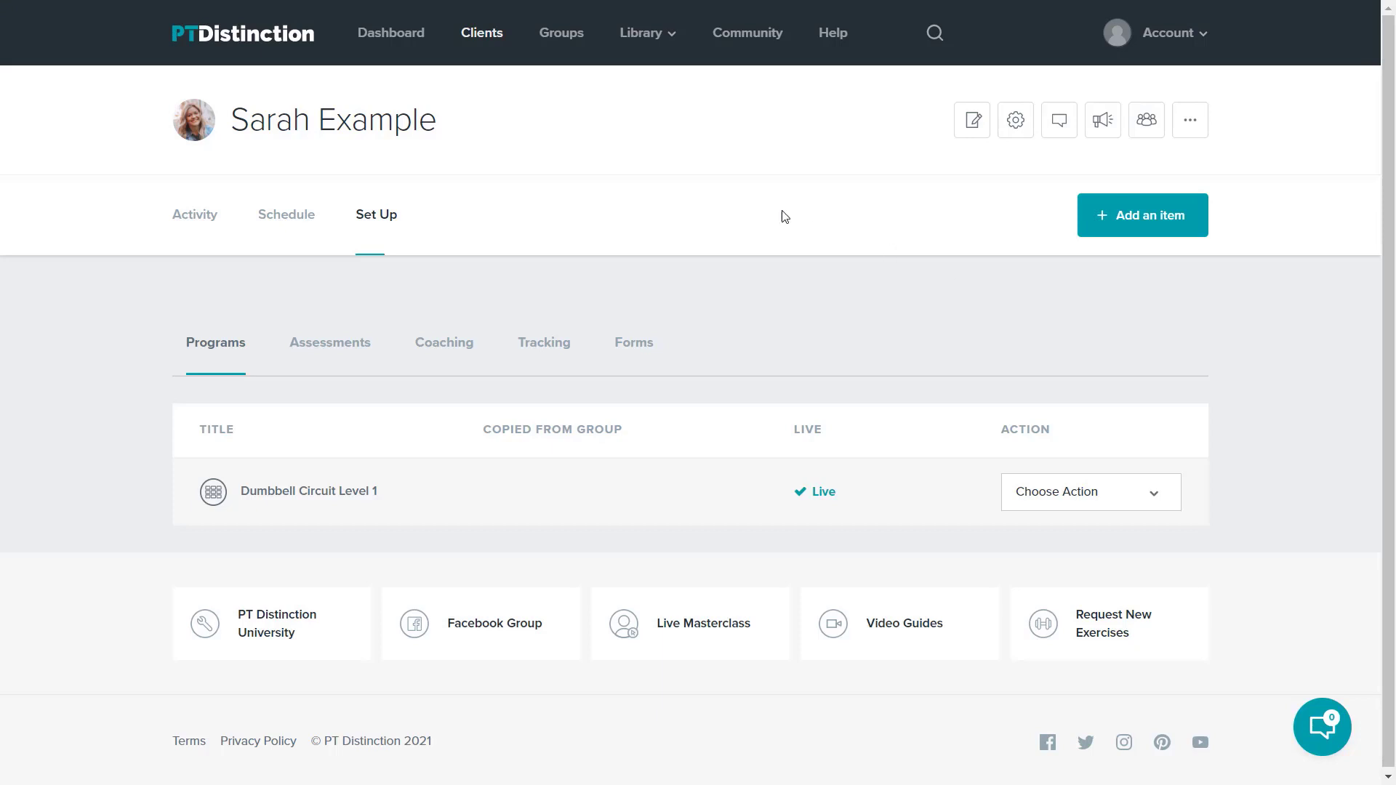
text(g)
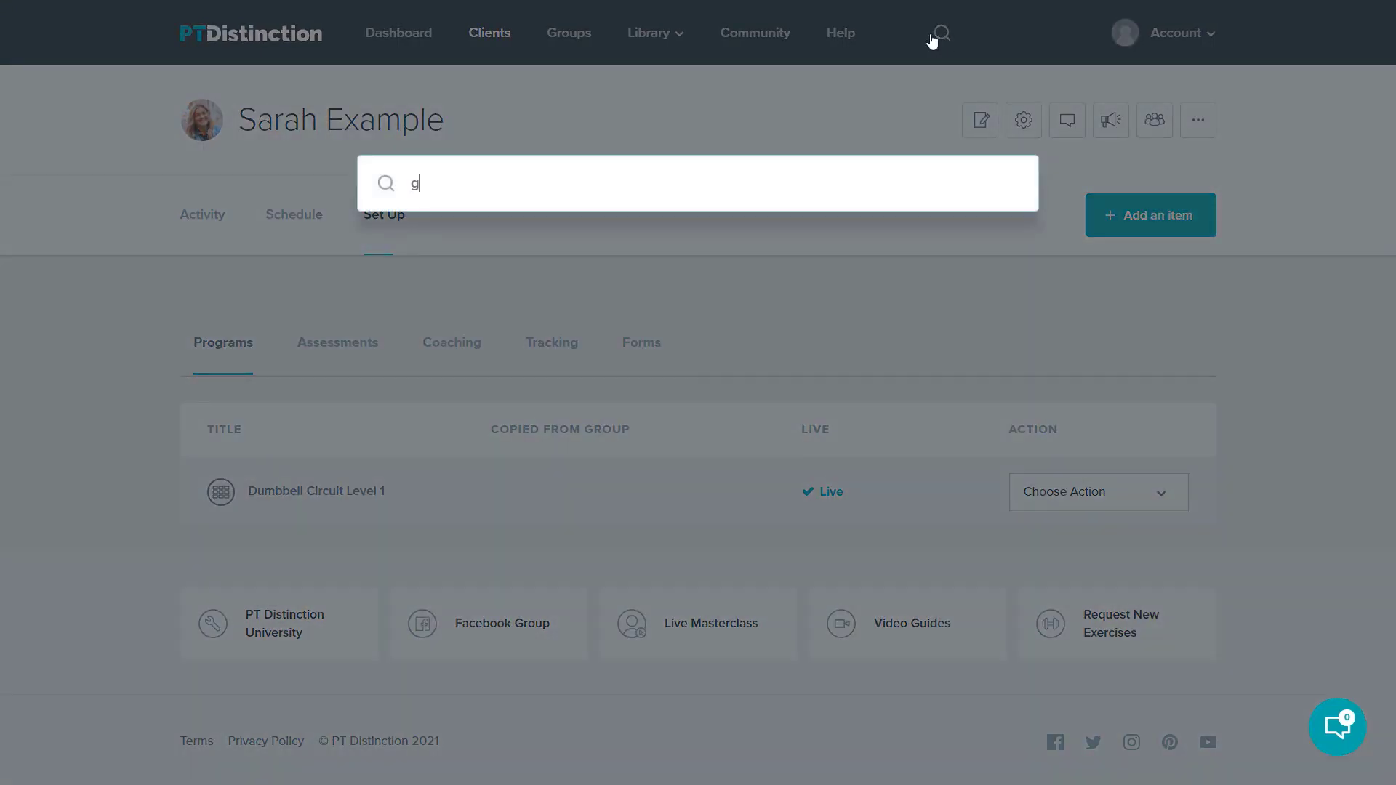
Complete the 'group' search and open the Demo Group dashboard.
text(roup)
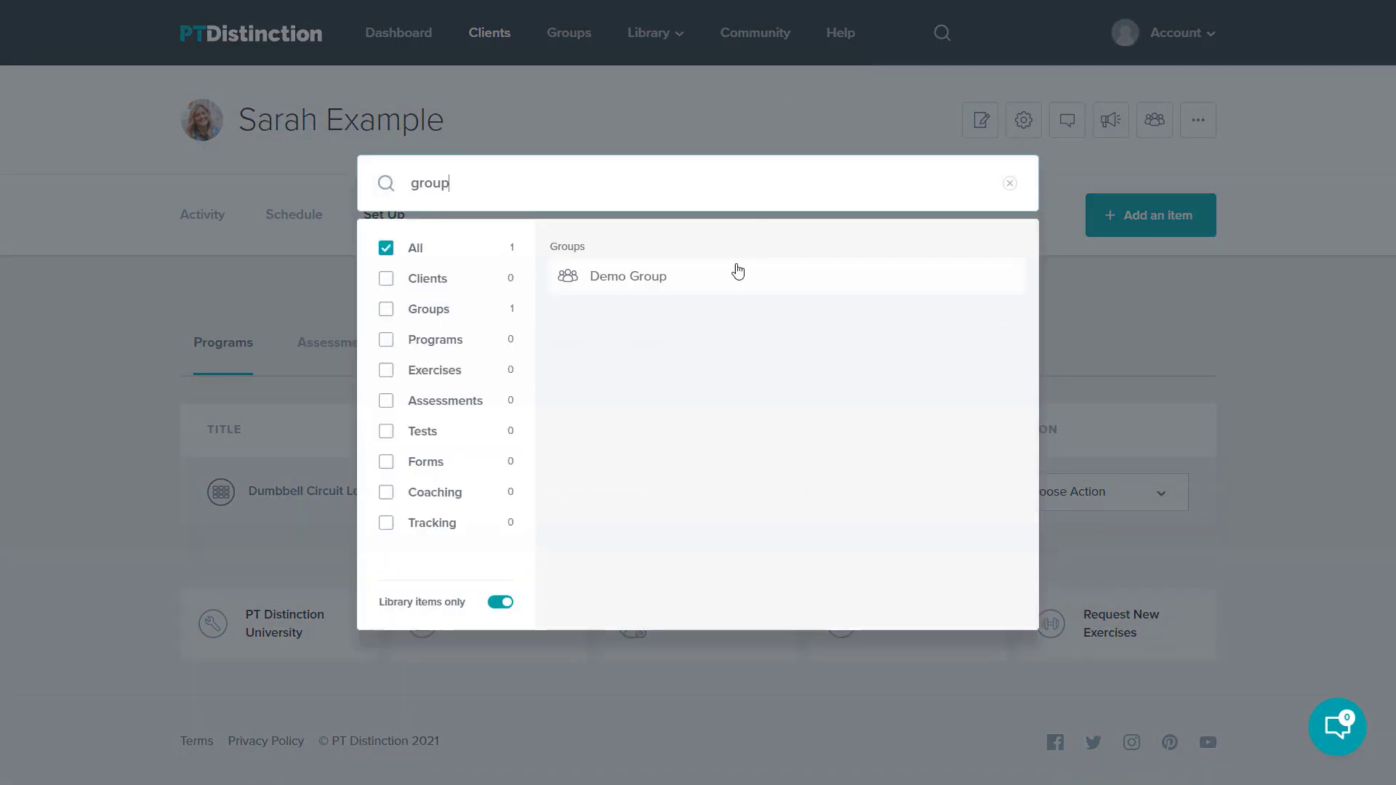
click(628, 277)
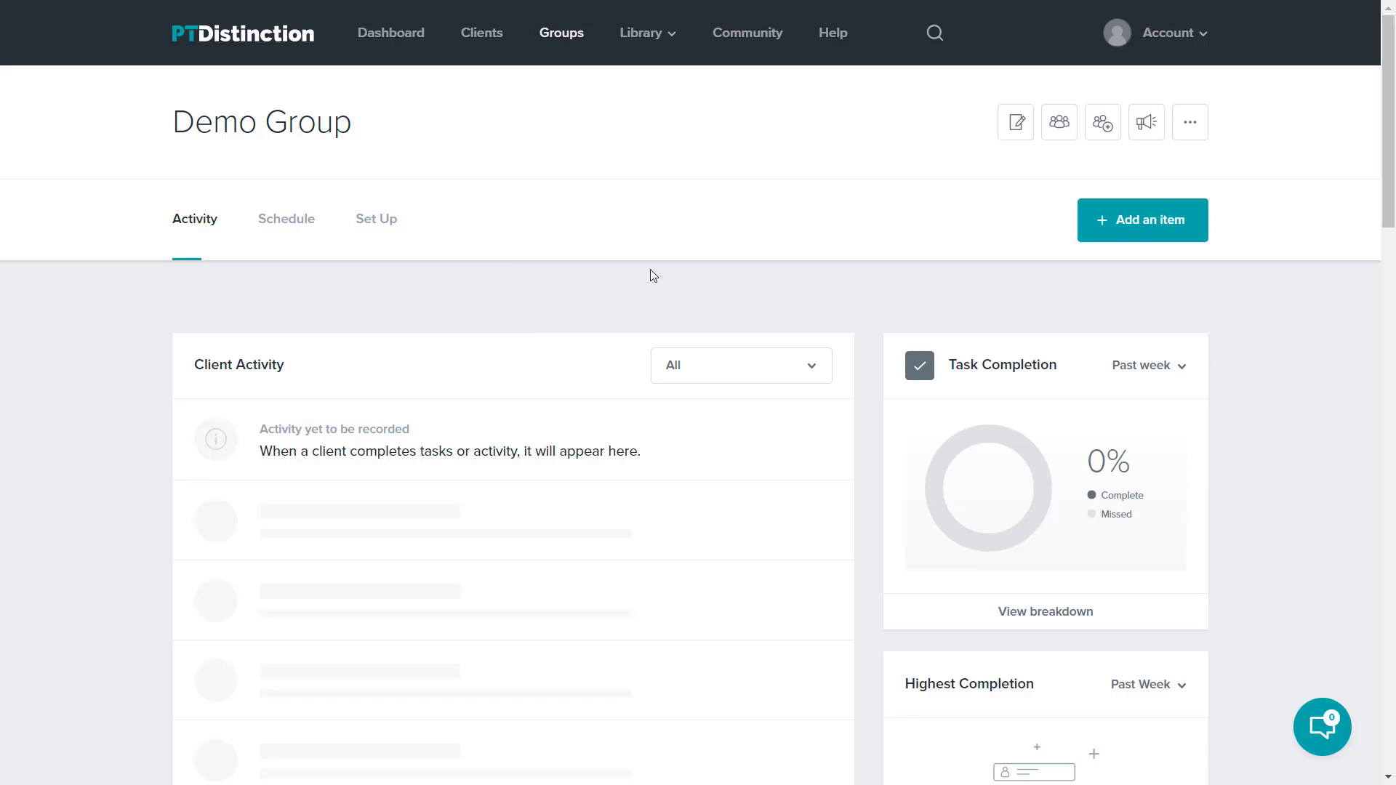
mouse_move(686, 264)
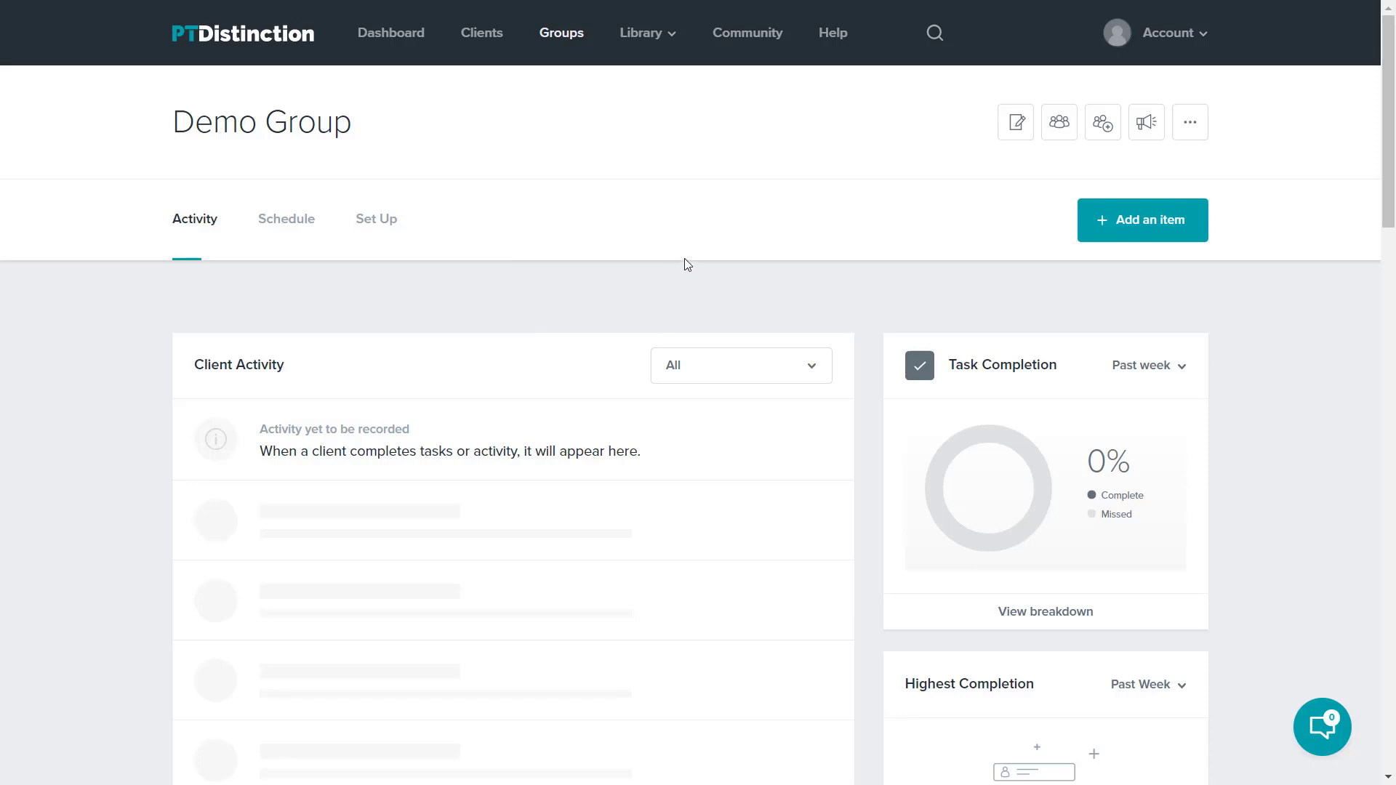
mouse_move(726, 227)
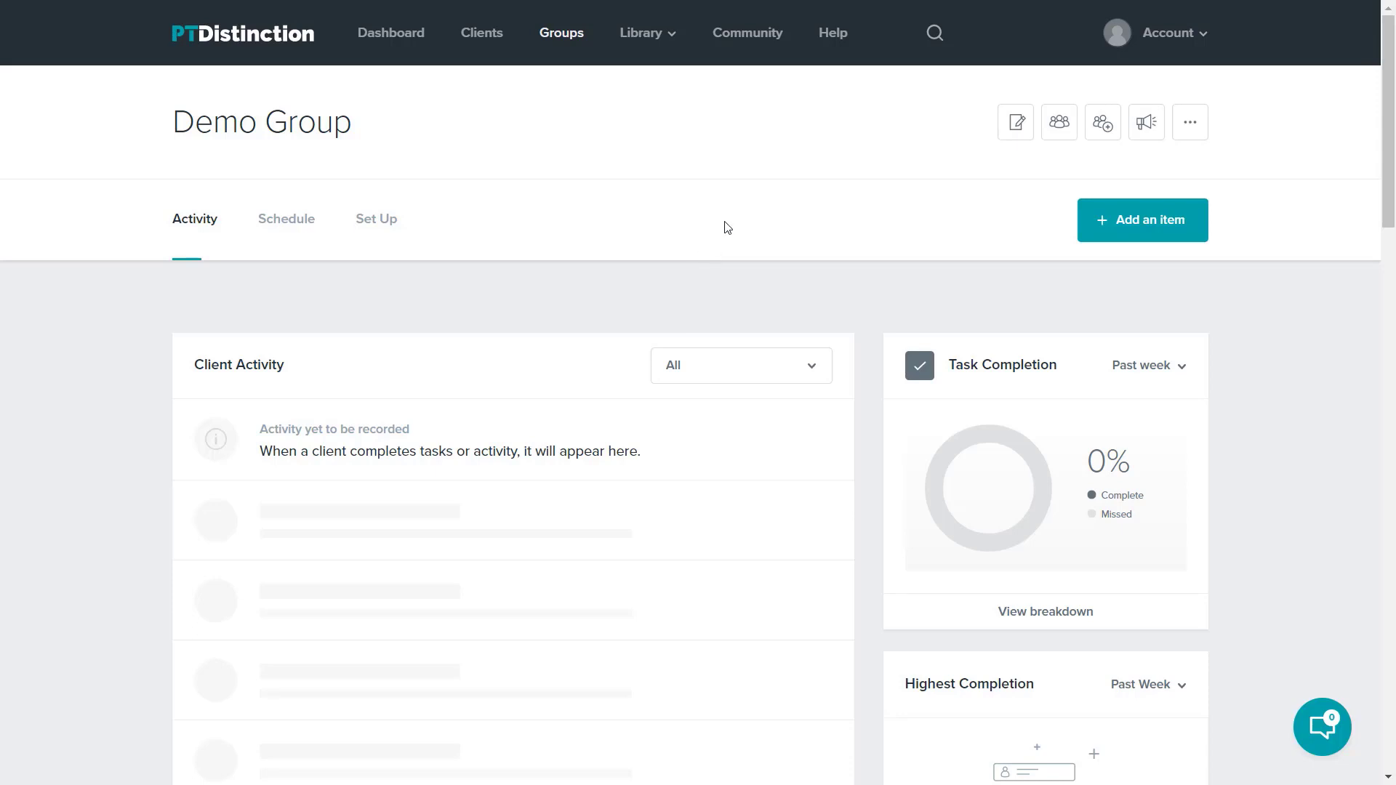
mouse_move(933, 34)
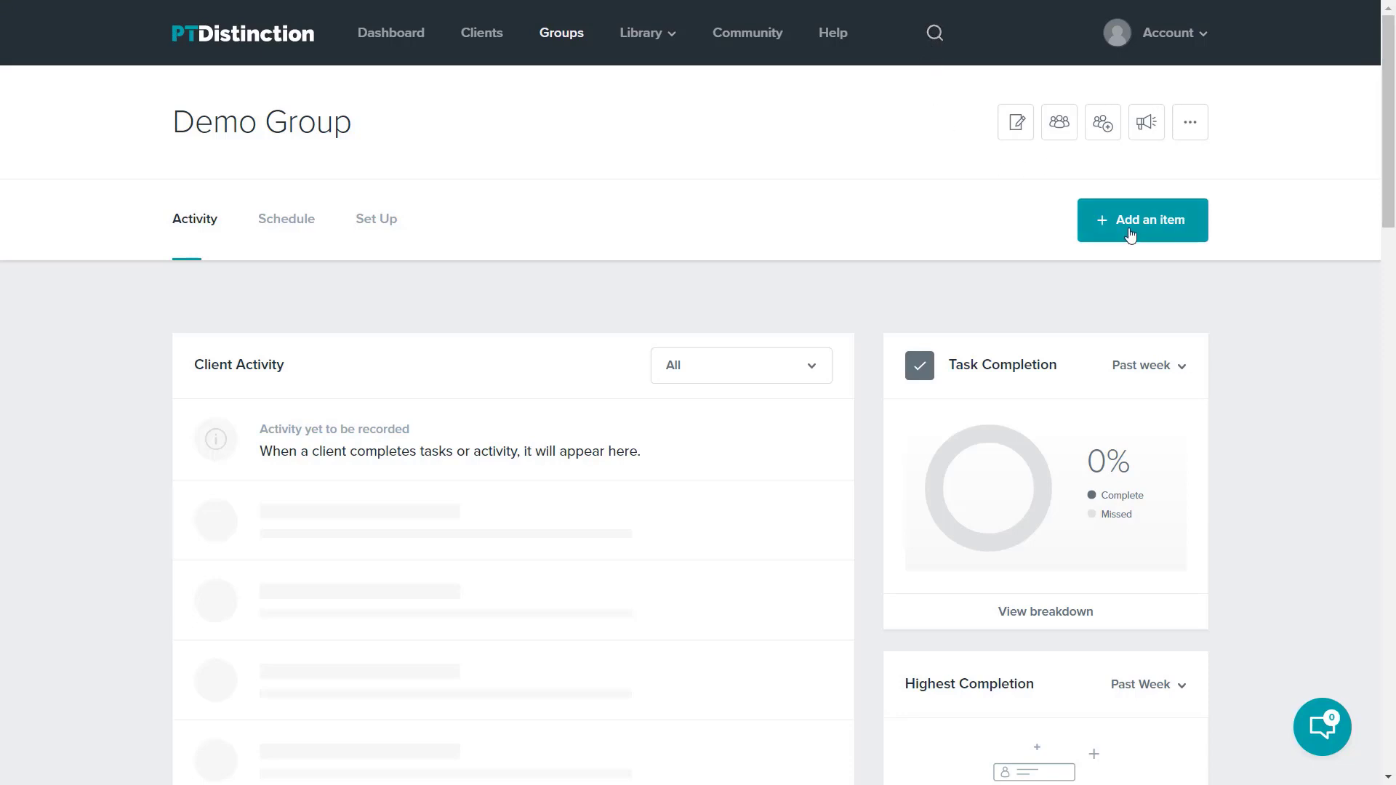
mouse_move(889, 199)
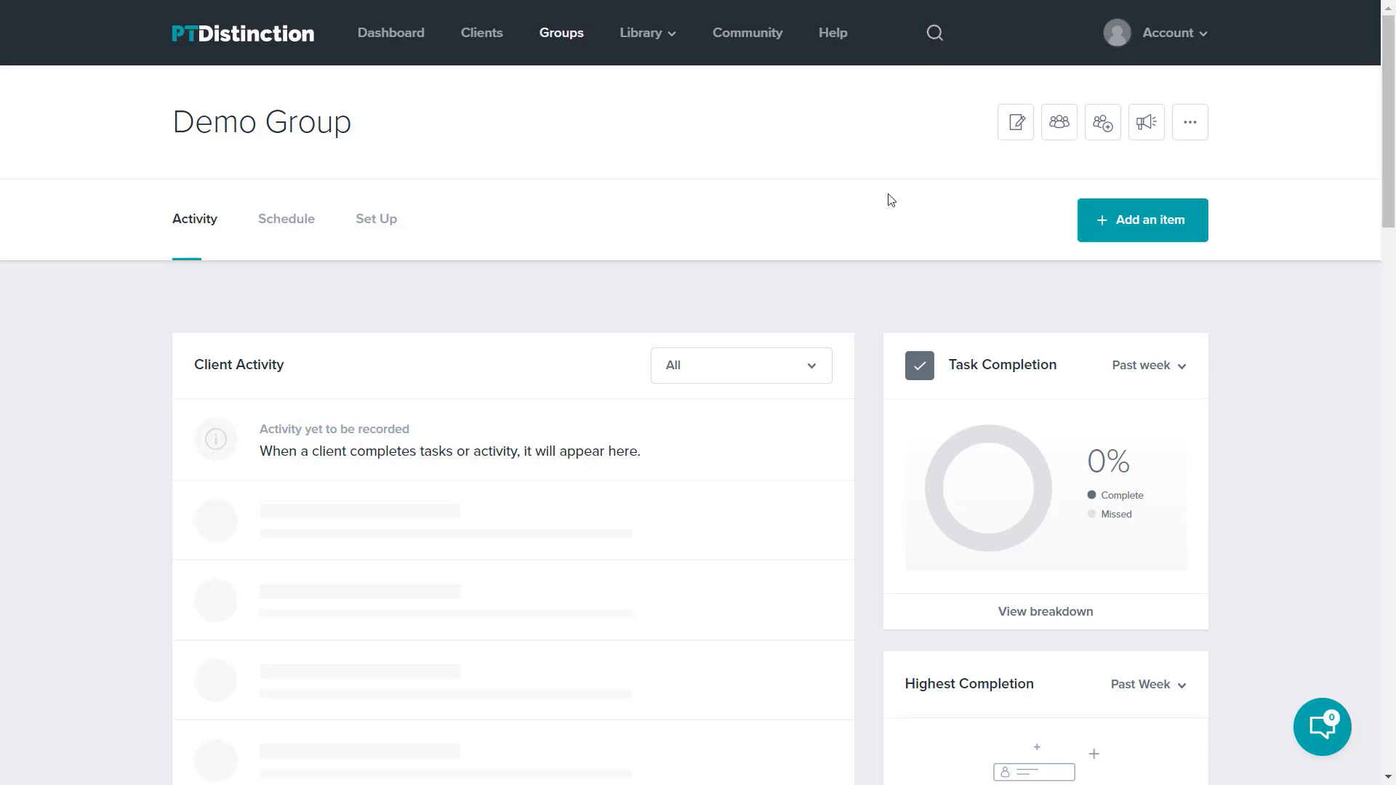
mouse_move(410, 54)
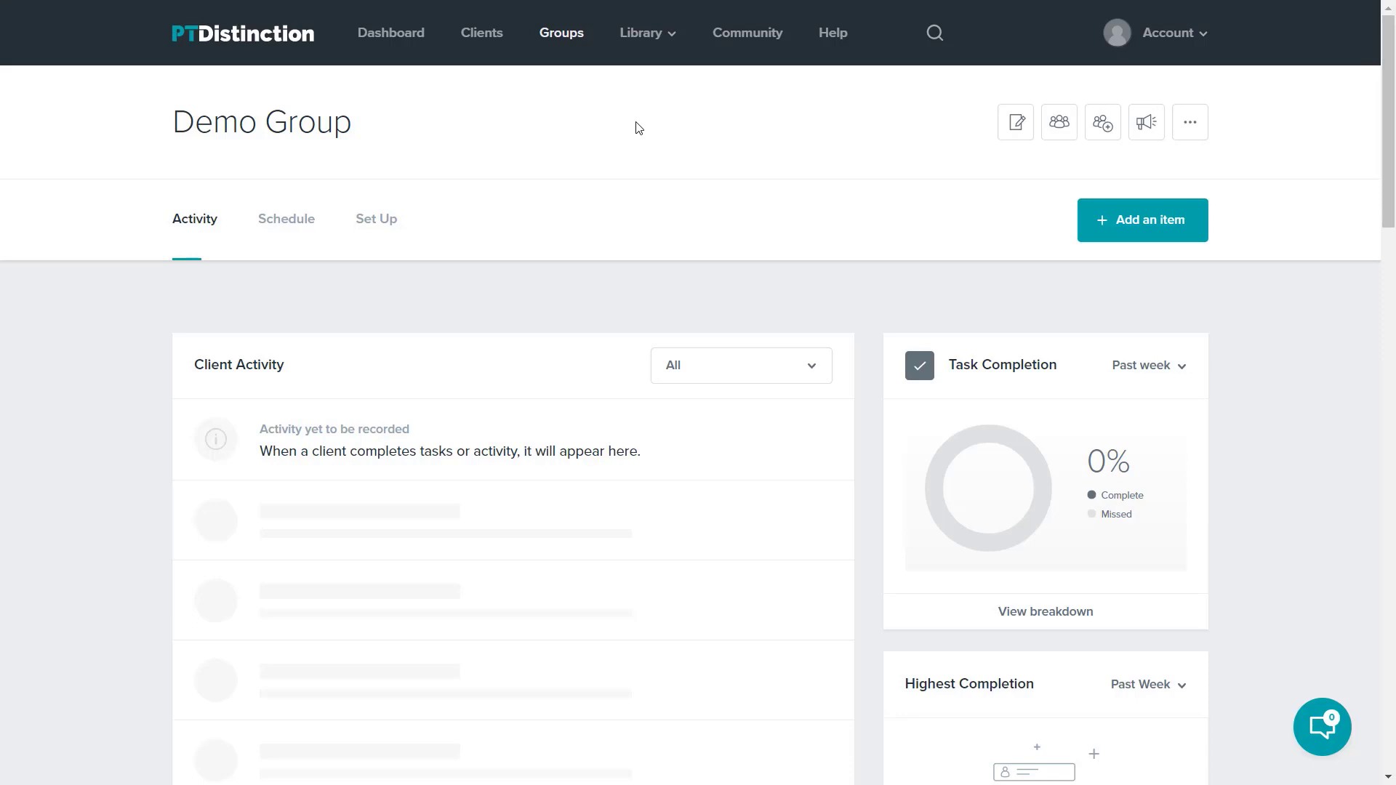
mouse_move(832, 33)
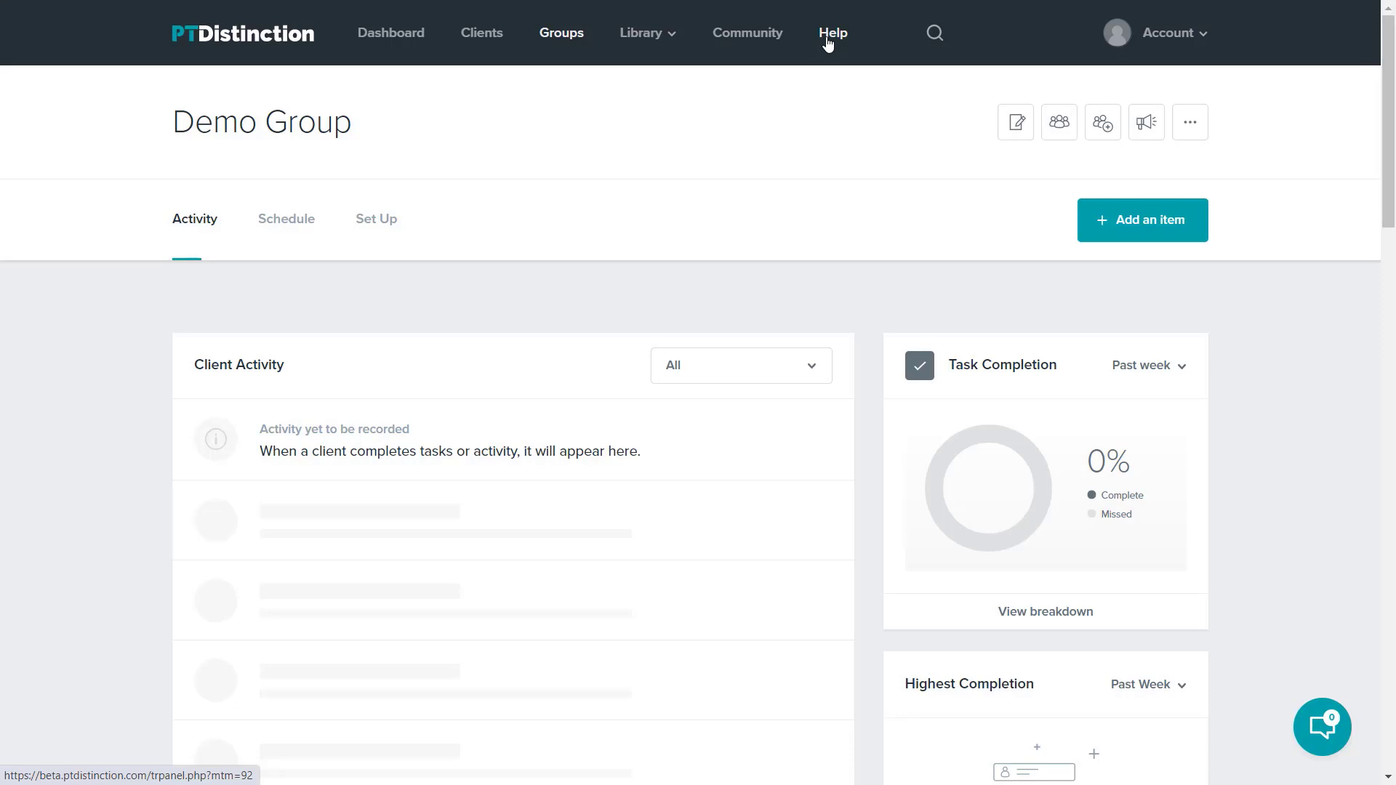
mouse_move(803, 64)
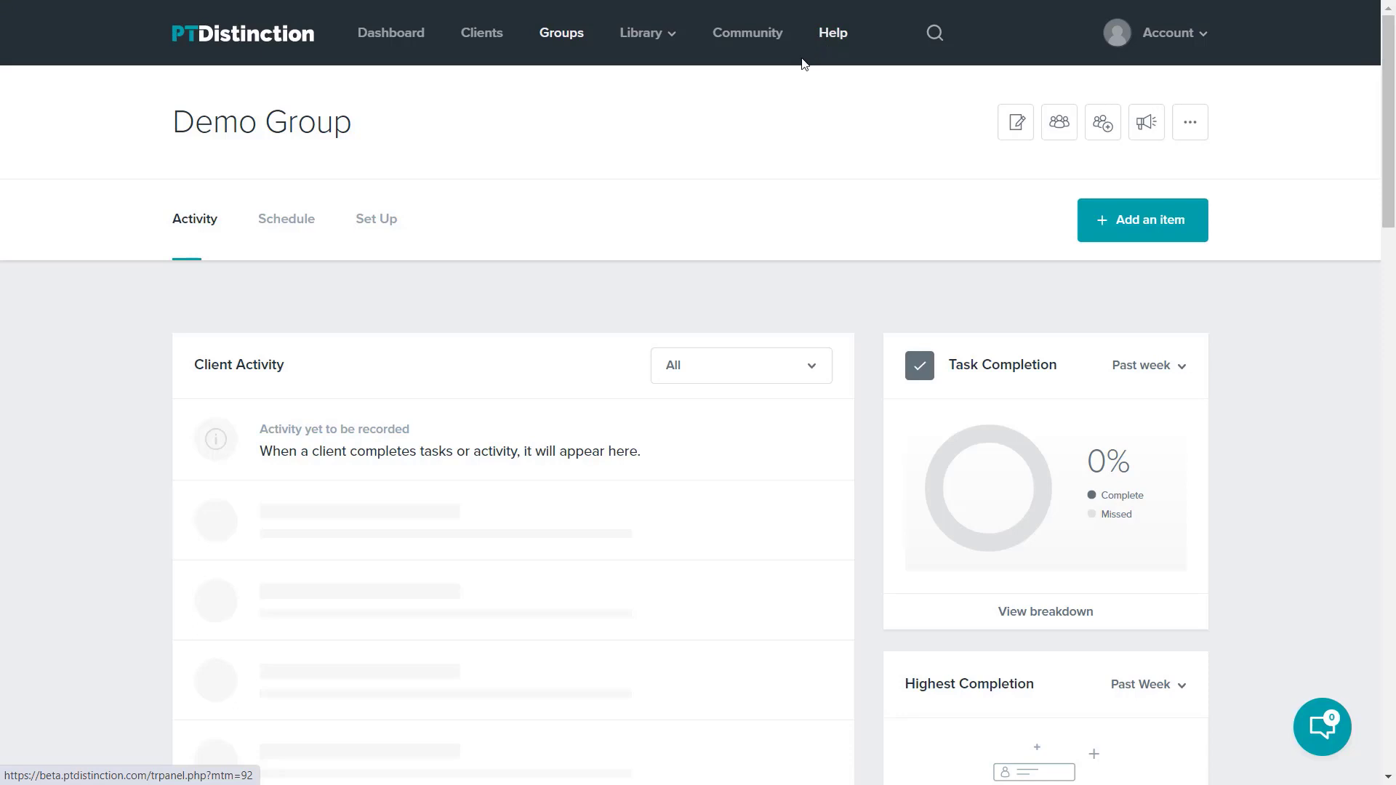
scroll(down, 3)
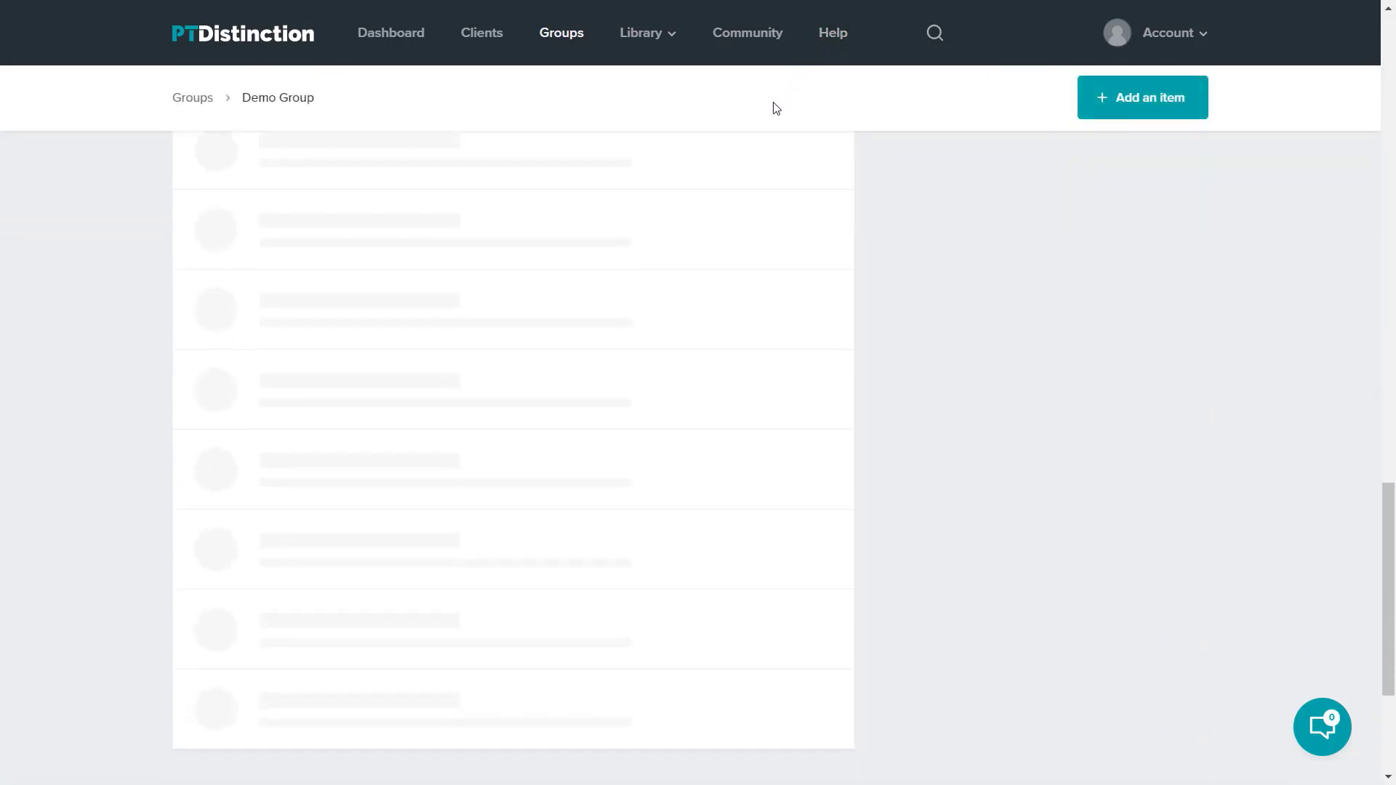
scroll(down, 3)
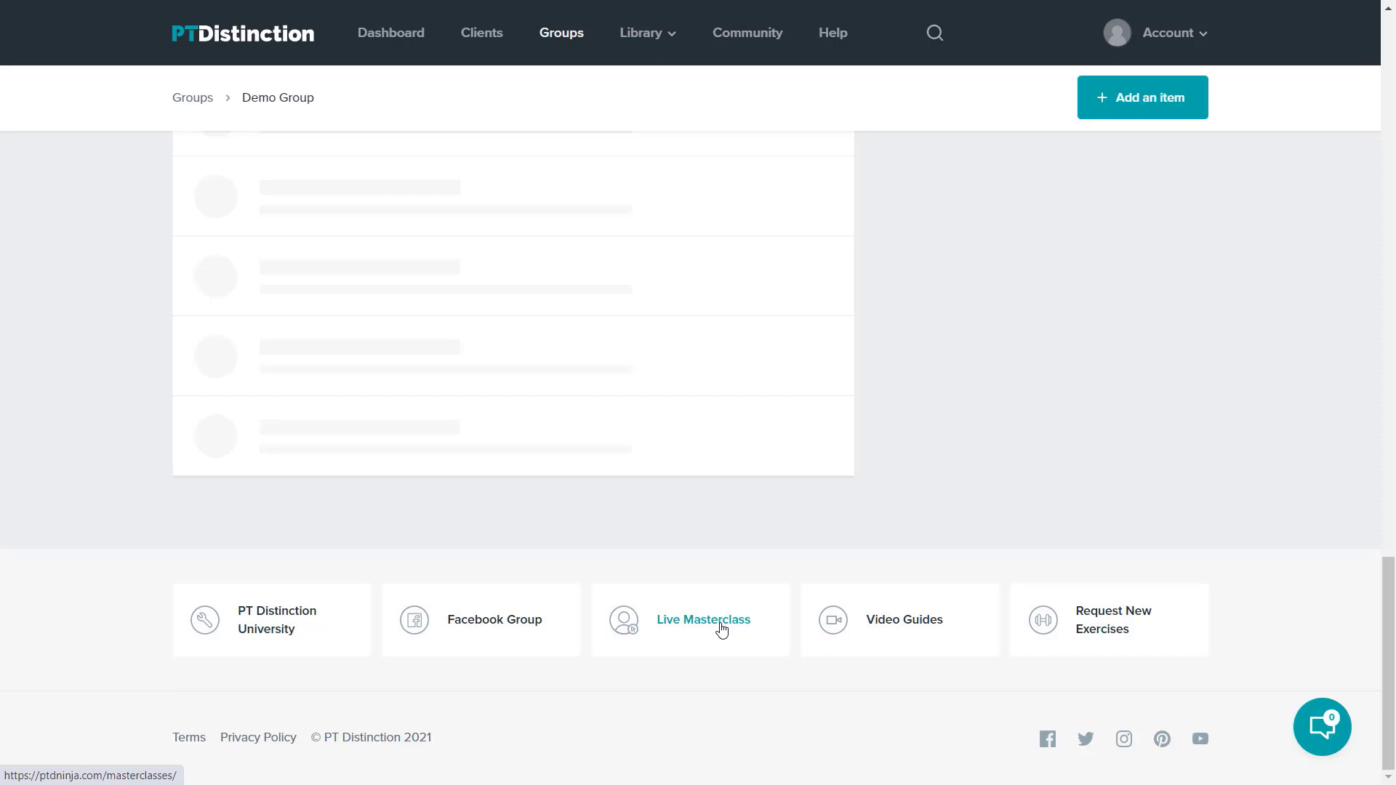
mouse_move(903, 619)
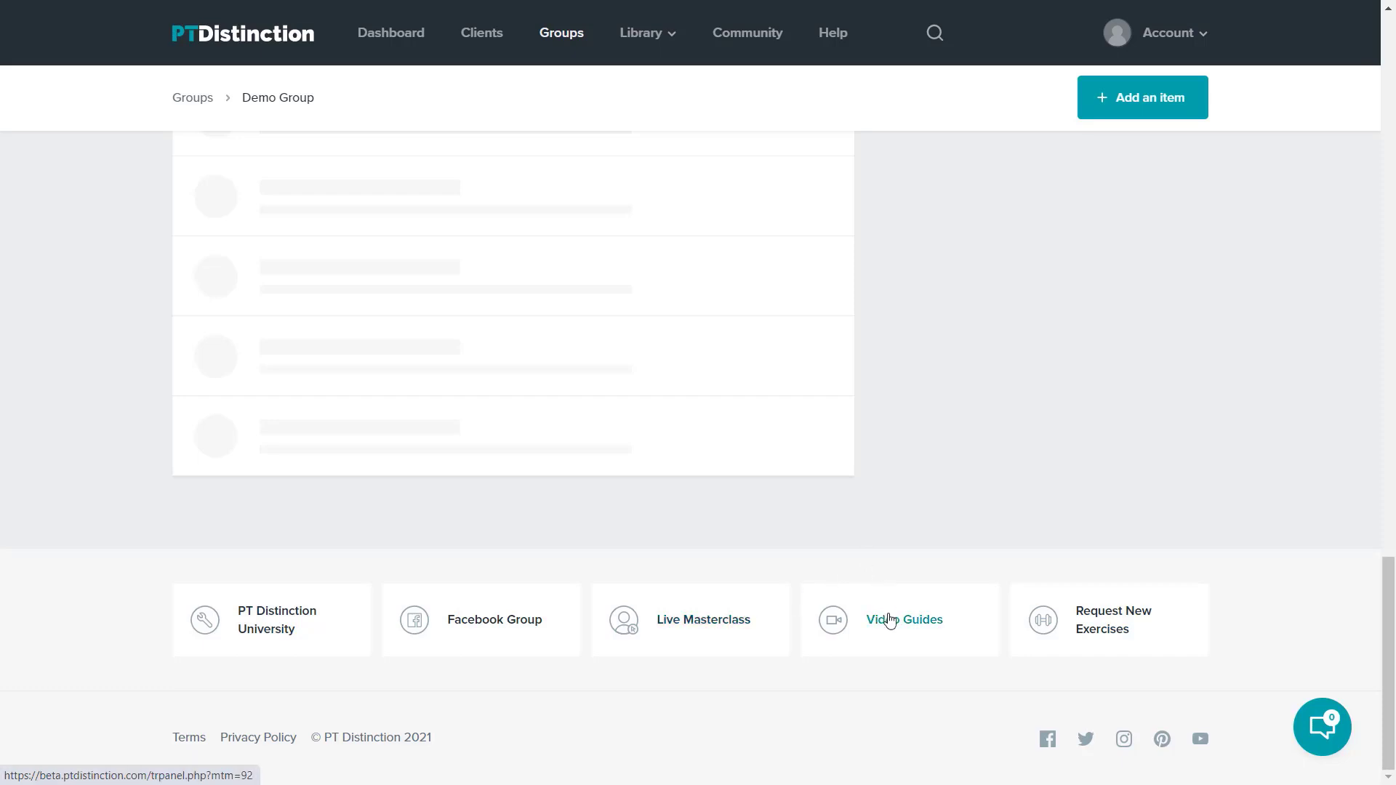
mouse_move(926, 585)
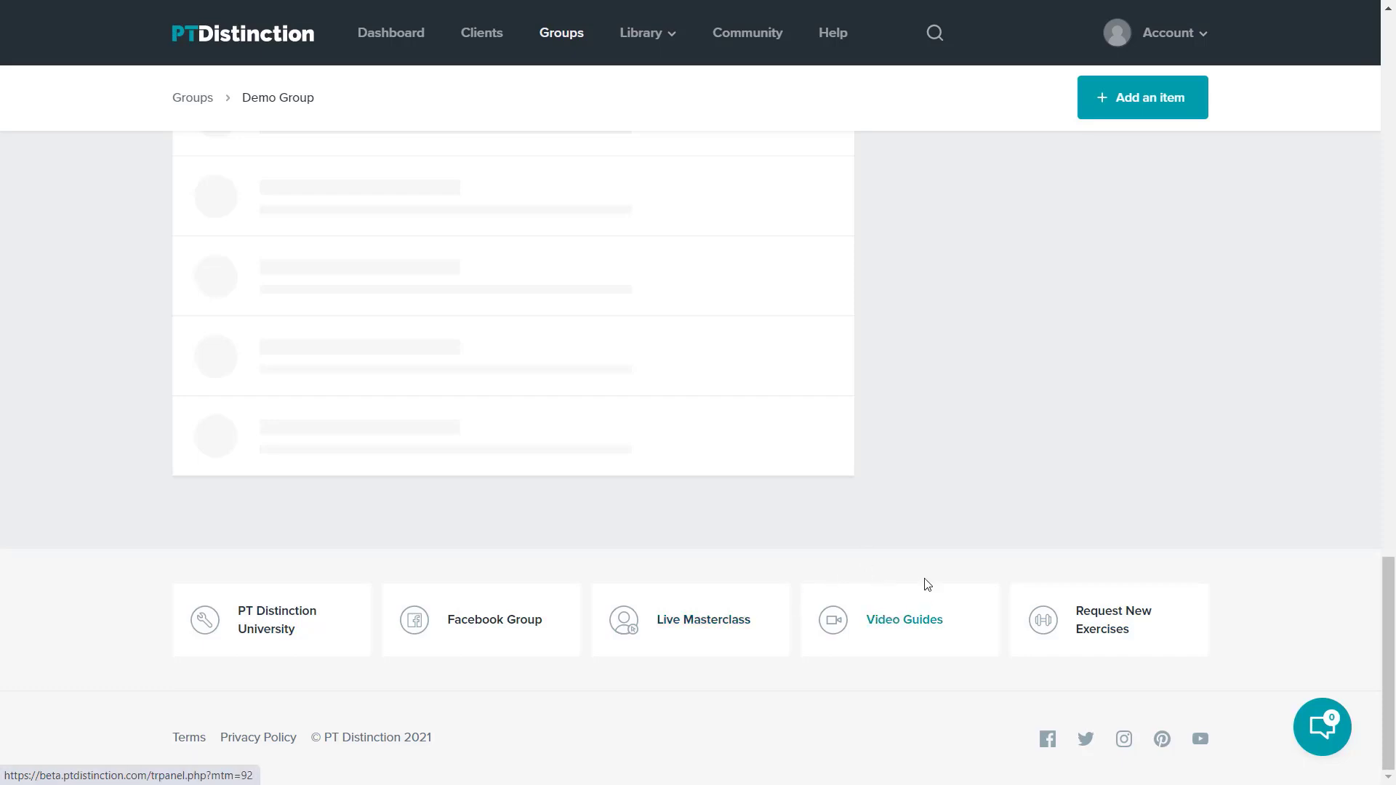
mouse_move(905, 624)
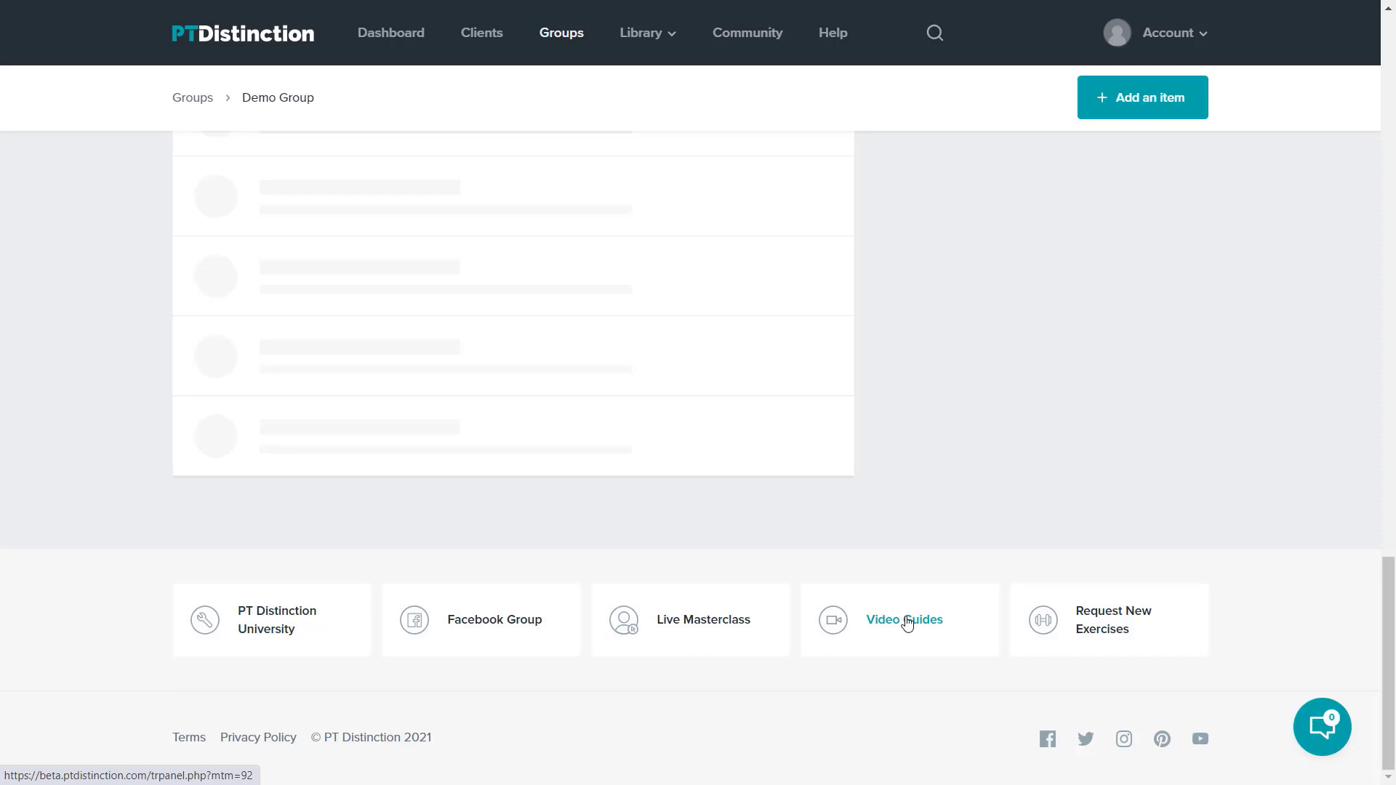